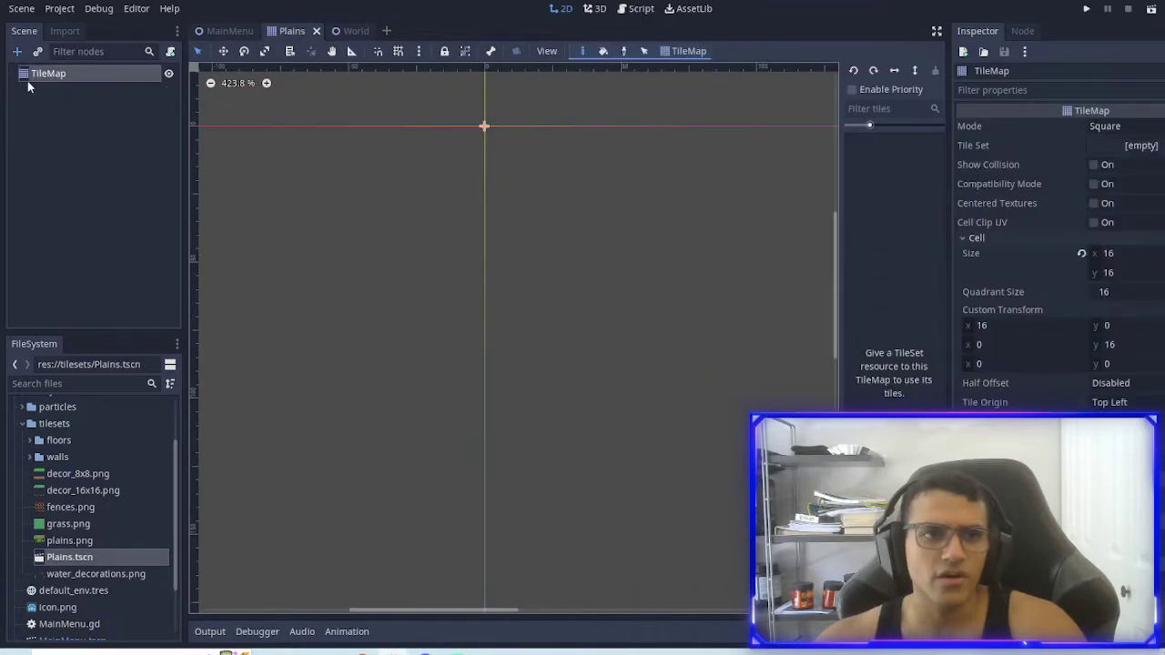
mouse_move(941, 180)
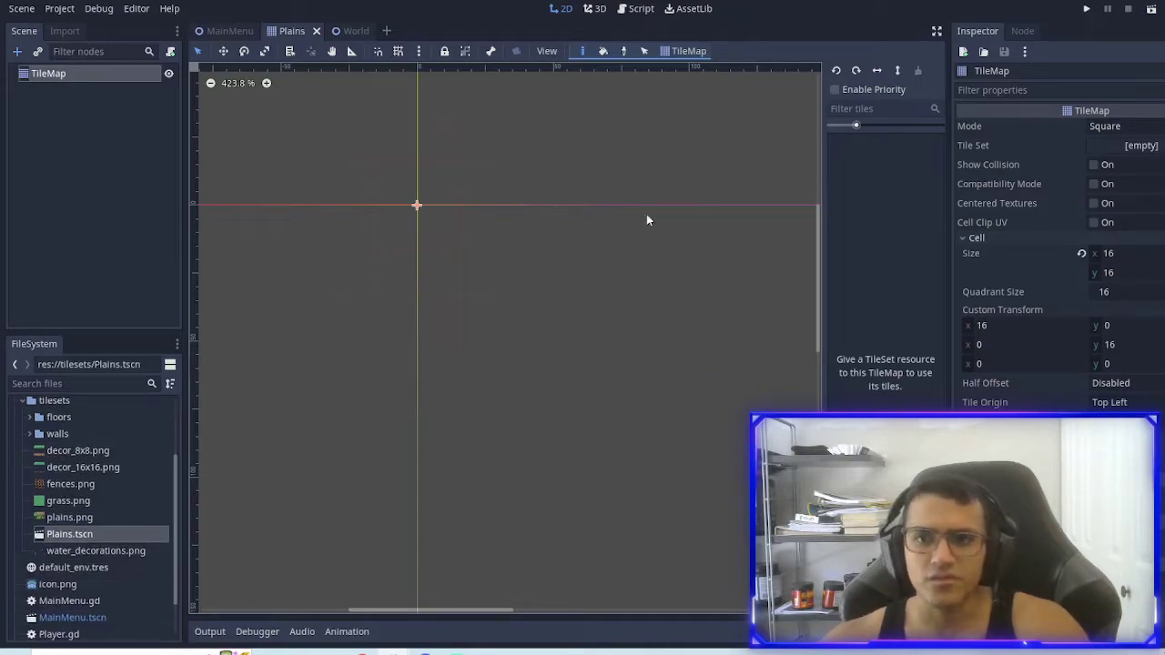
mouse_move(676, 354)
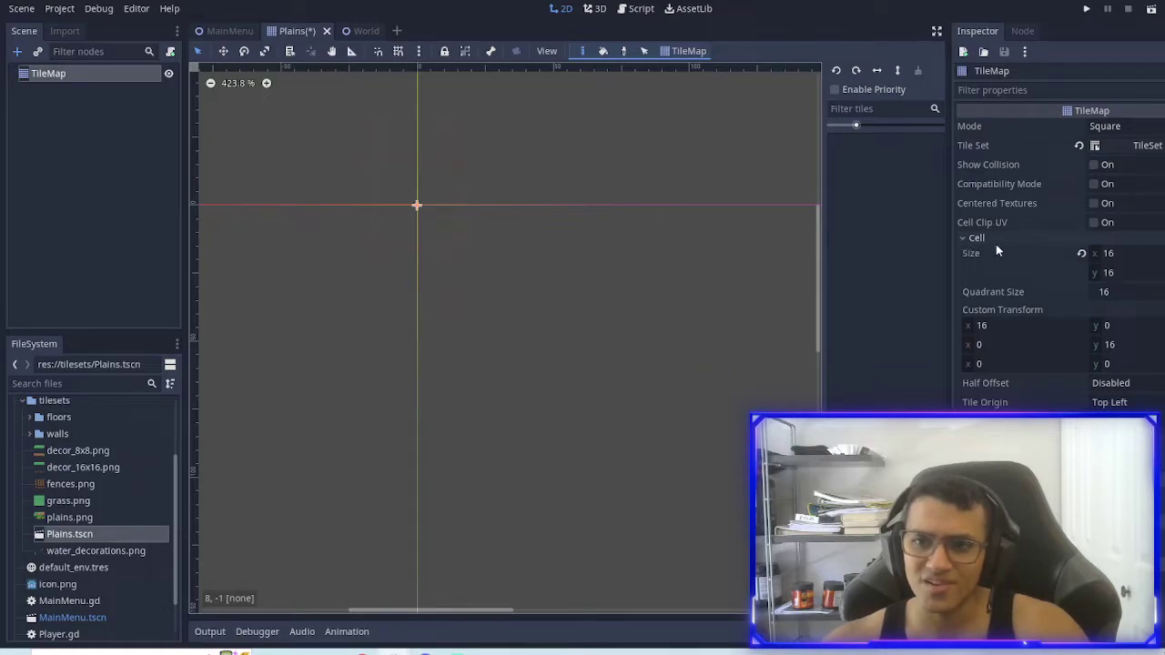
Step: Add grass.png as a tile in the Plains TileSet and paint a strip of grass
click(1120, 253)
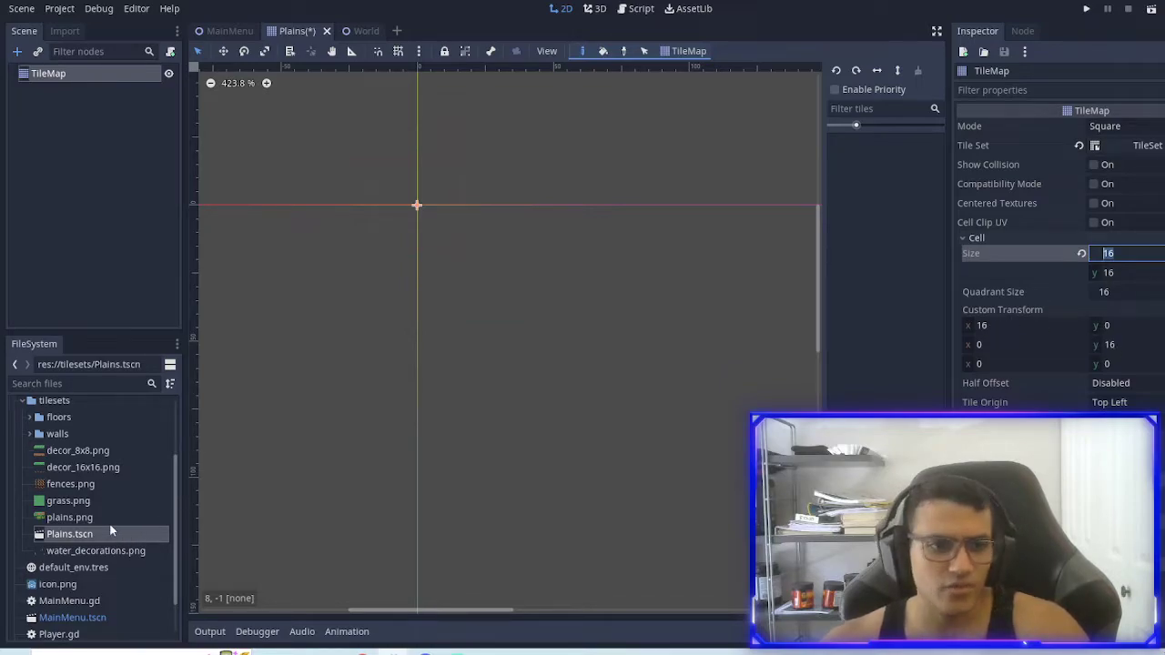
drag(69, 500, 526, 314)
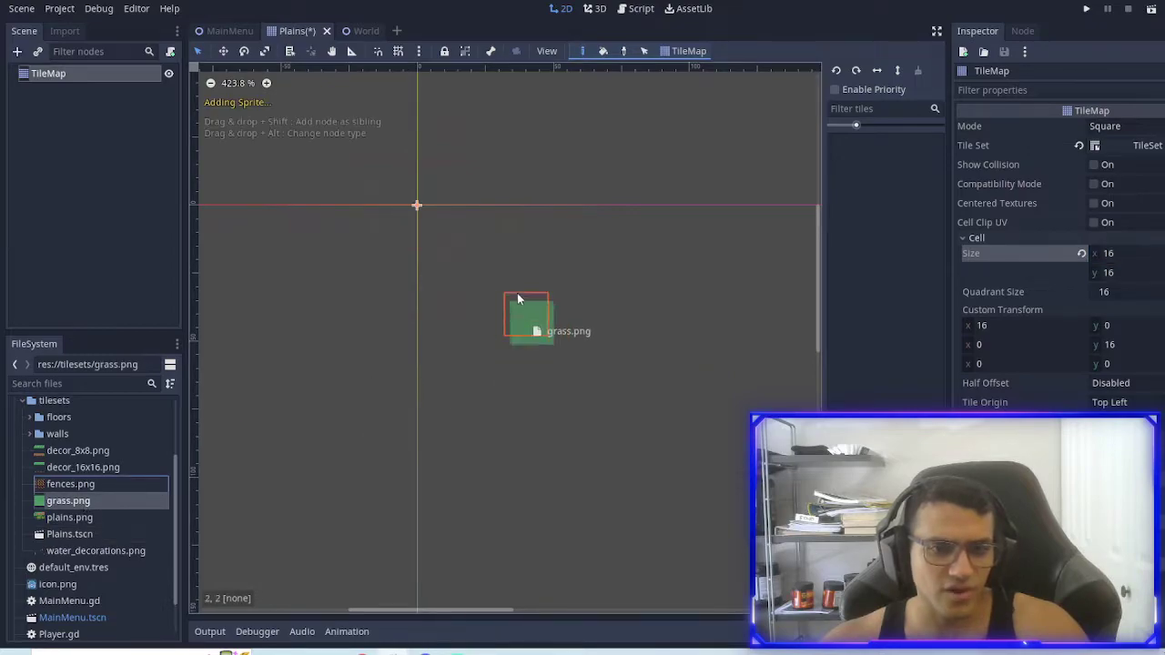
drag(526, 314, 440, 226)
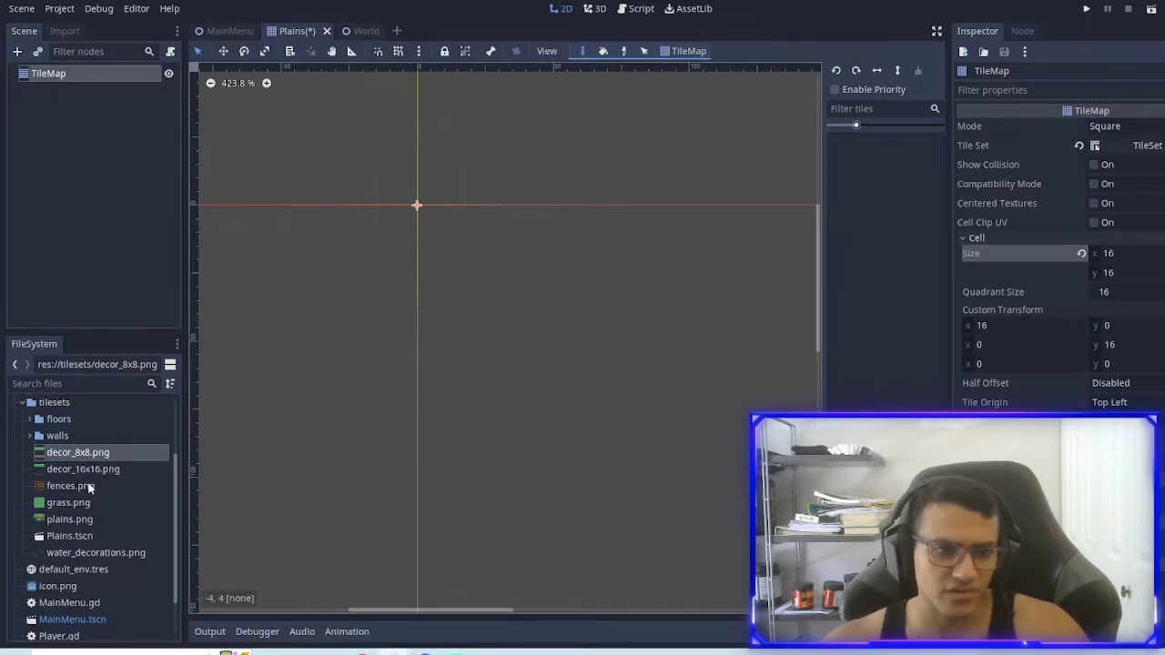
click(83, 468)
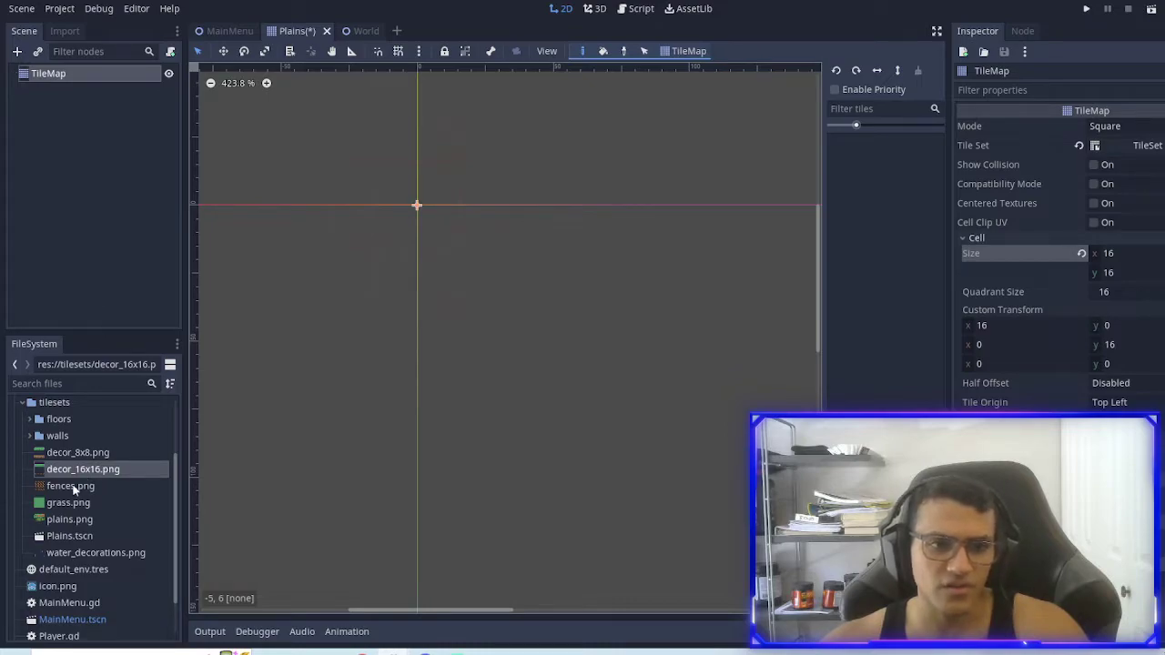
click(71, 495)
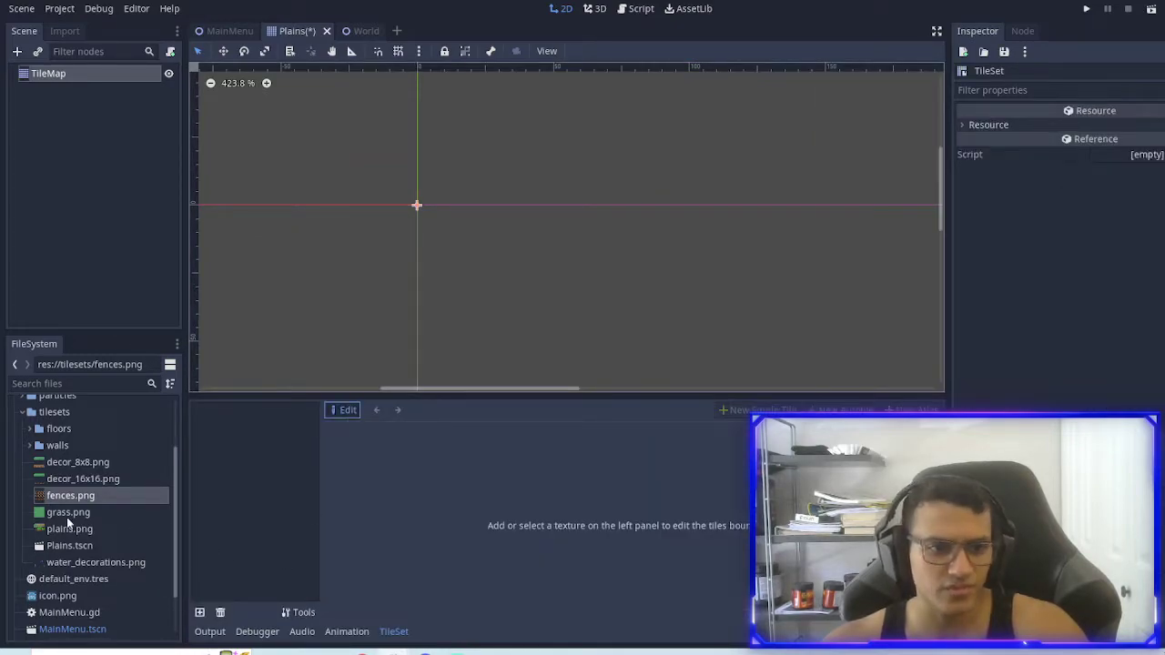
drag(68, 511, 226, 364)
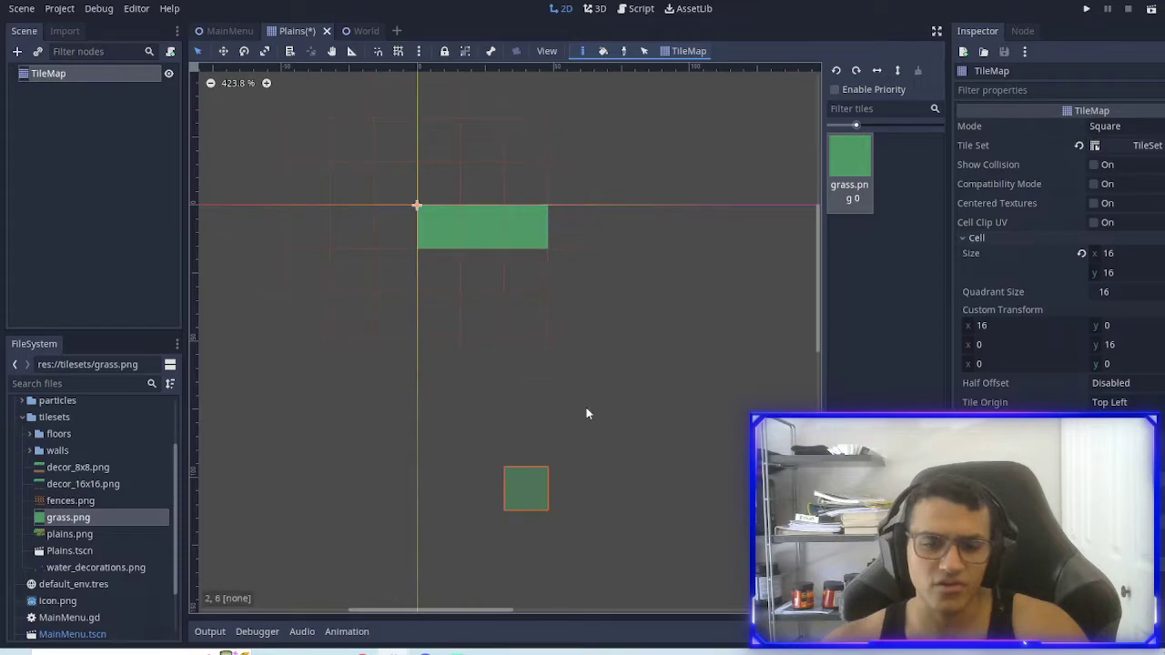
Step: Erase the test grass, save Plains, and add decor_16x16.png with a tile region
click(440, 227)
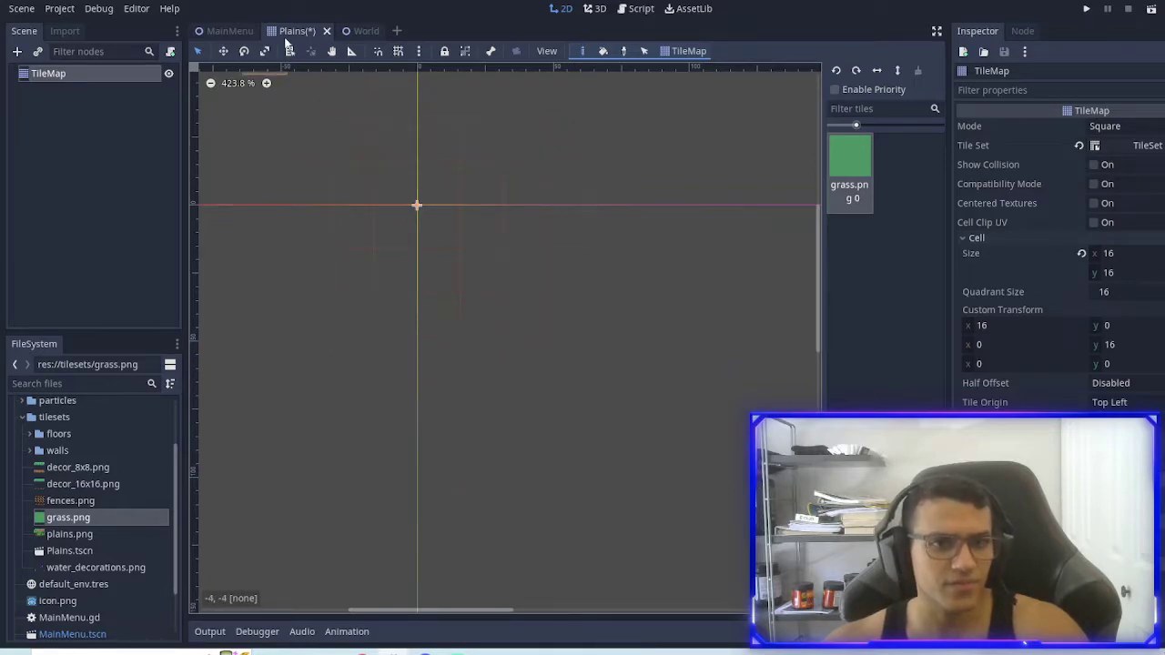
click(221, 357)
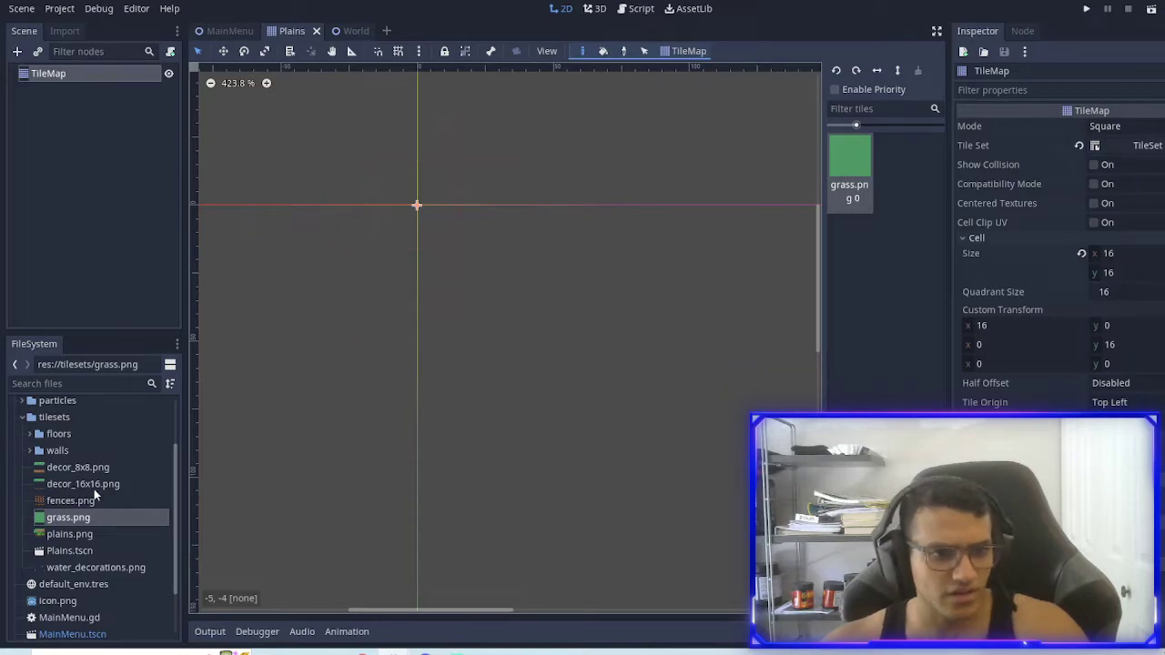
click(83, 483)
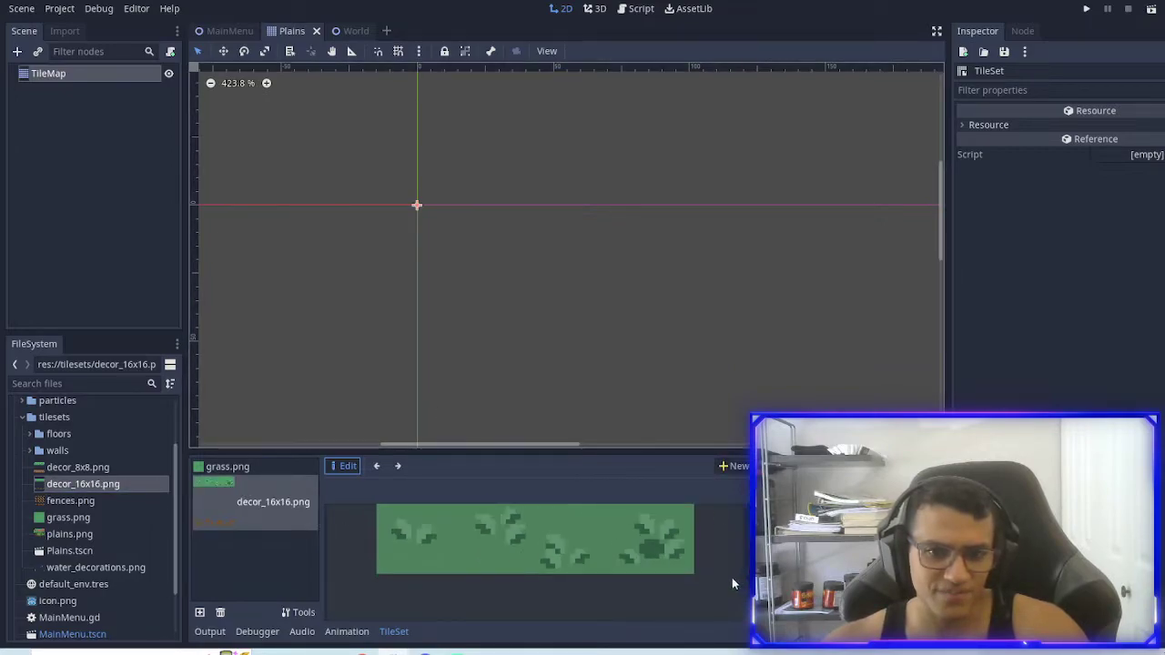
click(348, 465)
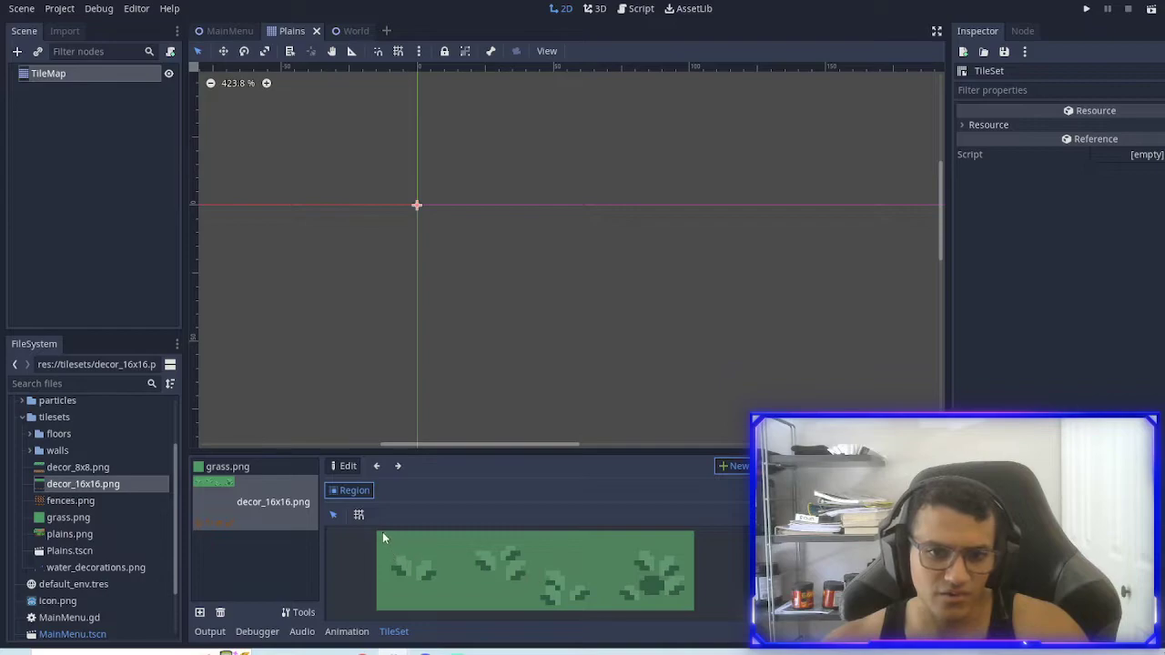
mouse_move(591, 530)
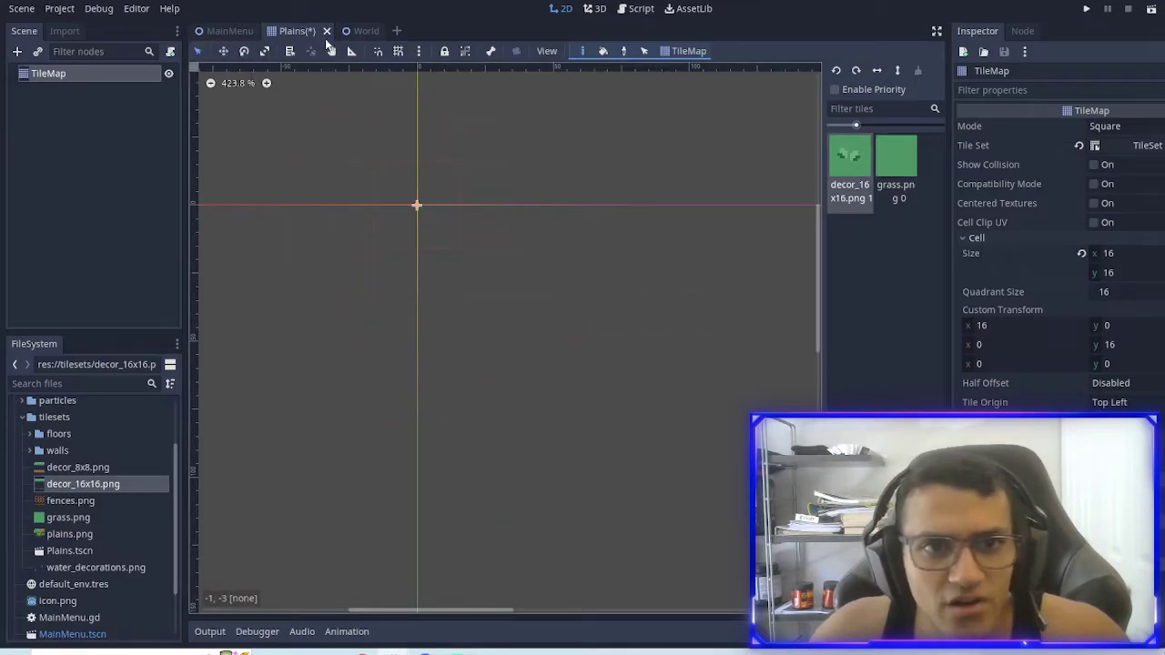
Step: In World, paint grass along the top, left and bottom edges, then fill the interior
click(366, 30)
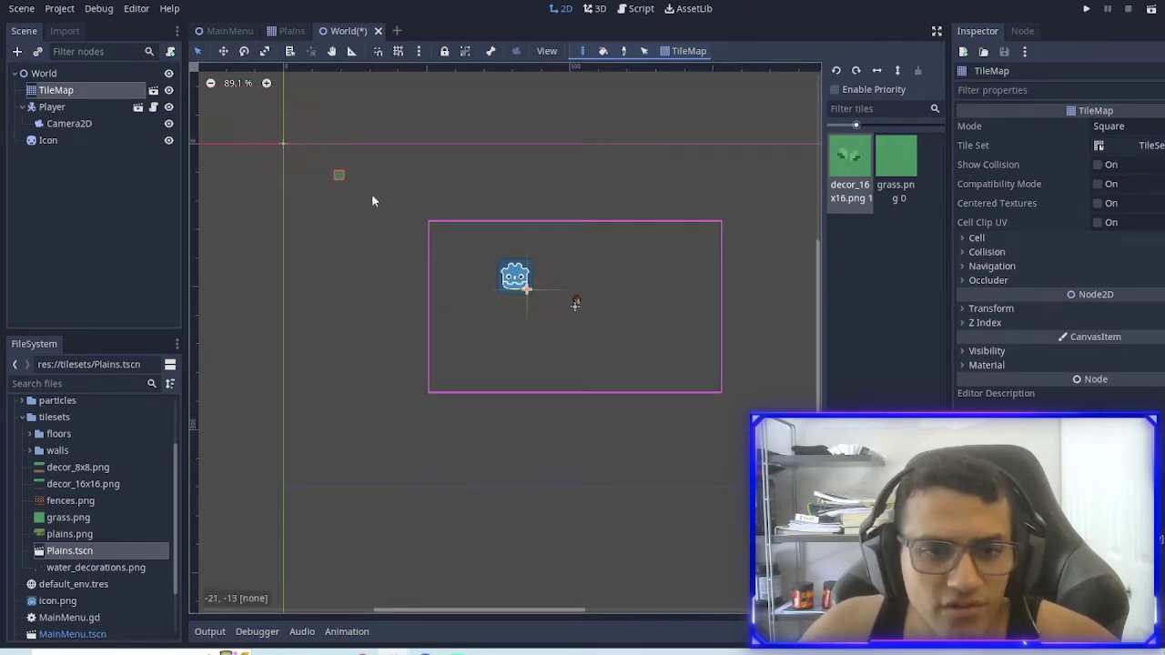
scroll(down, 3)
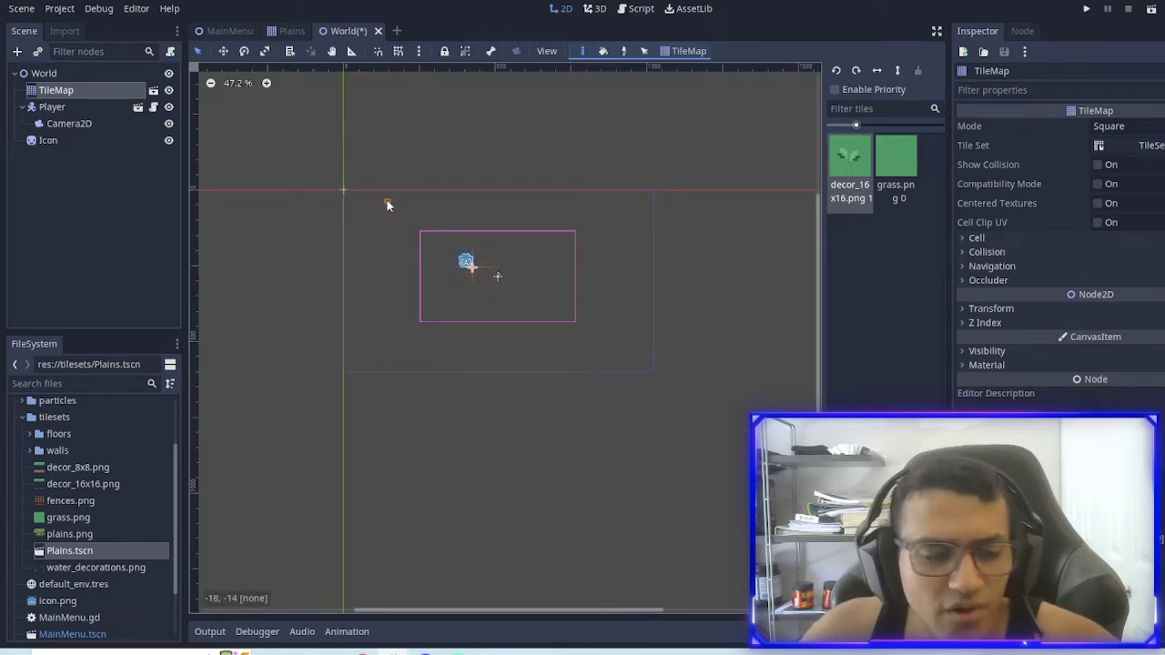
mouse_move(446, 241)
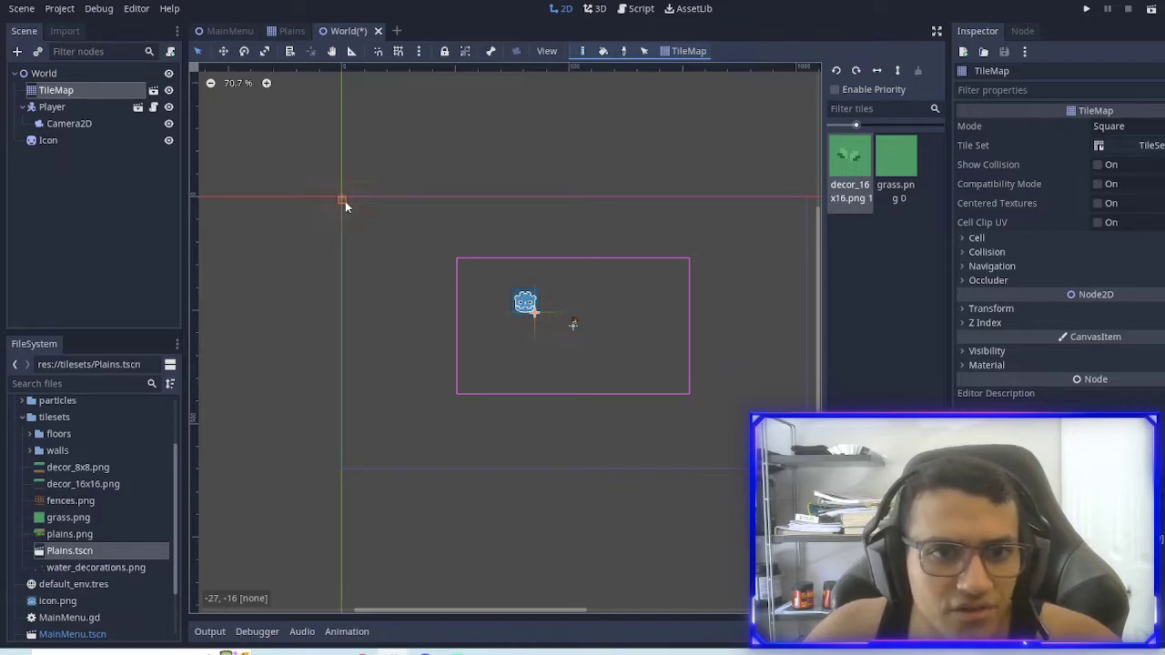
drag(341, 200, 724, 200)
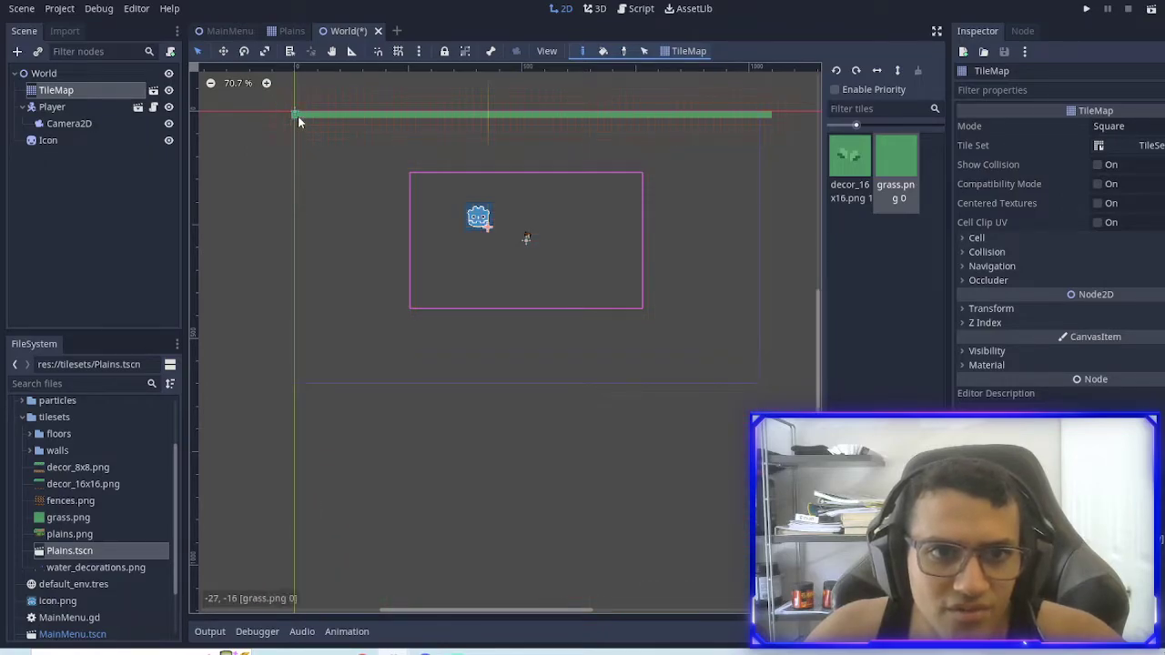
drag(296, 123, 291, 583)
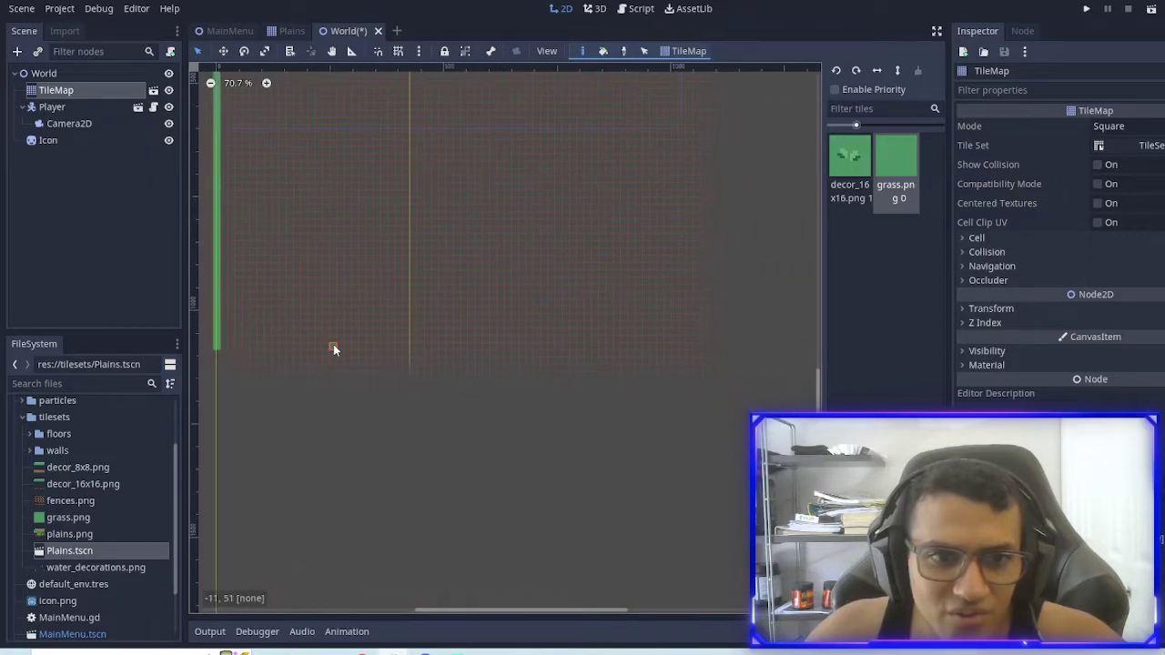
drag(335, 347, 558, 347)
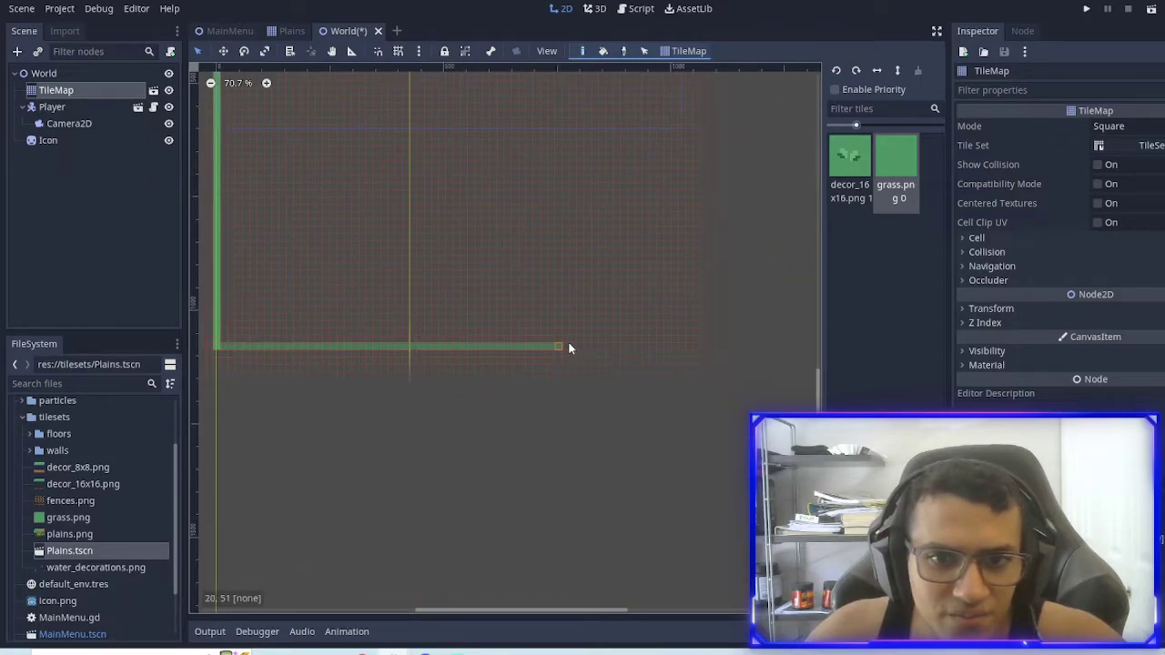
drag(560, 347, 713, 347)
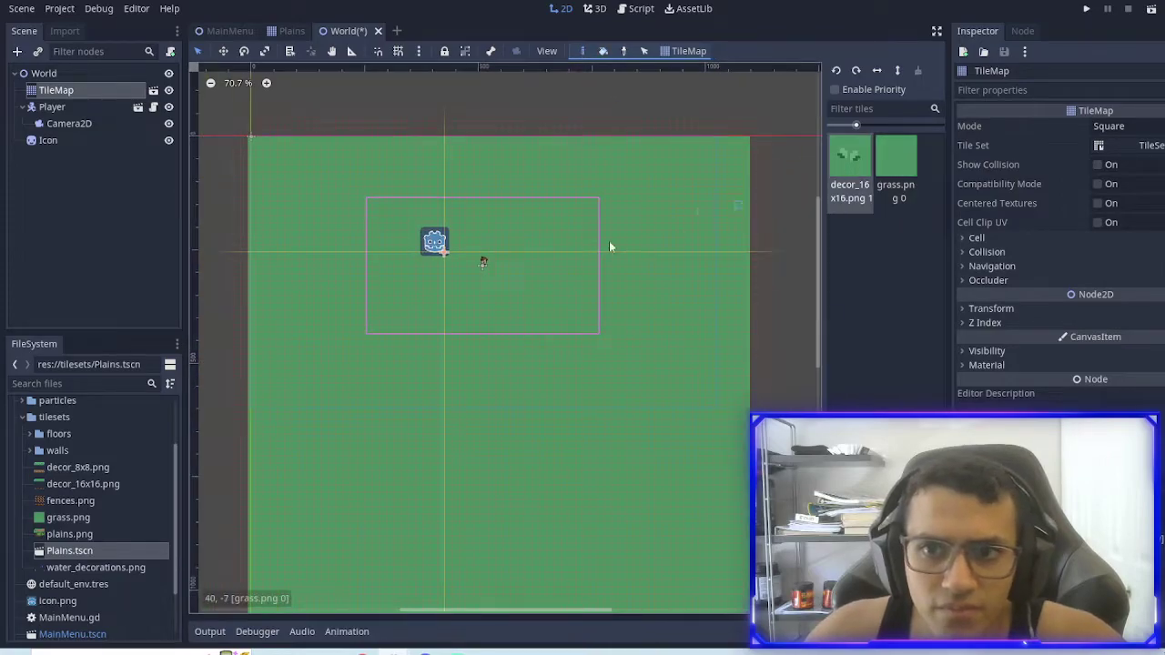
Step: Scroll the World scene view back up over the grass field
scroll(up, 3)
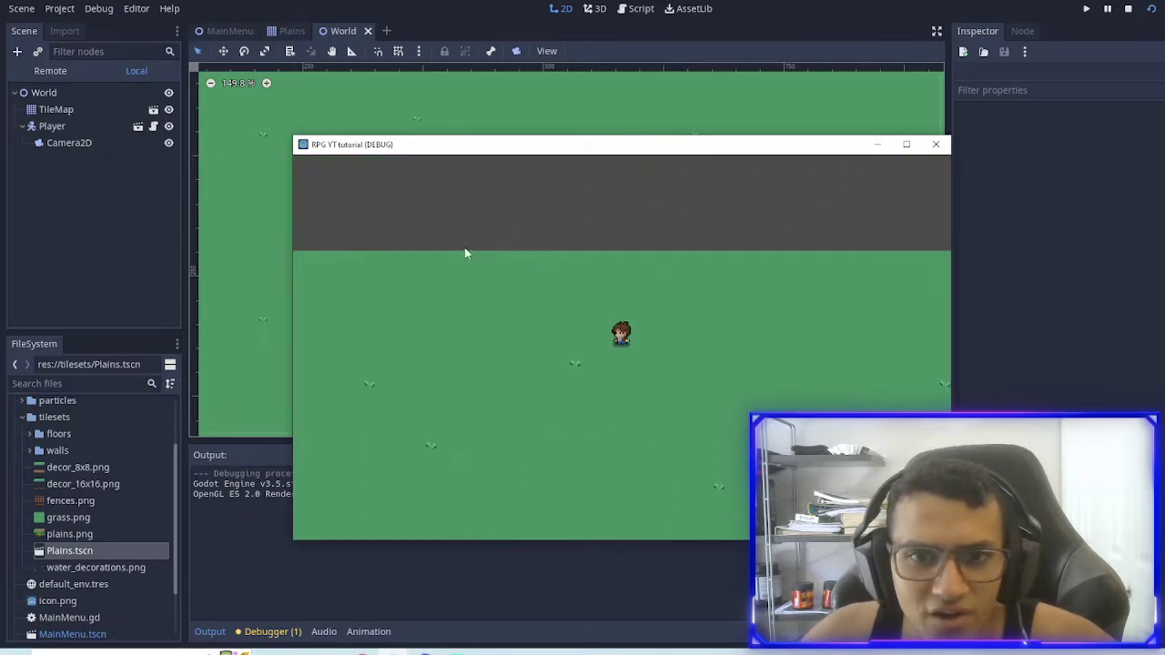
Step: Stop the running game and select the Player's Camera2D node
click(934, 144)
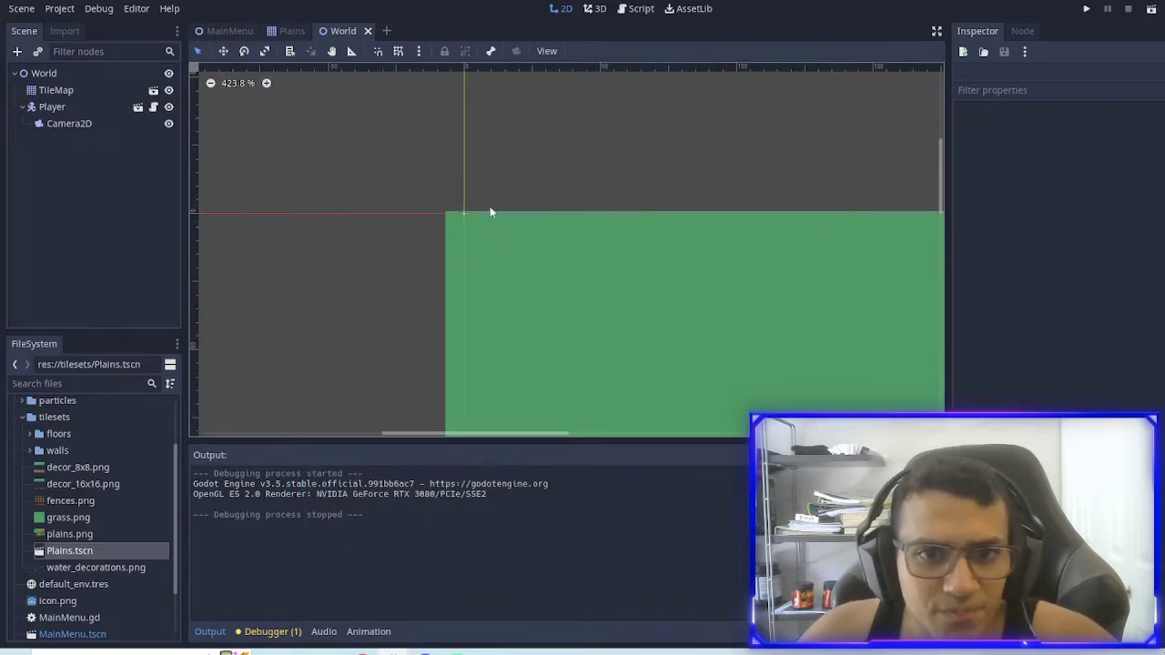
click(69, 123)
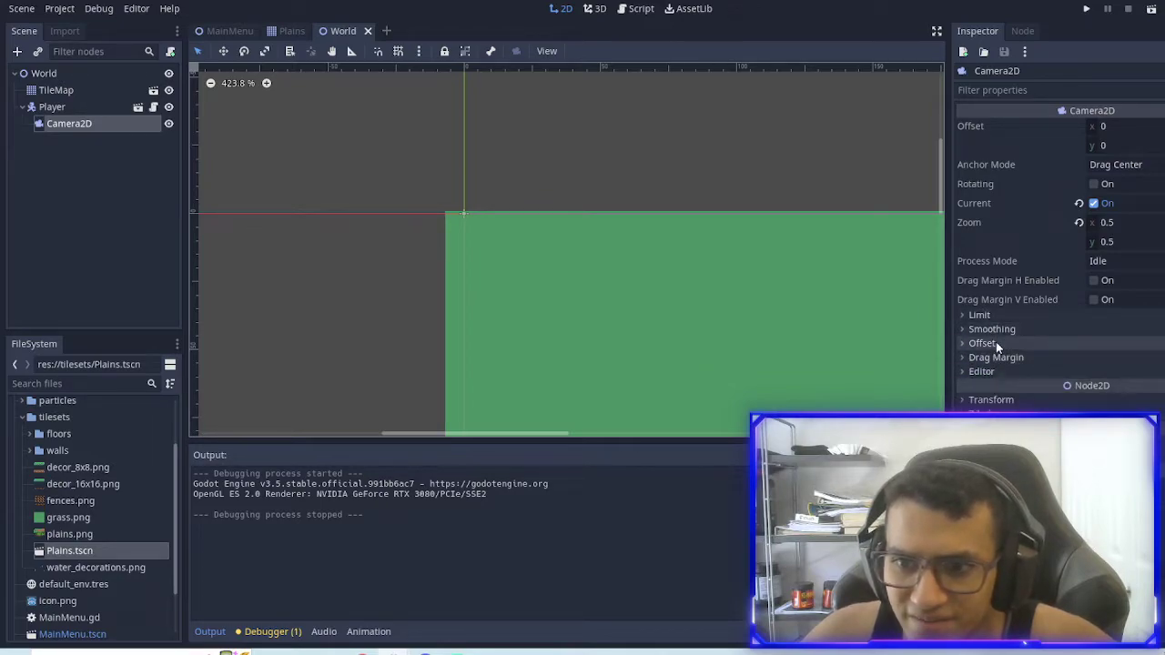
Step: Set Camera2D limits to left 0, top 0, right 1085, bottom 1095, then test-run the game
click(980, 314)
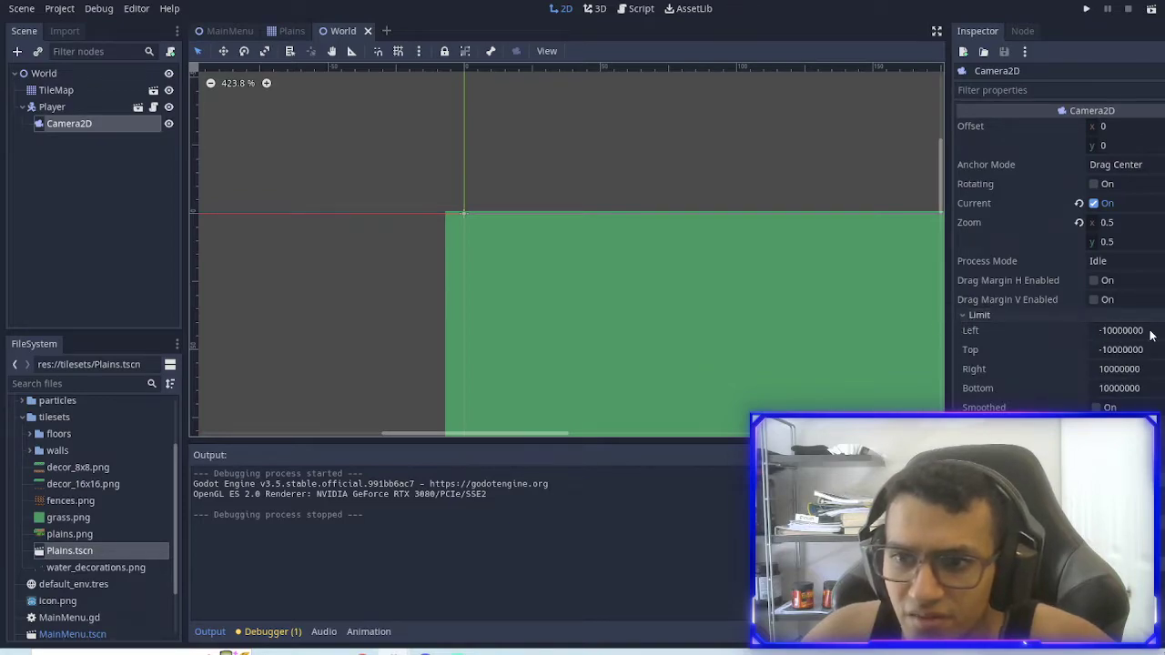
mouse_move(499, 221)
text(1085)
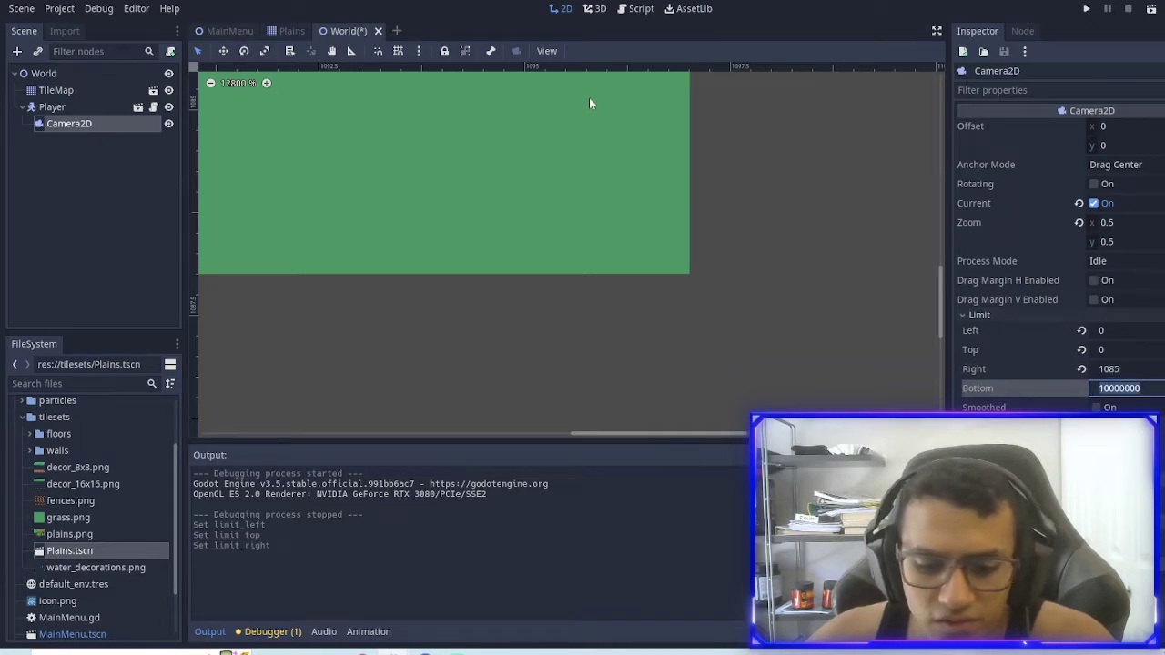
text(1096)
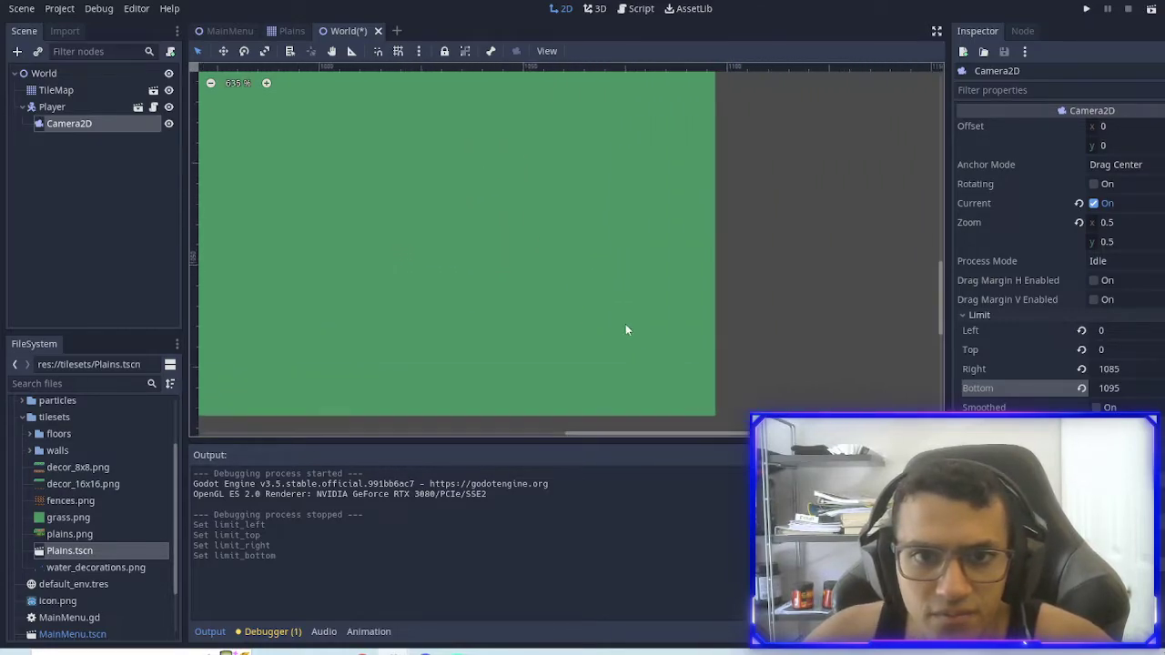
scroll(down, 3)
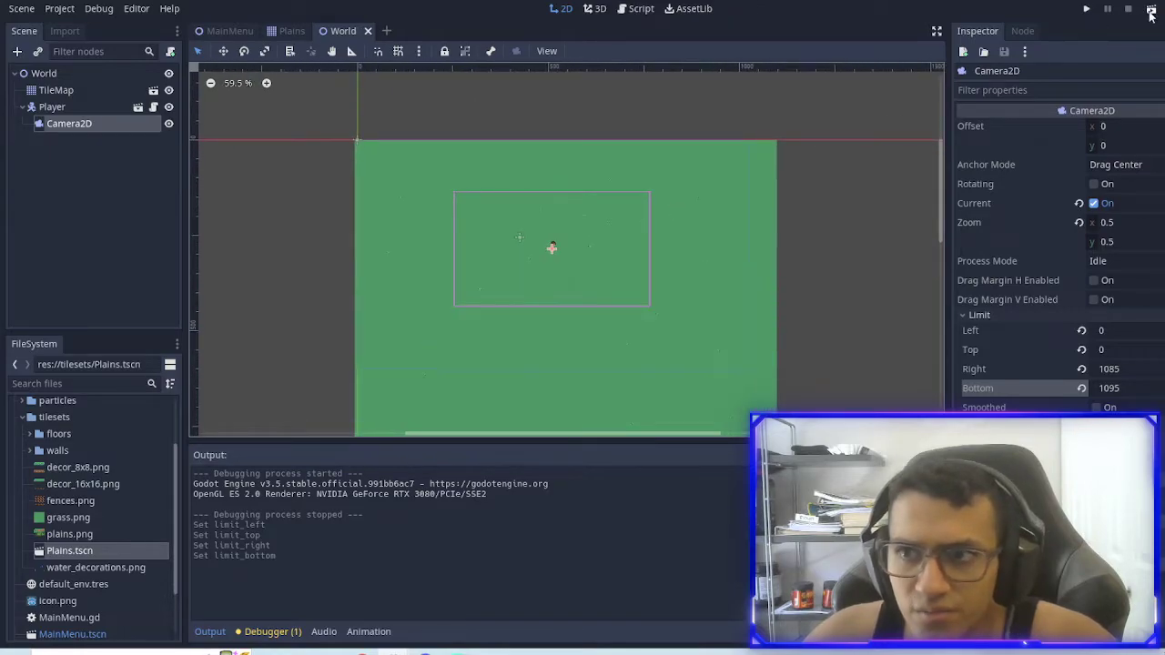
click(1086, 8)
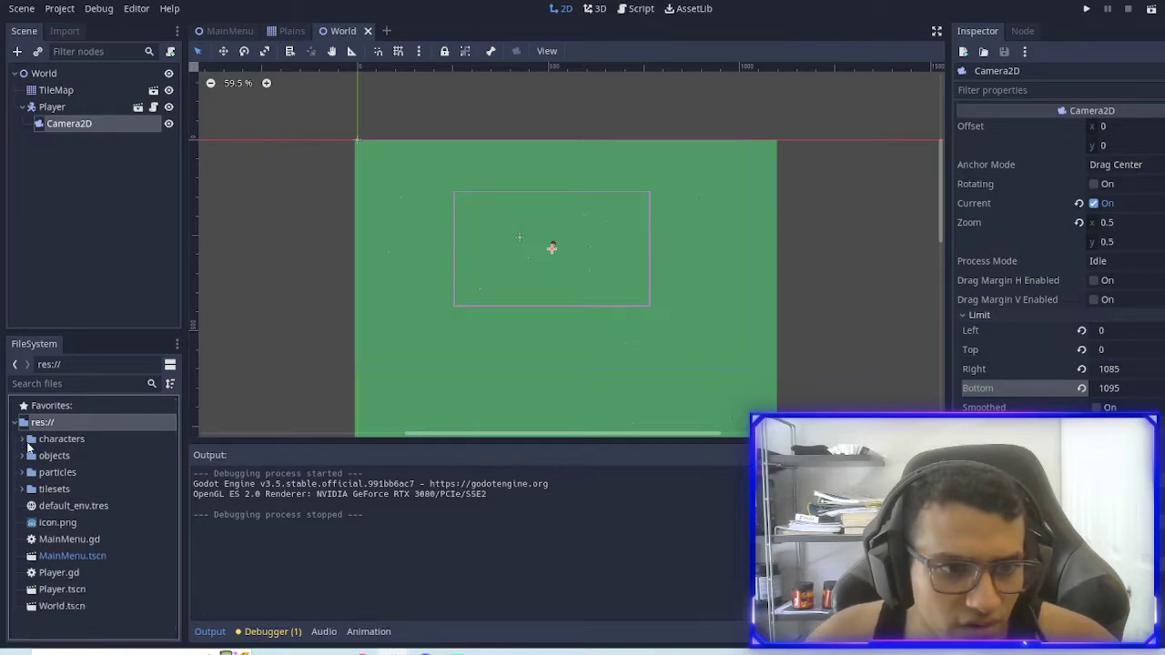
Step: Create an Enemies folder under res:// and start a new scene inside it
right_click(41, 422)
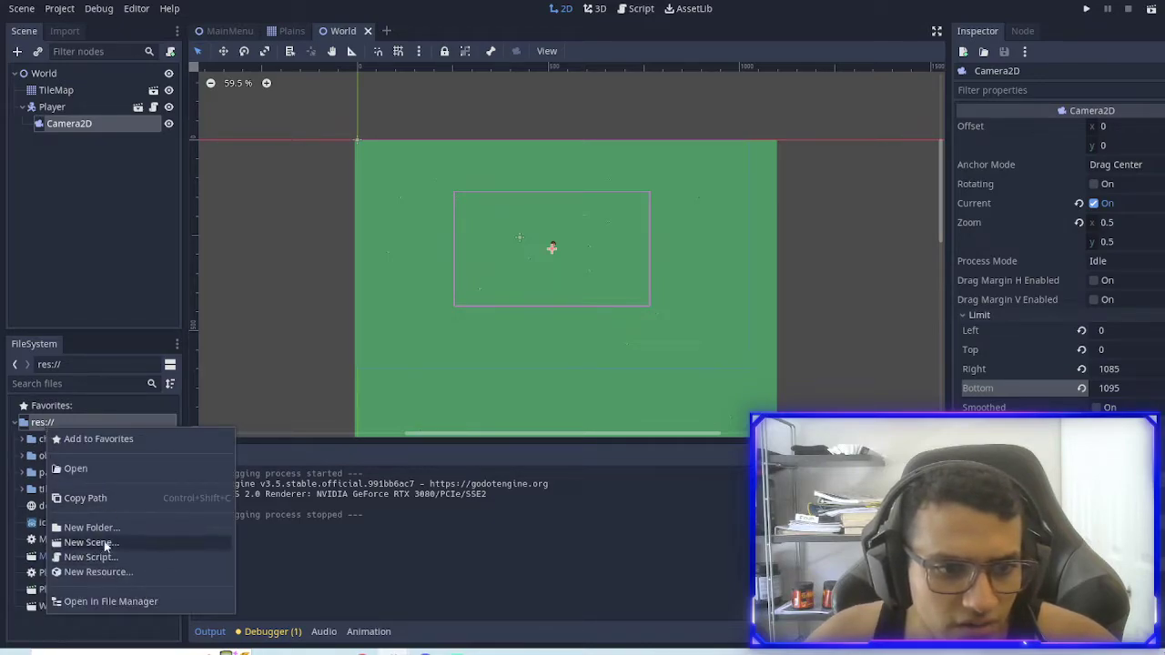
click(91, 527)
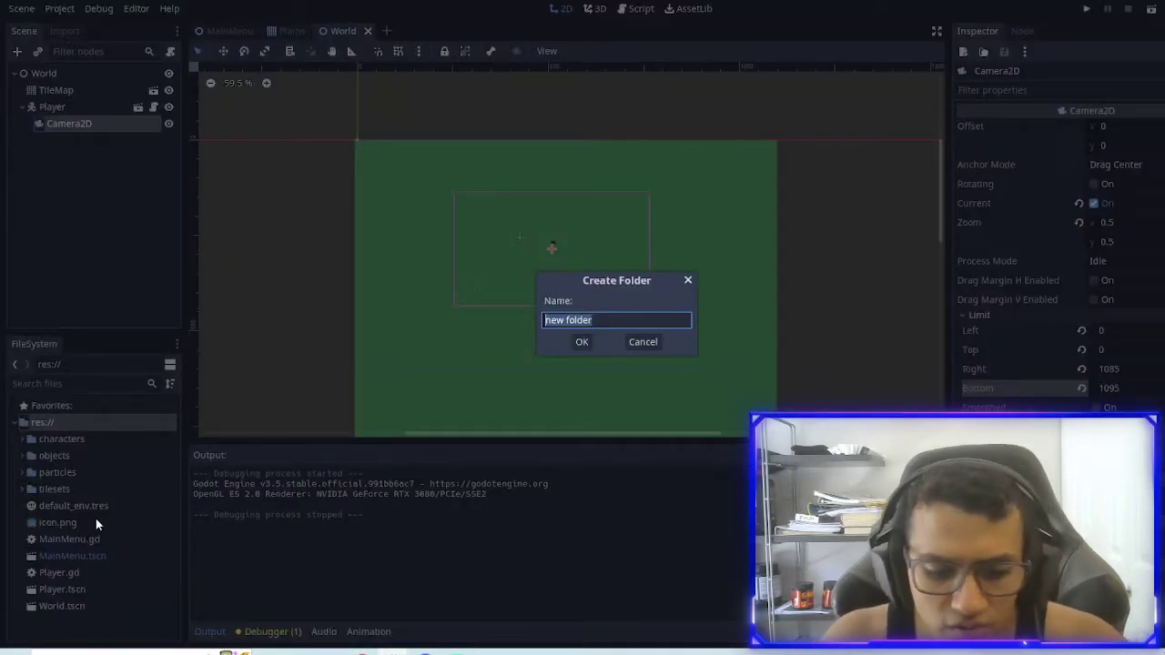
text(Ene)
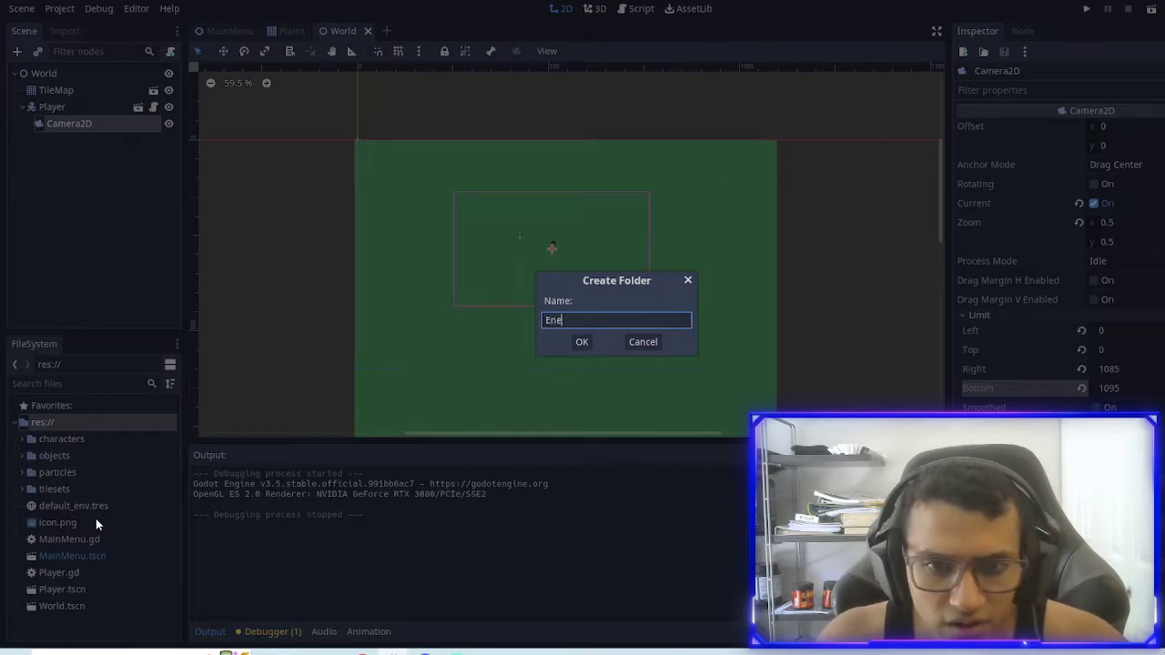
click(582, 342)
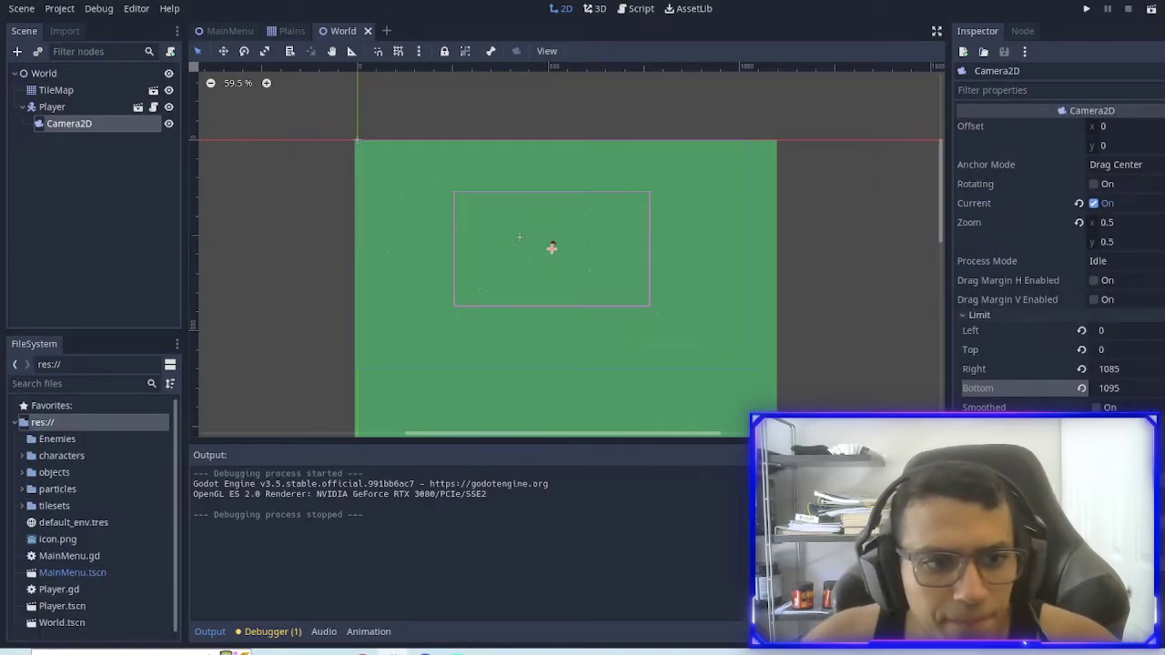
right_click(57, 438)
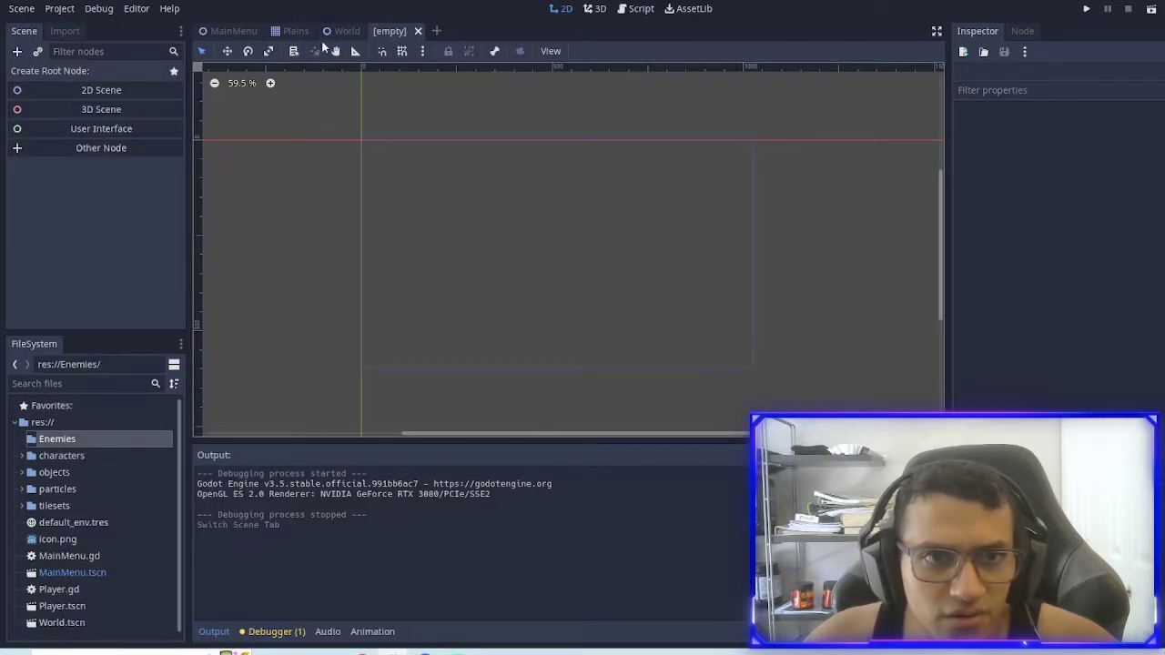
Step: Create a KinematicBody2D root named Slime and save it as Enemies/Slime.tscn
click(16, 51)
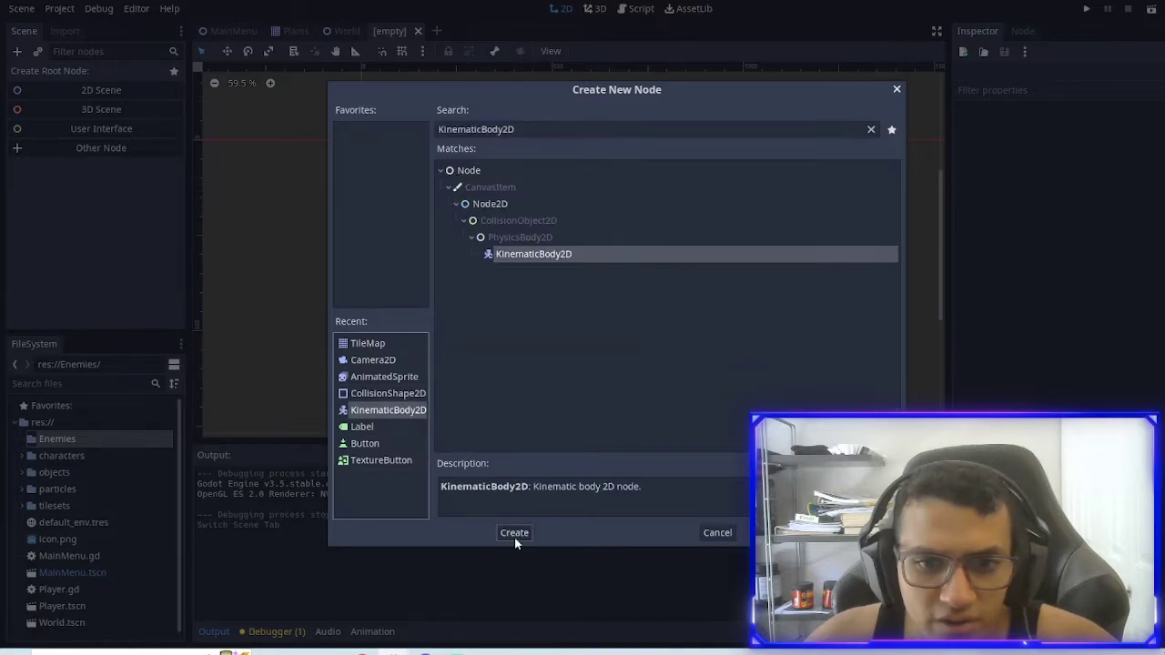
click(514, 533)
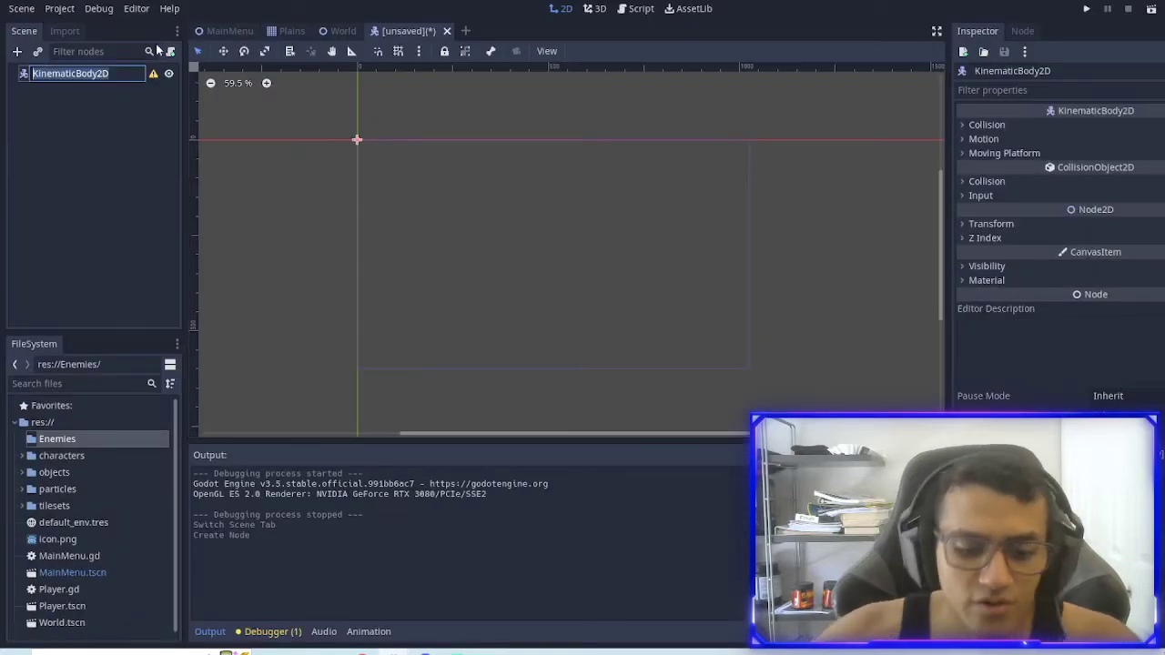
text(Slime)
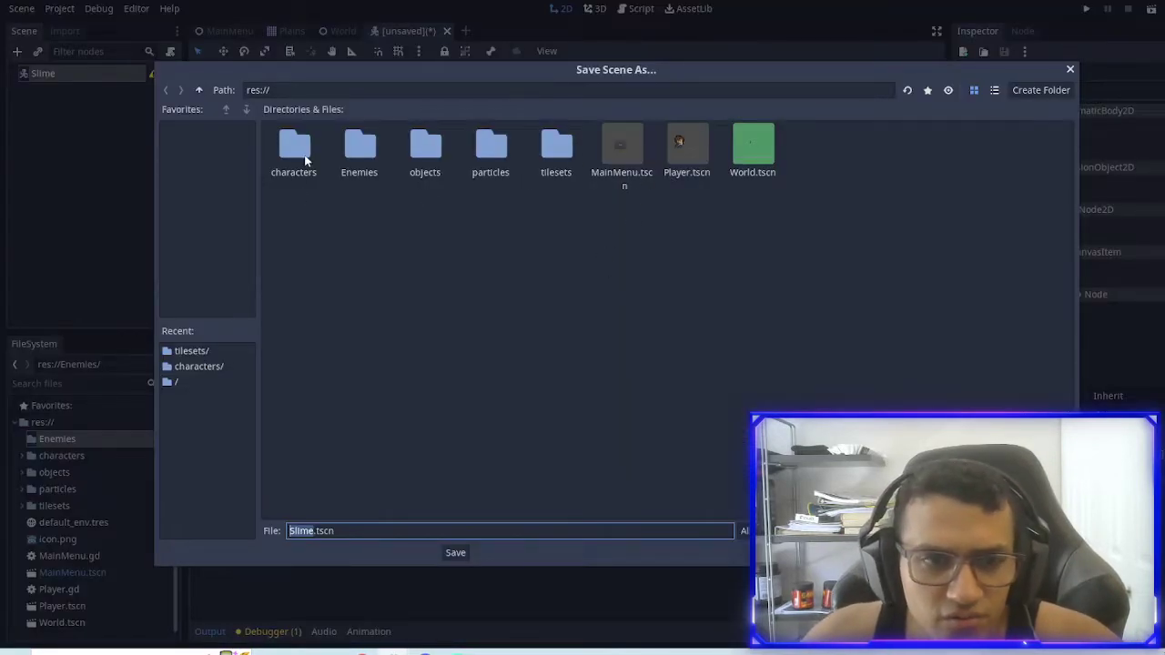
double_click(359, 146)
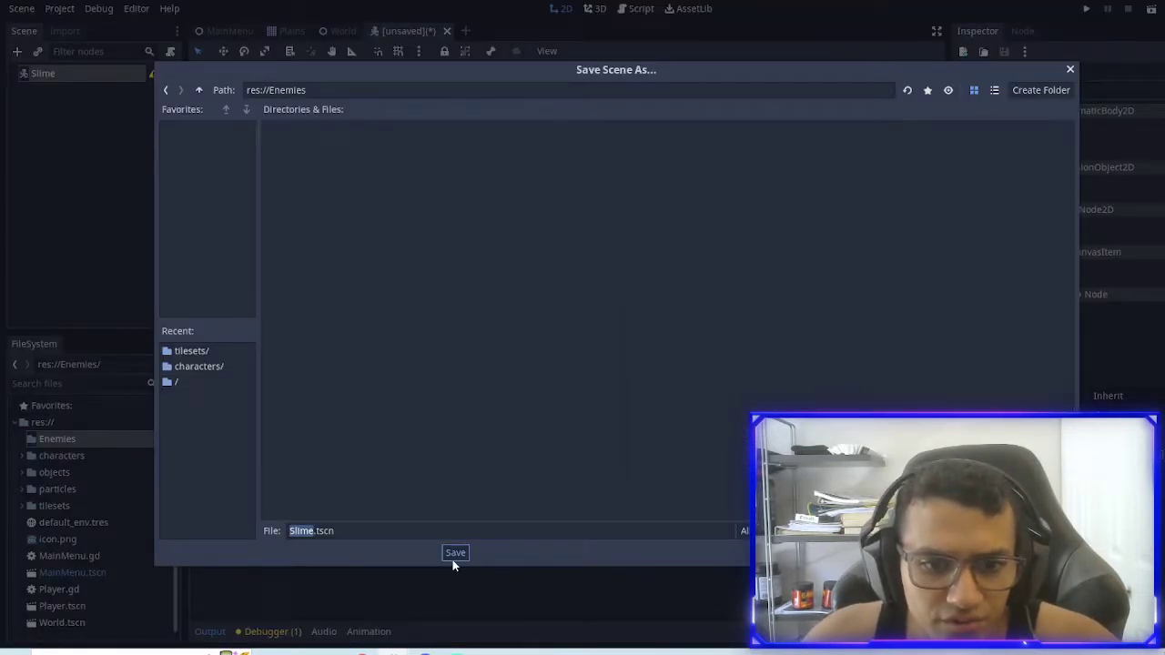
click(455, 553)
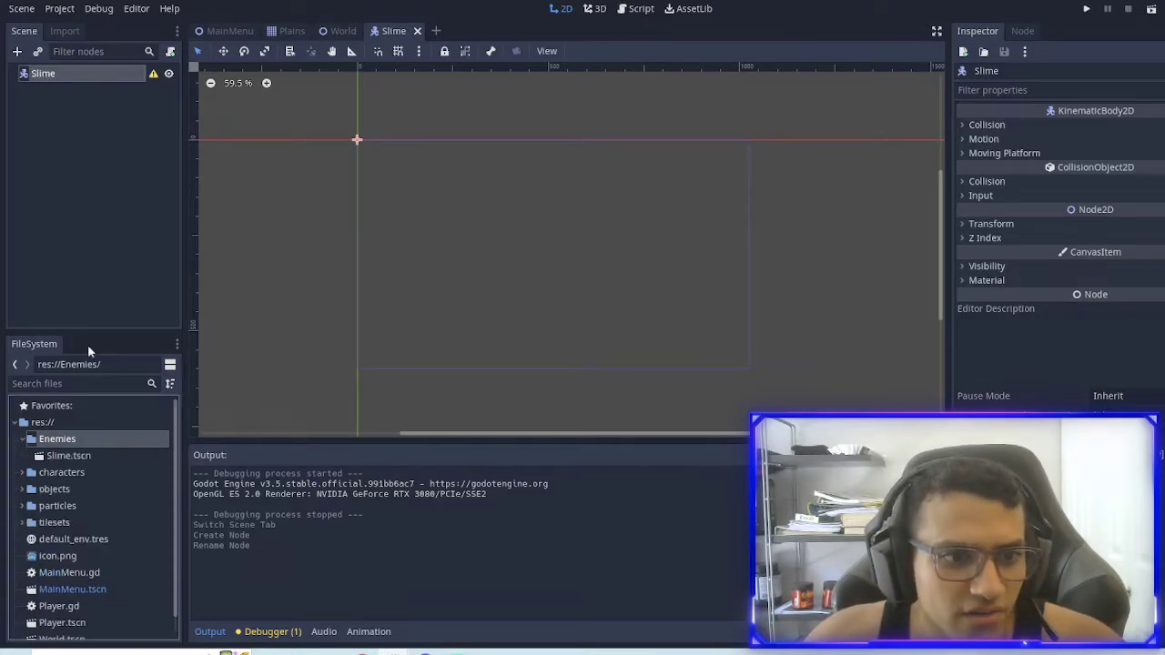
Step: Add a CollisionShape2D under Slime with a new CapsuleShape2D shape
click(16, 51)
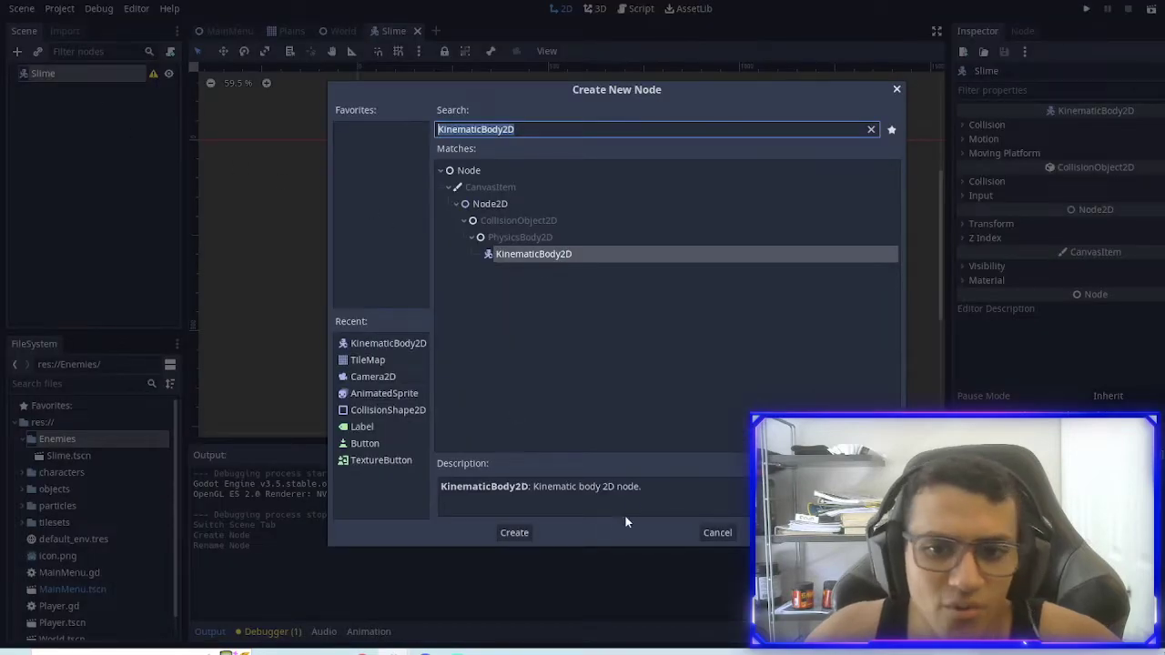
click(871, 128)
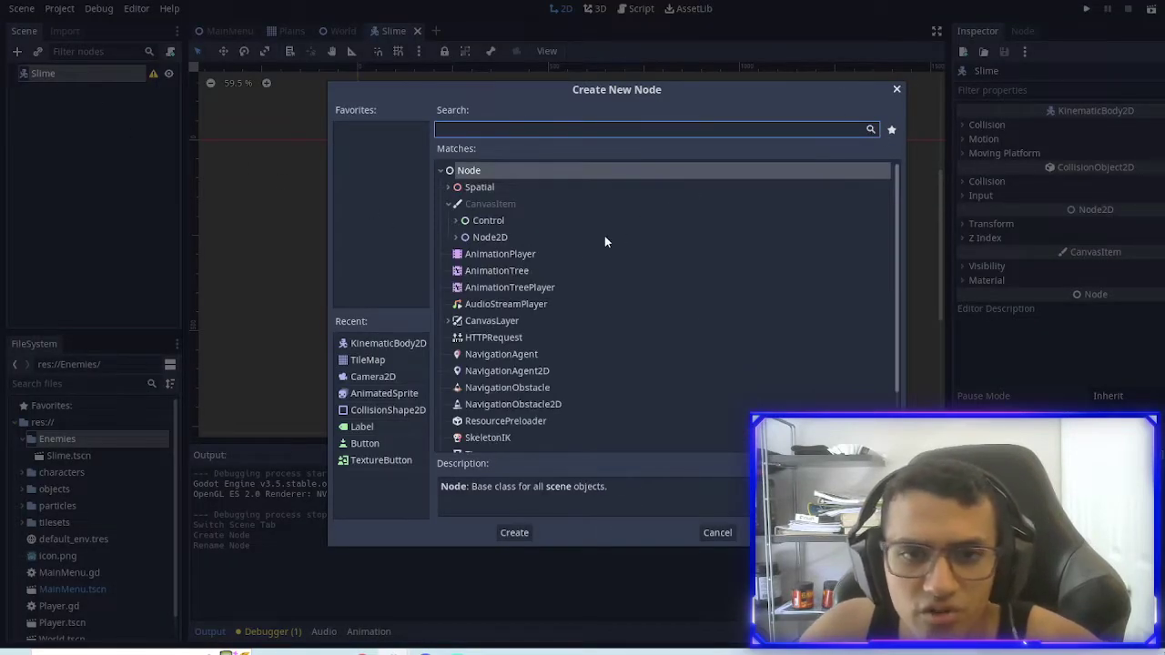
mouse_move(53, 332)
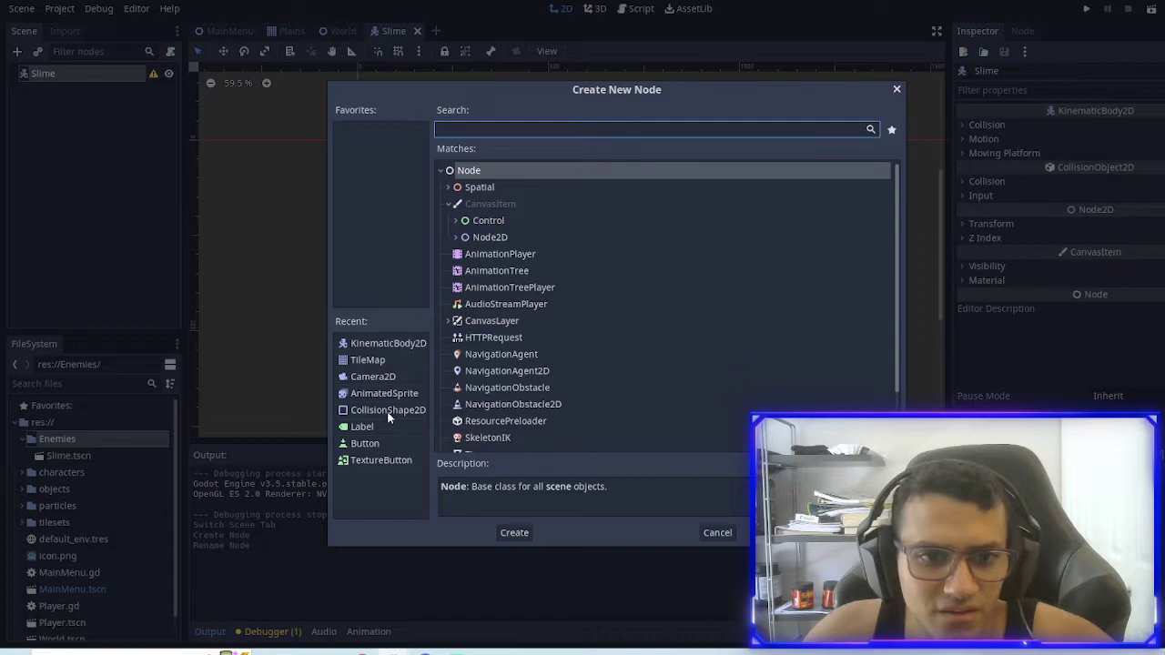
click(513, 533)
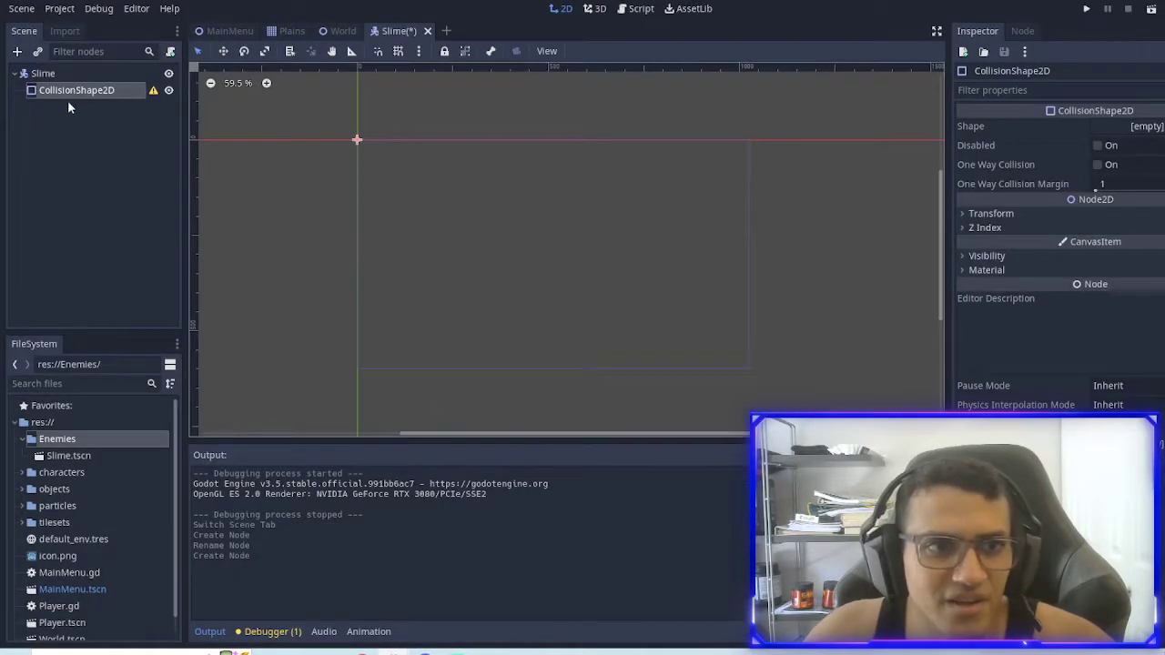
mouse_move(1149, 138)
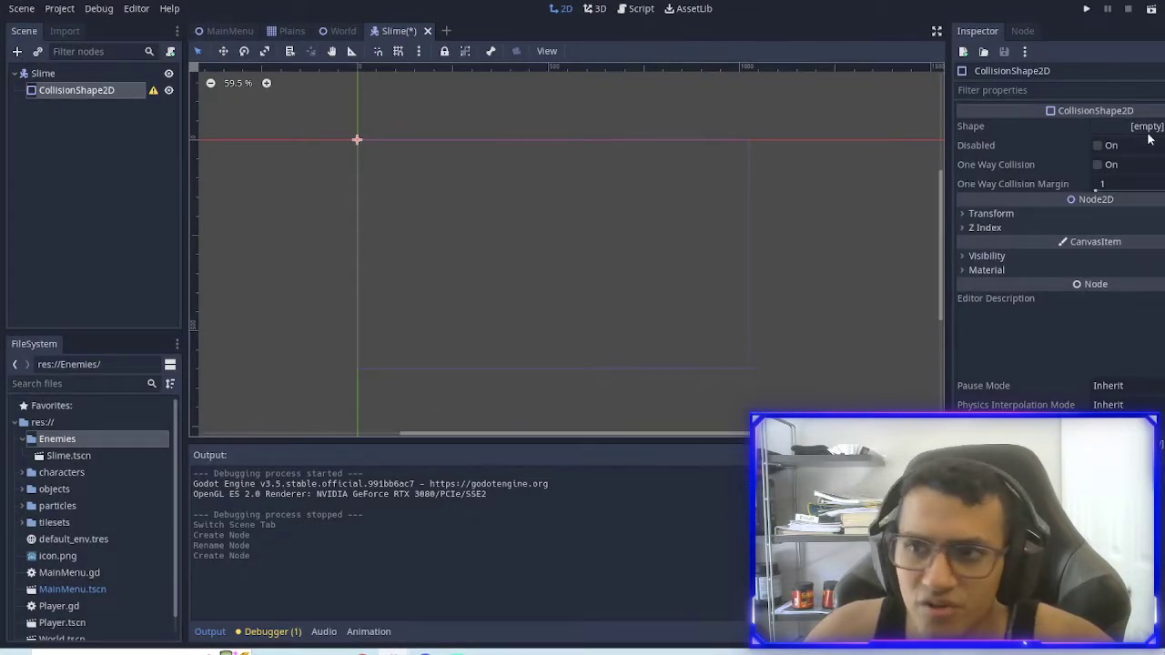
click(1145, 125)
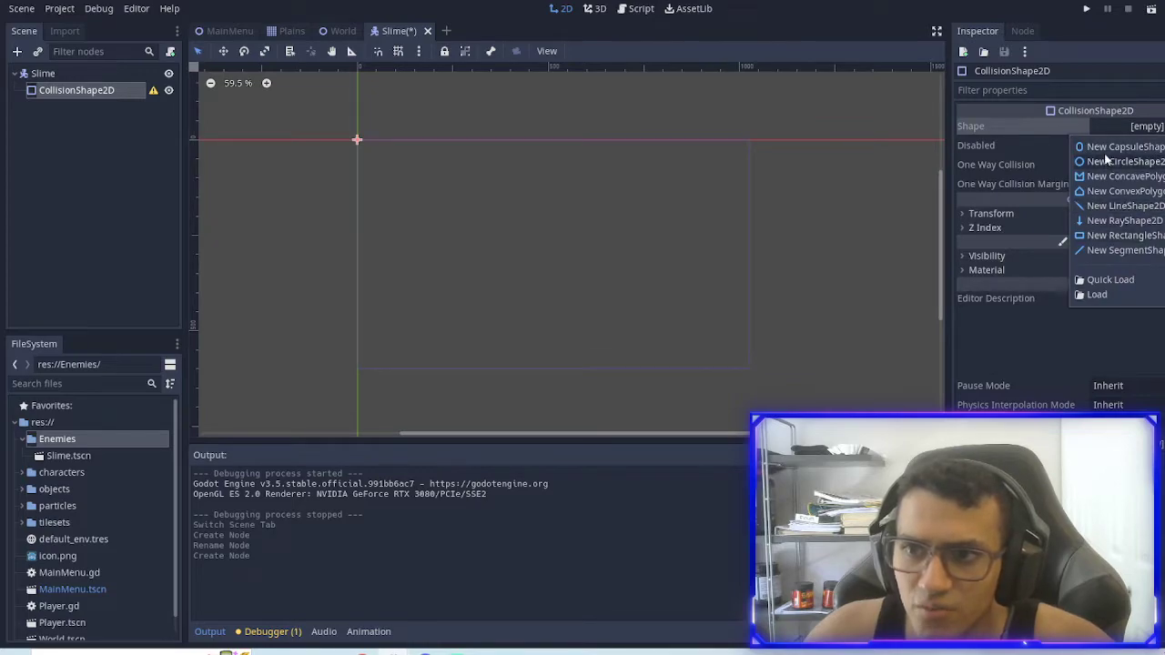
click(1125, 146)
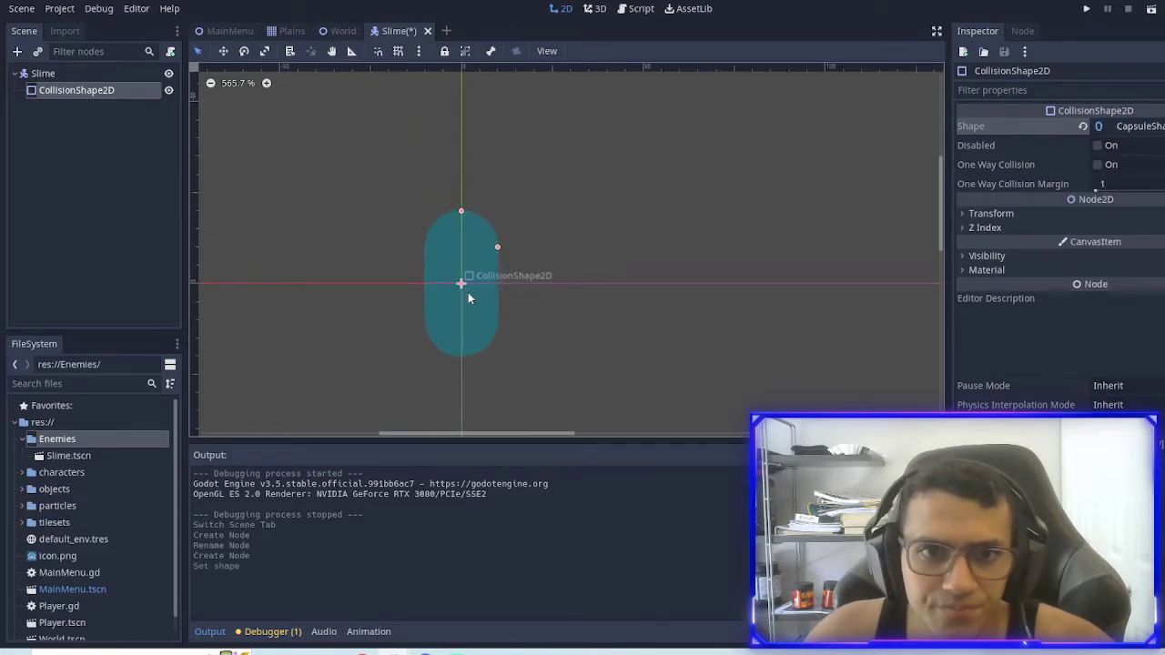
Step: Add an AnimatedSprite child node to Slime
click(17, 51)
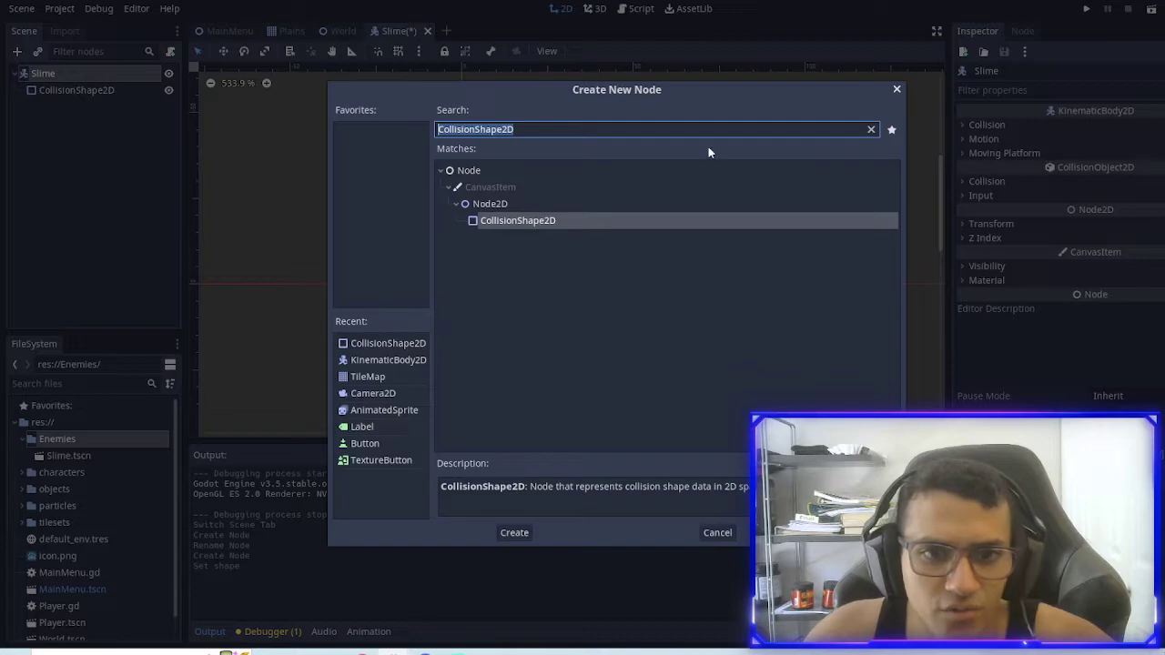
click(870, 128)
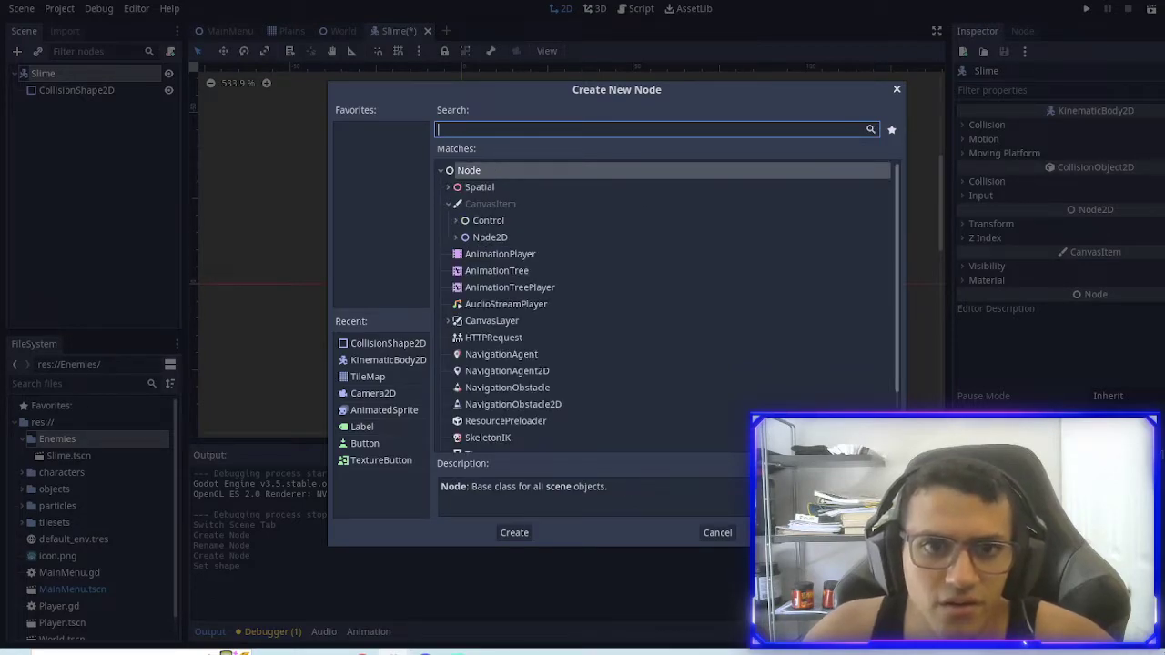
click(515, 533)
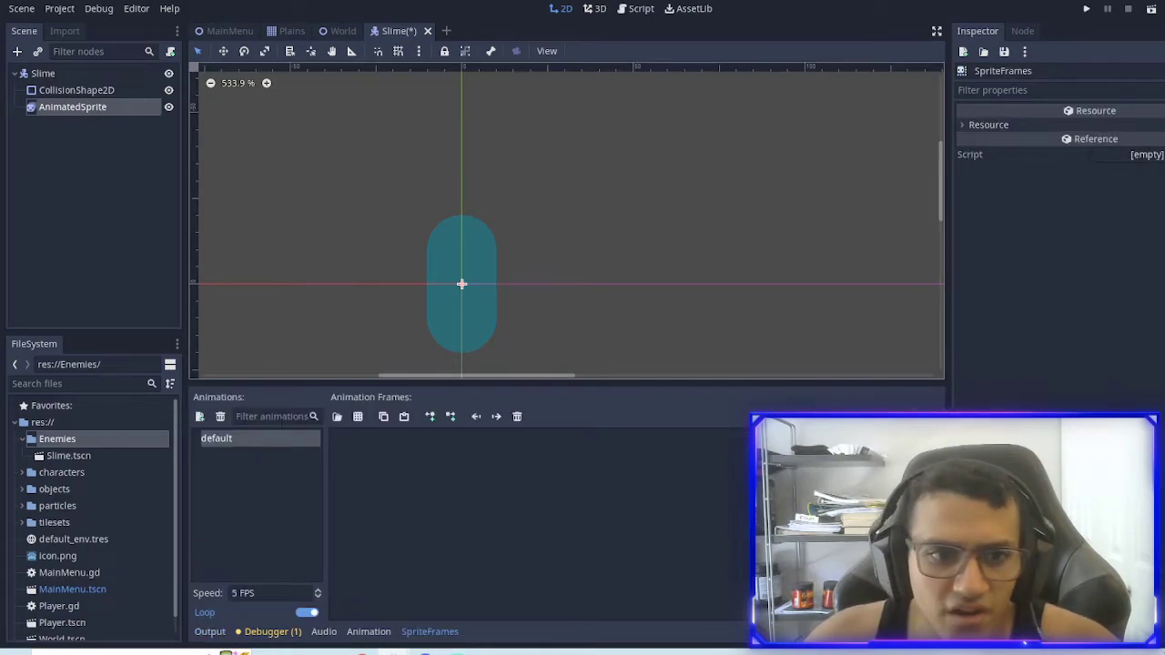
Step: Rename the default animation to Idle and add four slime frames to it
double_click(217, 438)
text(Idle)
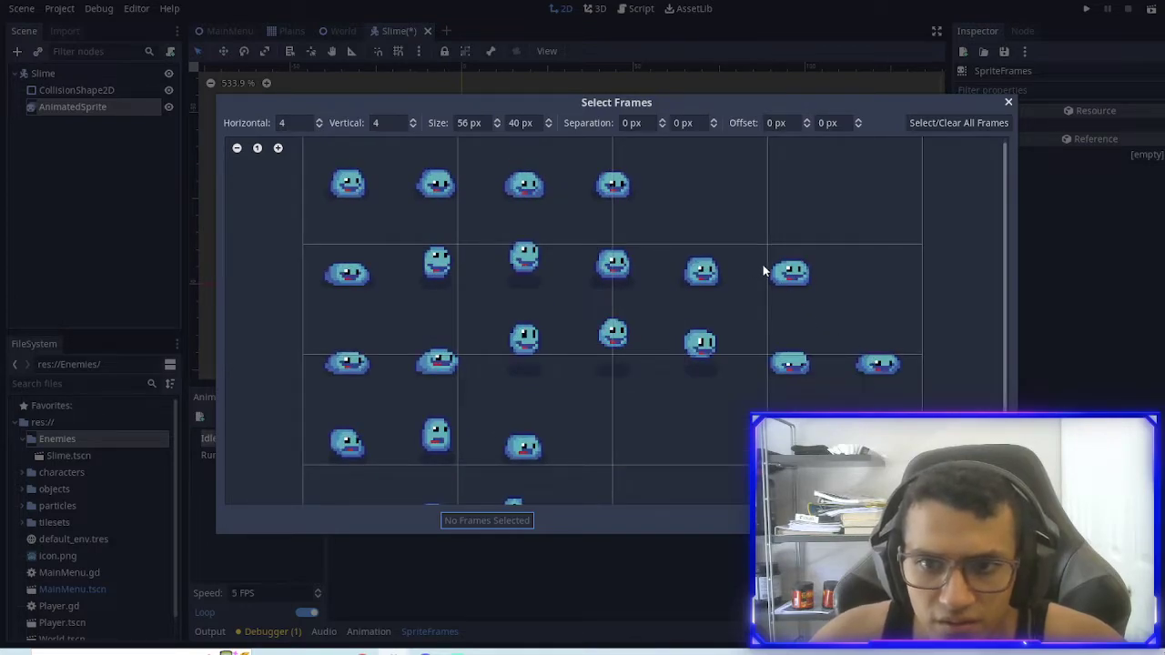
mouse_move(409, 411)
text(2)
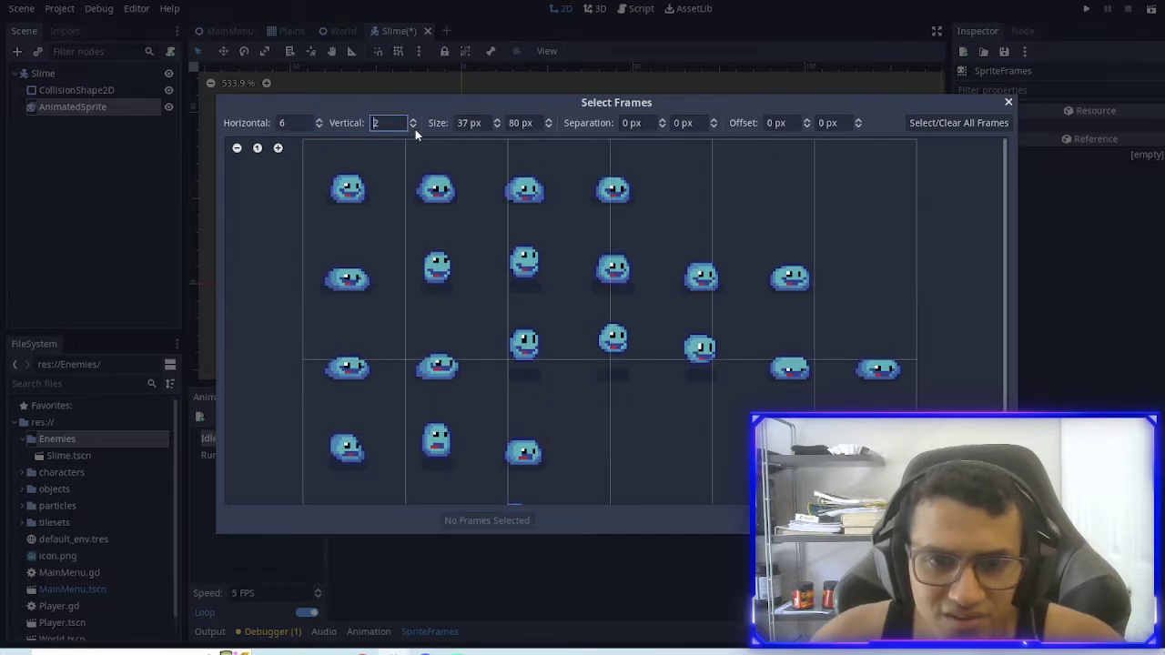
text(5)
click(295, 123)
text(7)
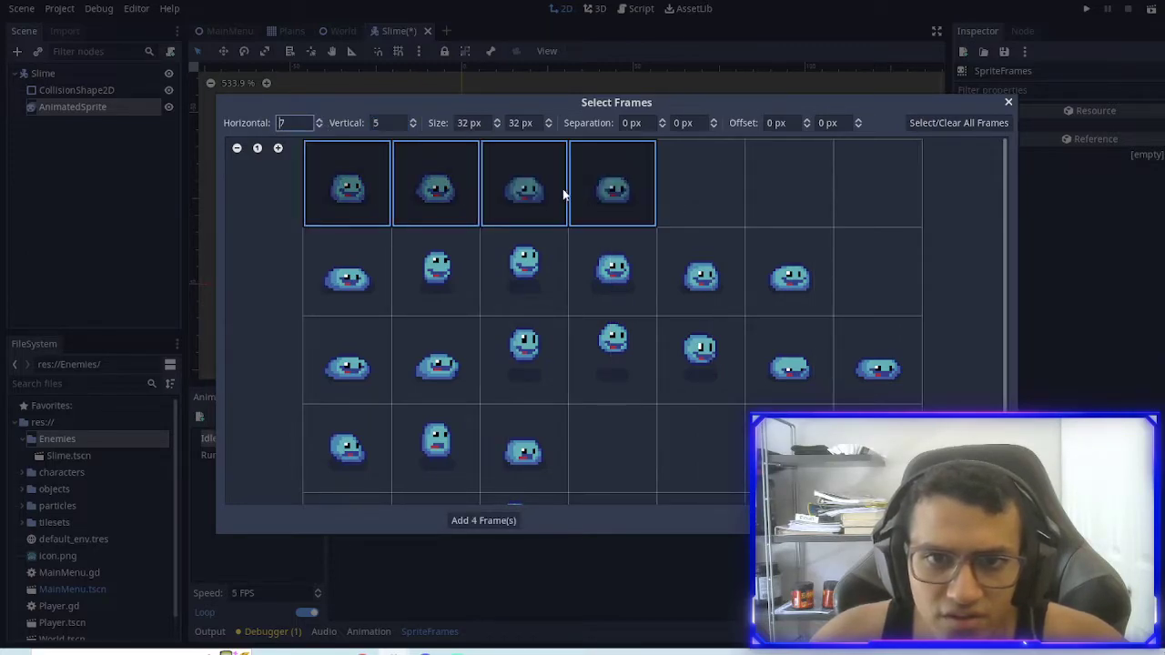
click(484, 520)
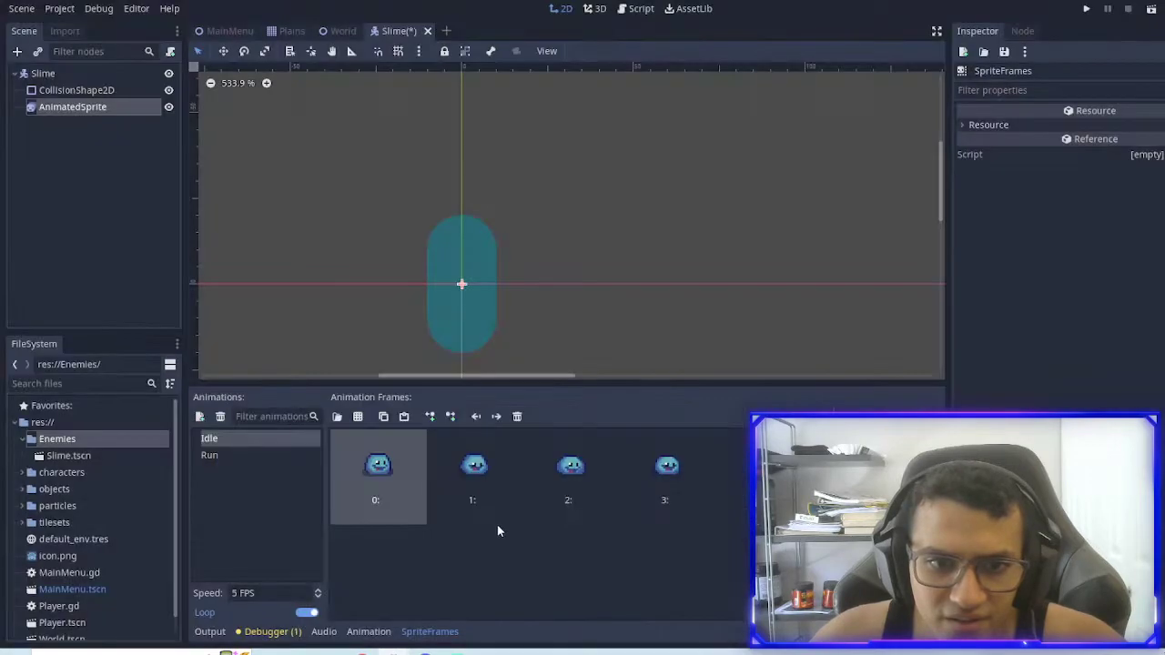
Step: Create an Attack animation with seven frames from the slime sprite sheet
click(200, 416)
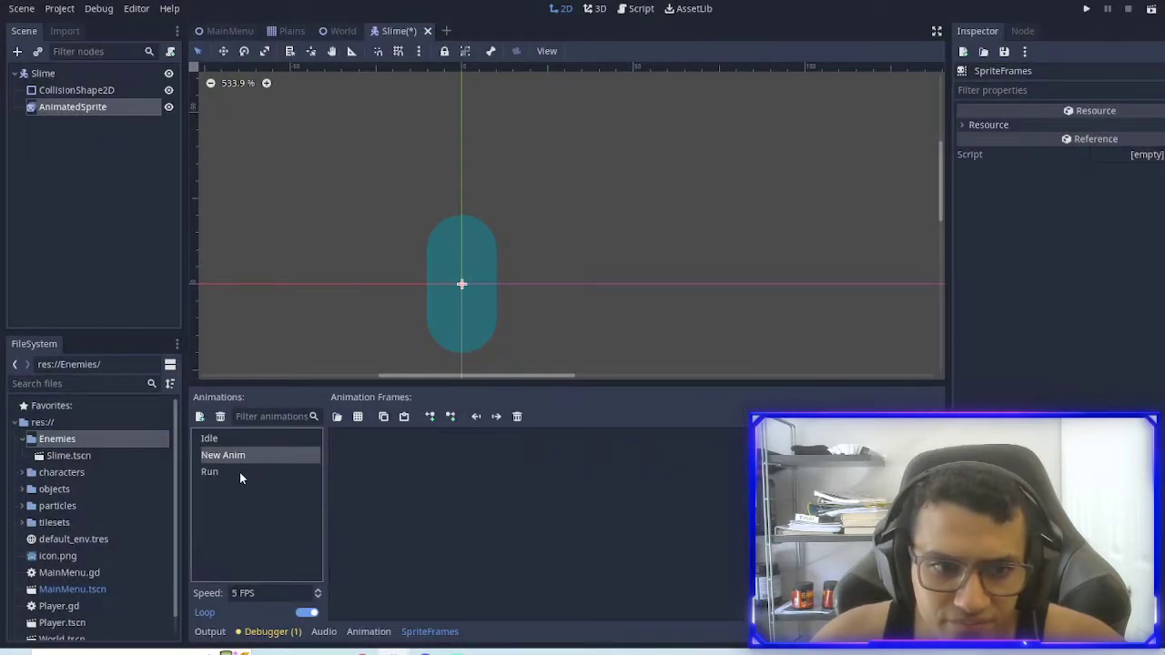
double_click(223, 455)
text(Attack)
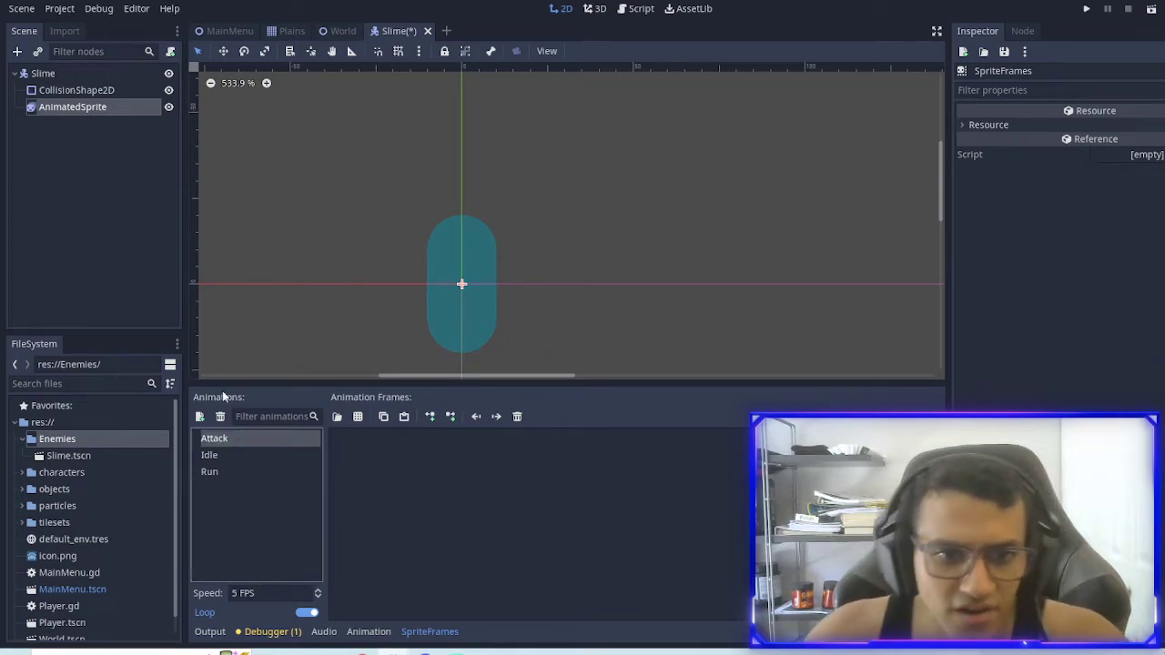
click(358, 416)
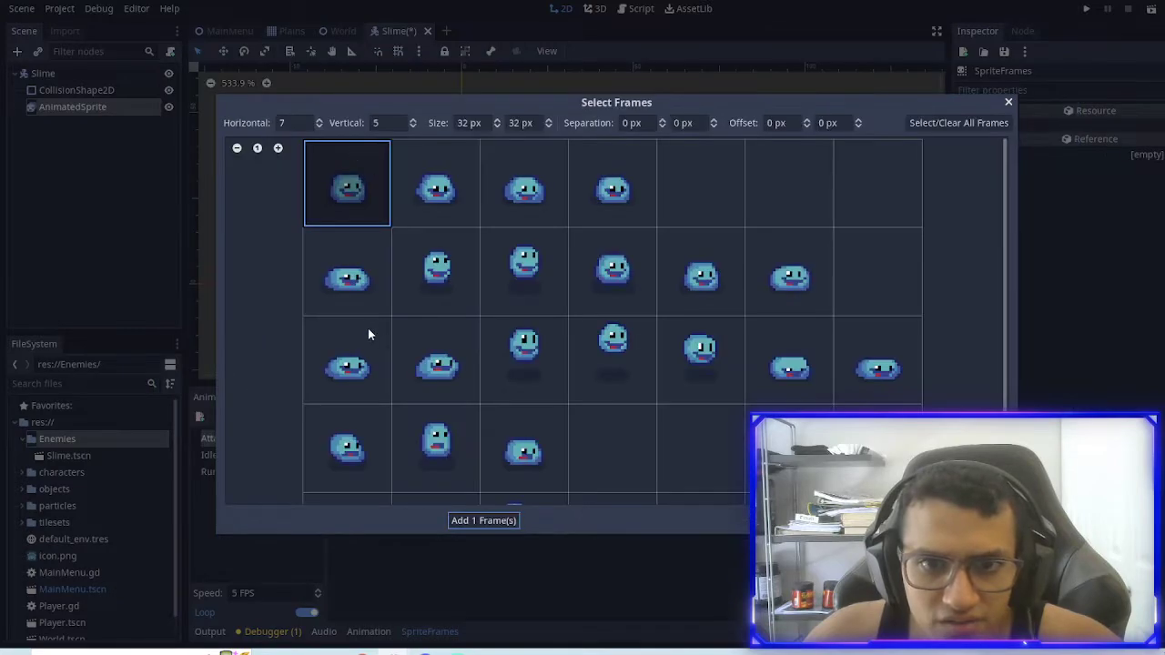
click(347, 359)
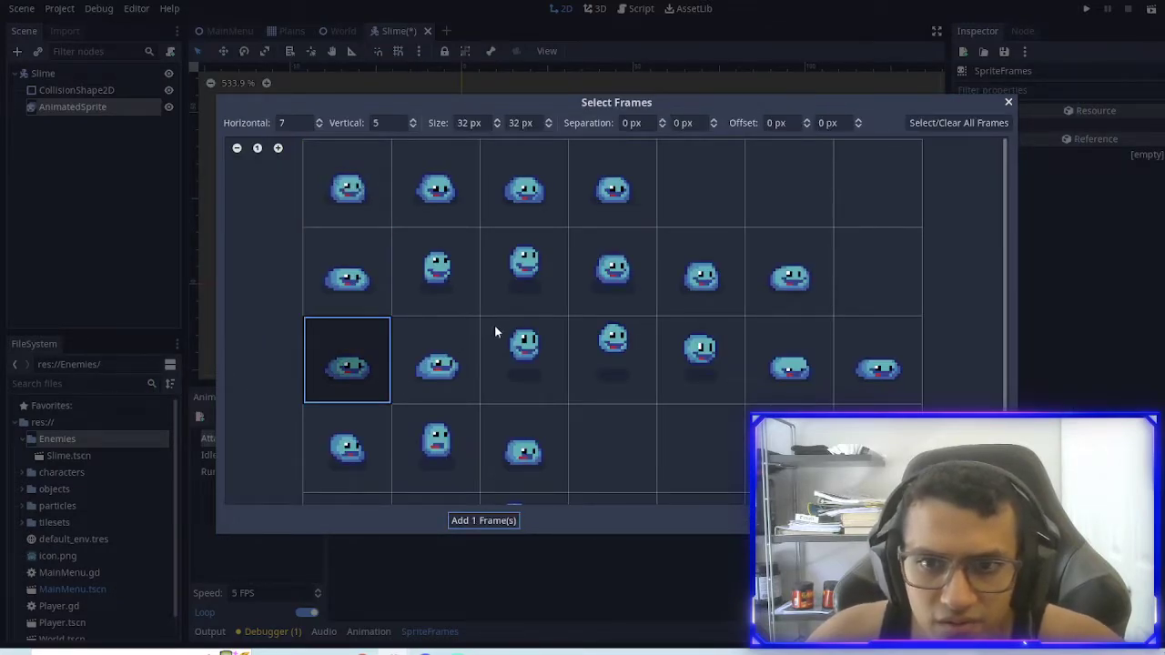
click(959, 123)
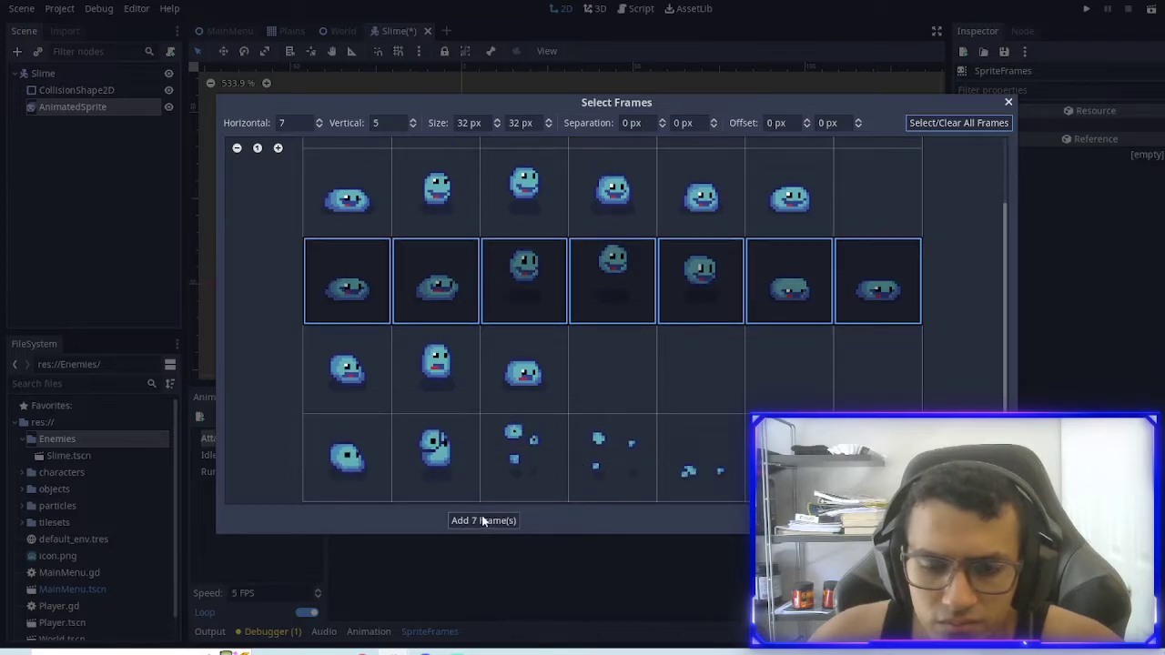
click(482, 521)
text(Death)
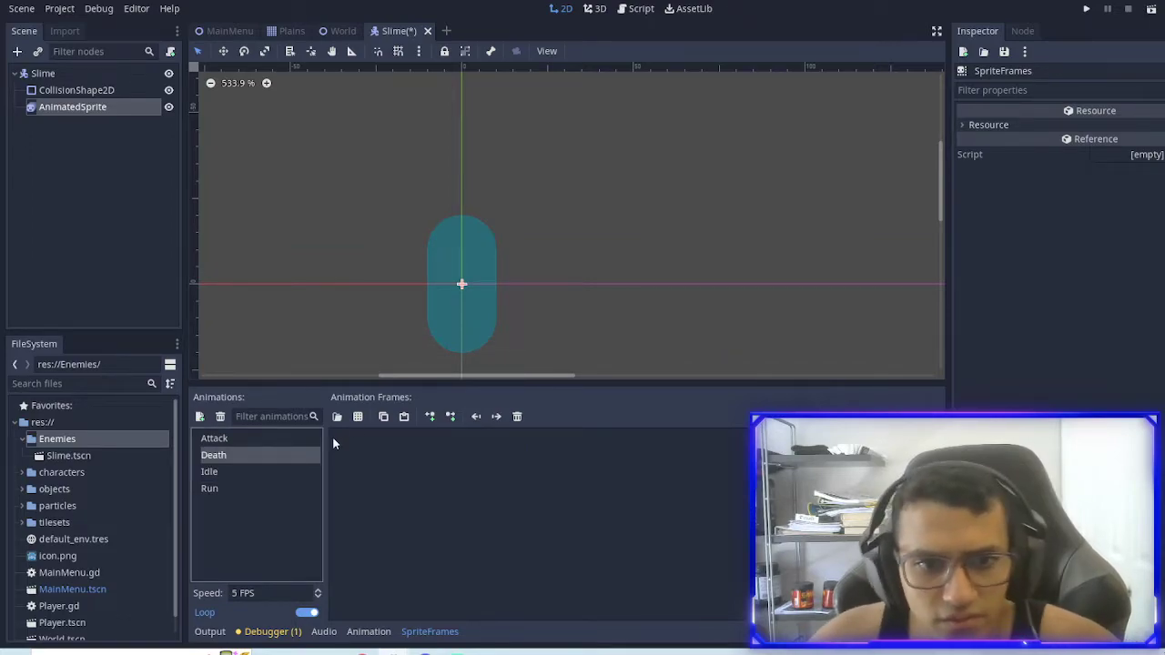
Step: Add a Hit animation holding three frames from slime.png
click(336, 416)
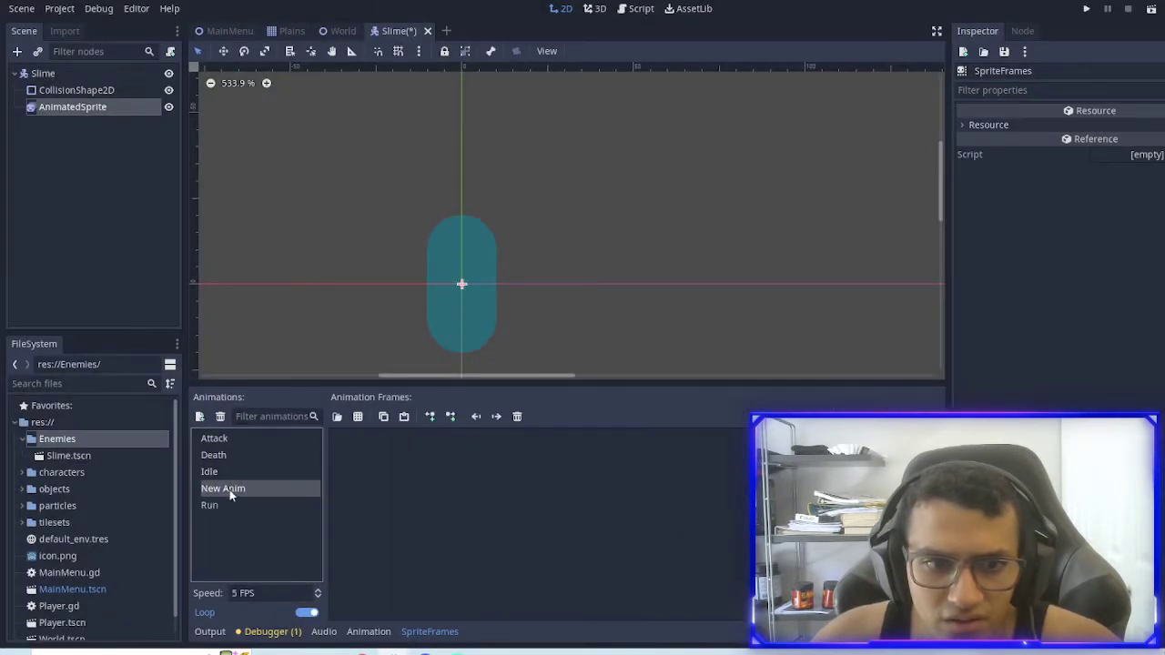
text(Hi)
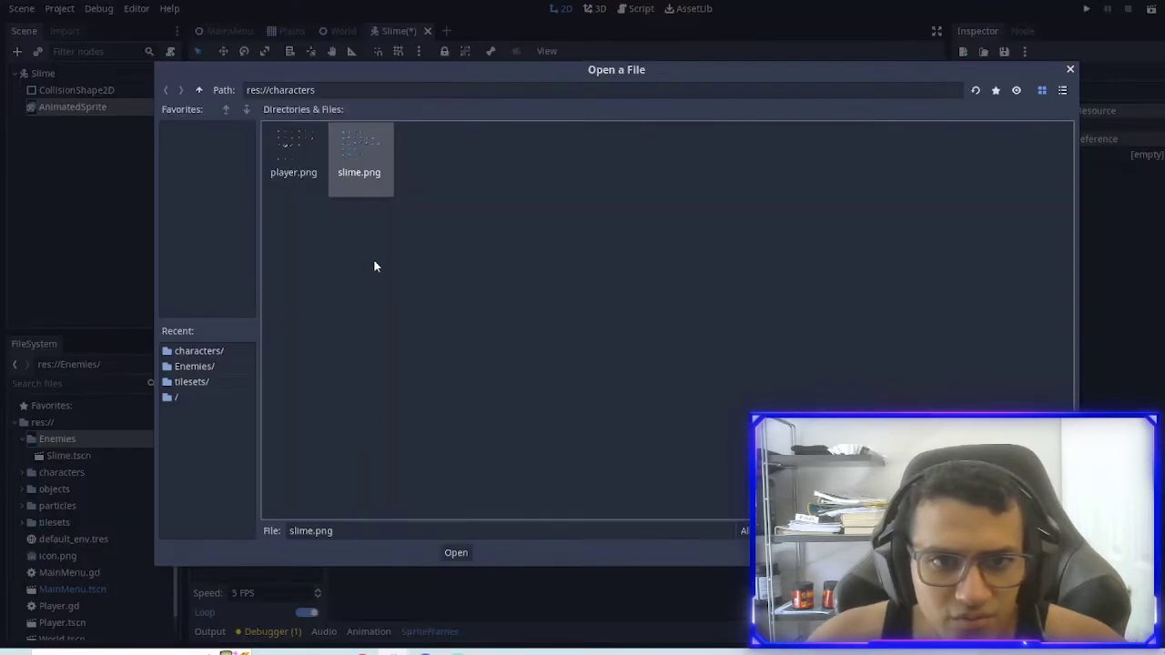
click(456, 553)
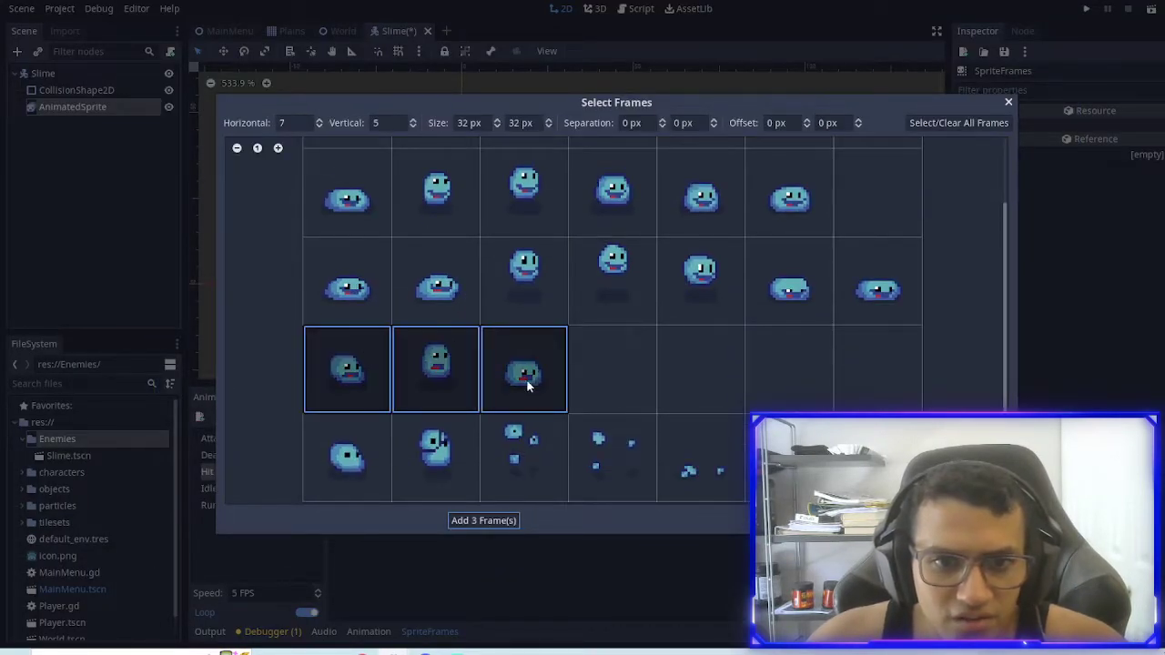
click(483, 519)
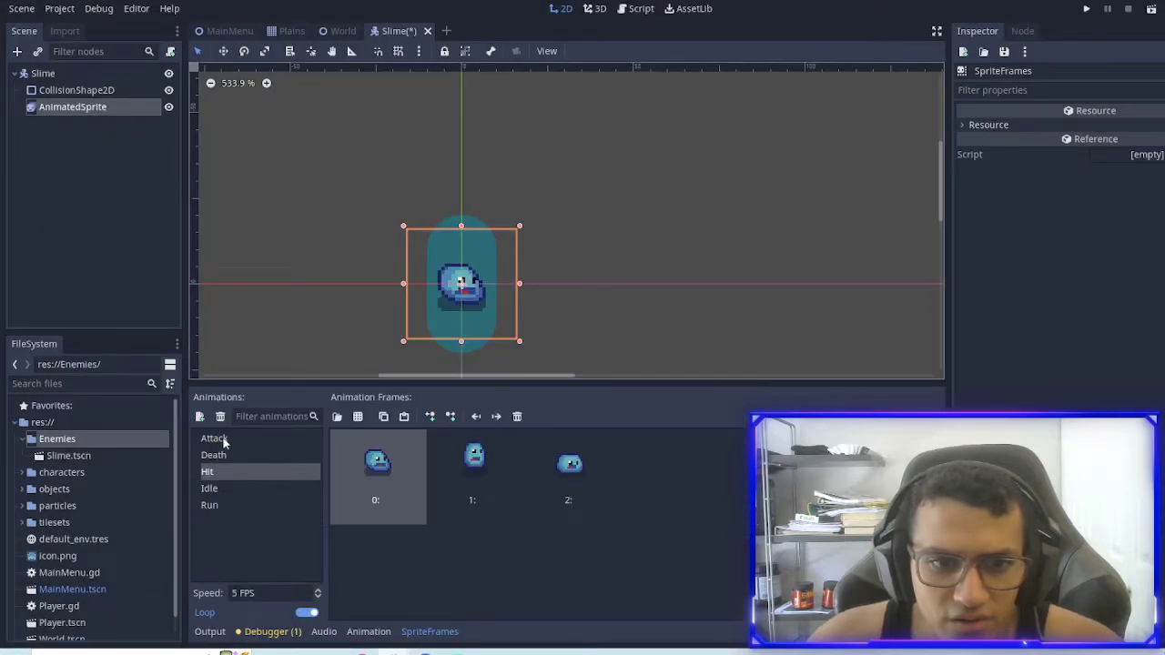
Step: Make the slime's AnimatedSprite play its Idle animation
click(43, 73)
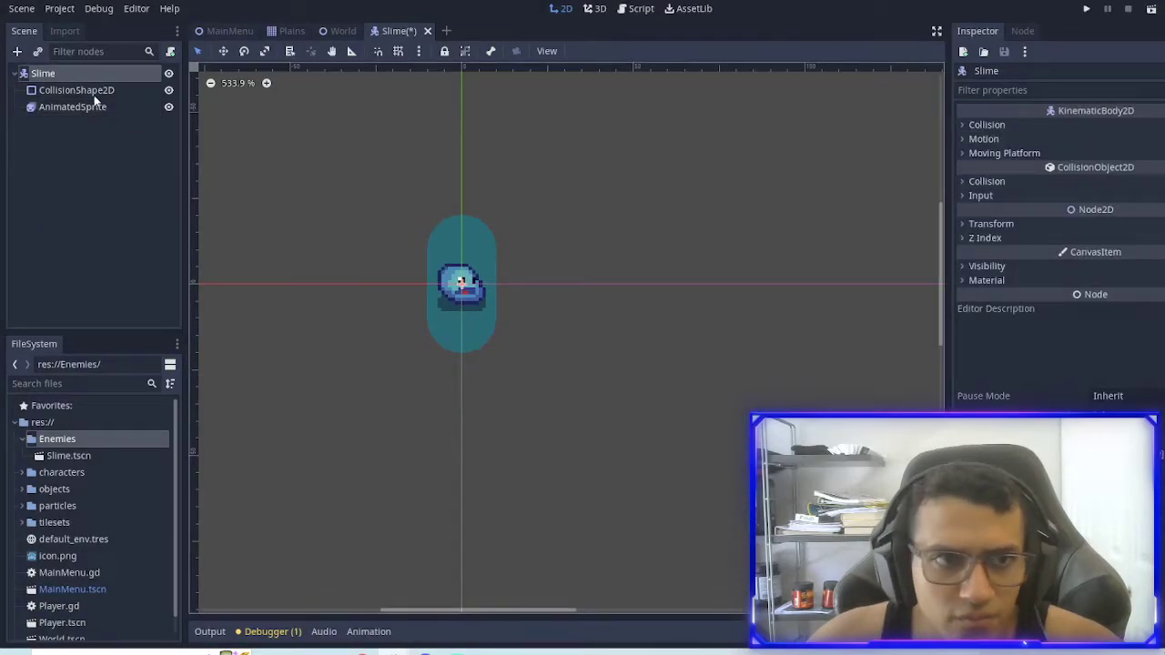
click(71, 107)
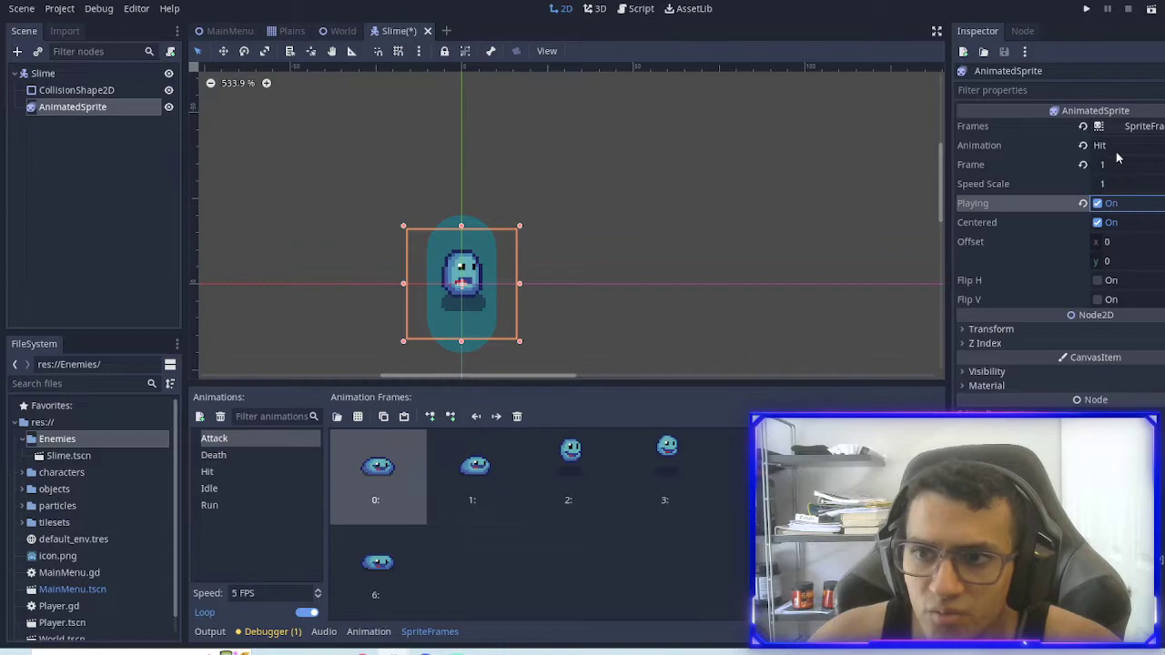
click(1102, 145)
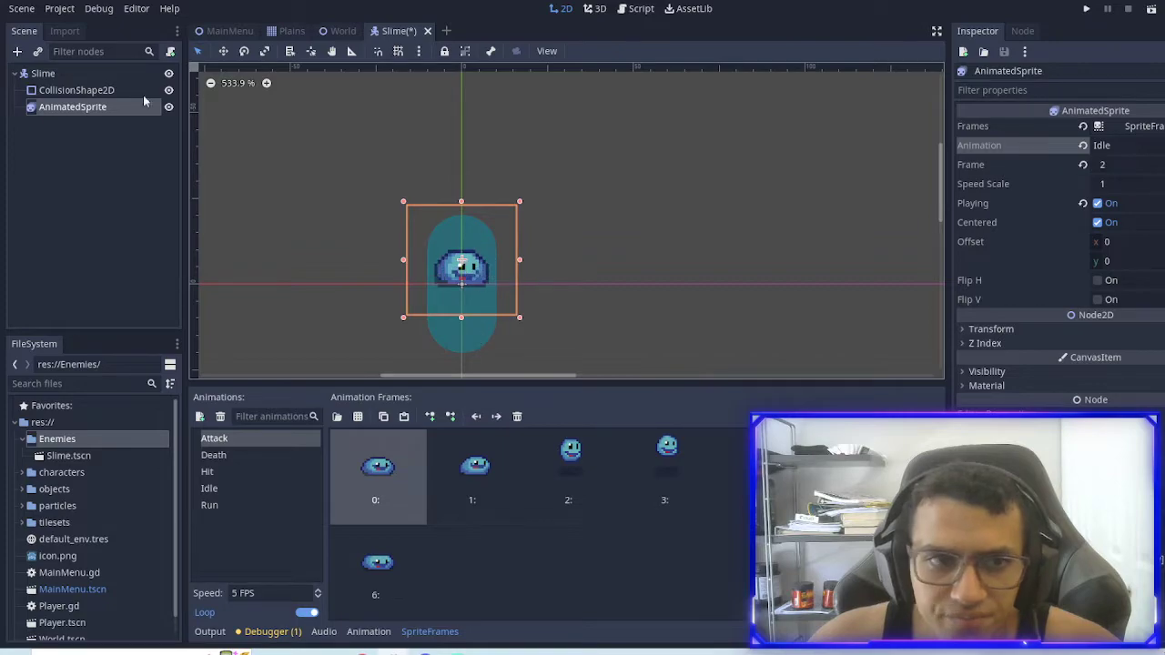
Step: Give CollisionShape2D a small RectangleShape2D and save the Slime scene
click(76, 89)
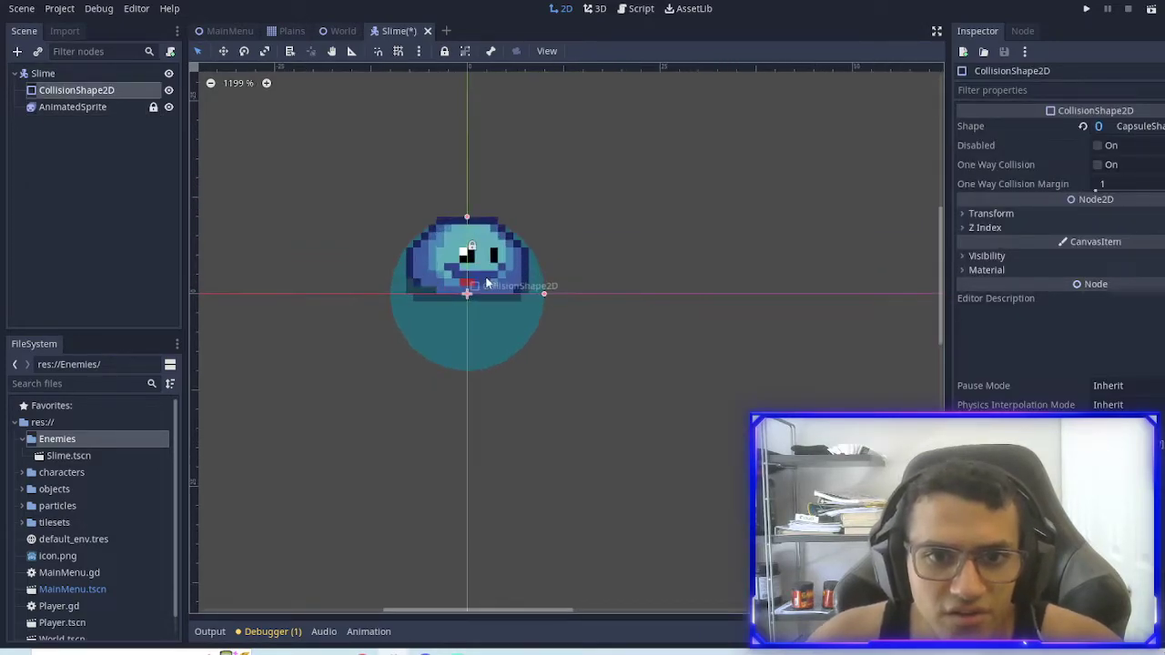
click(1129, 125)
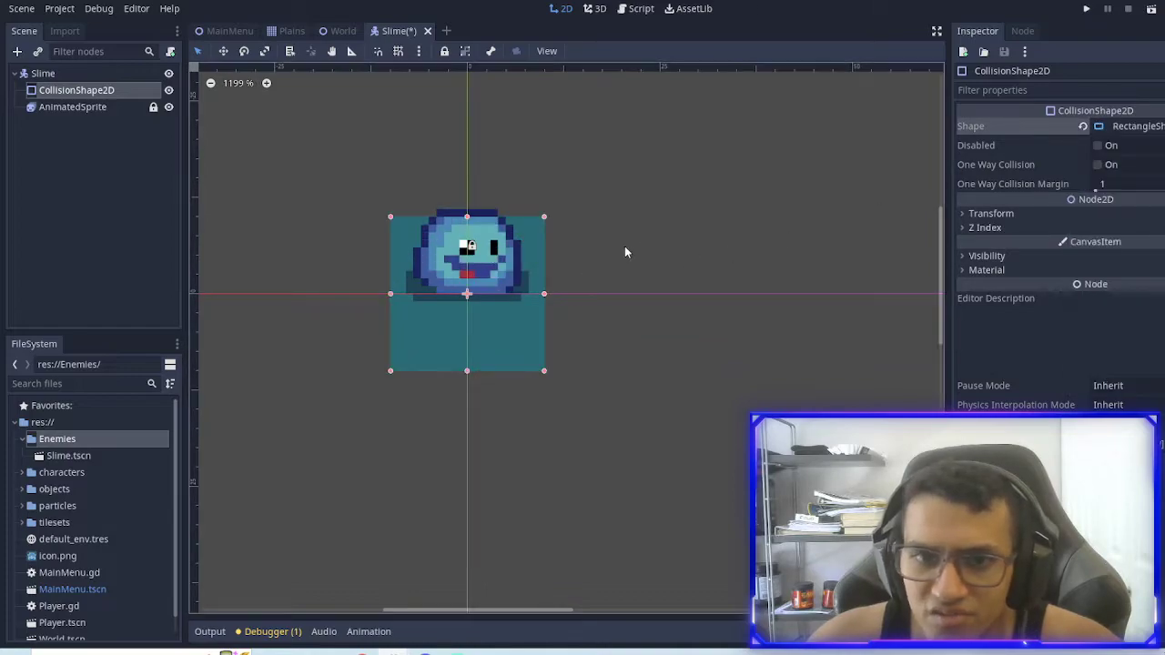
scroll(up, 3)
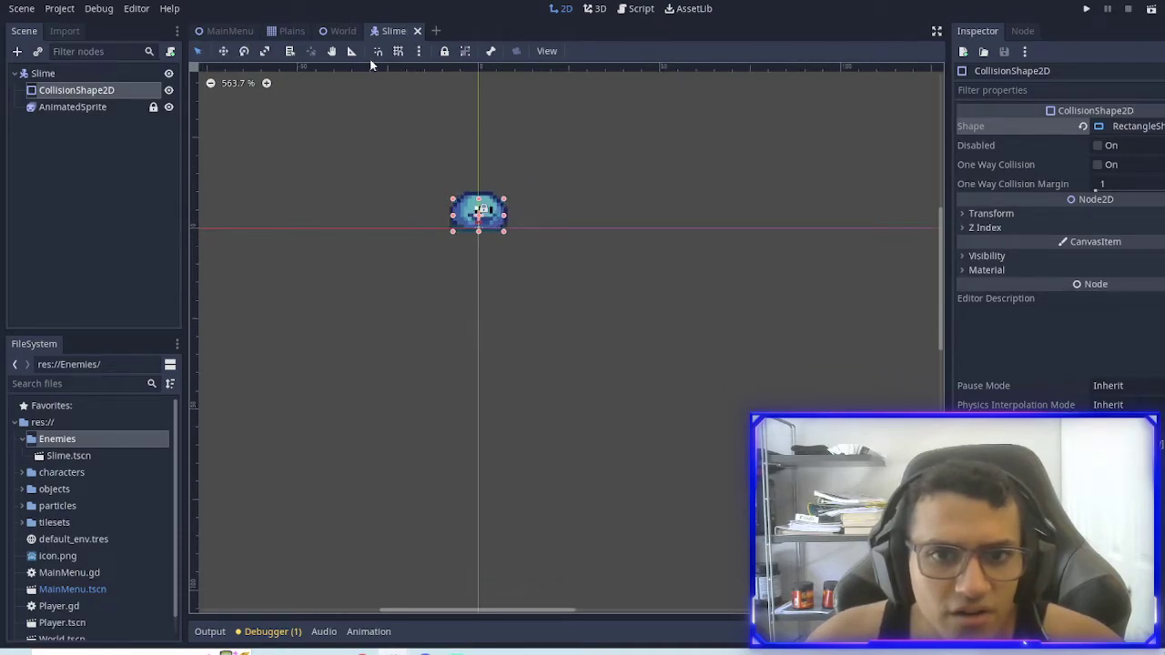
Step: Test-run the World scene with the slime near the player, then close the game
click(344, 30)
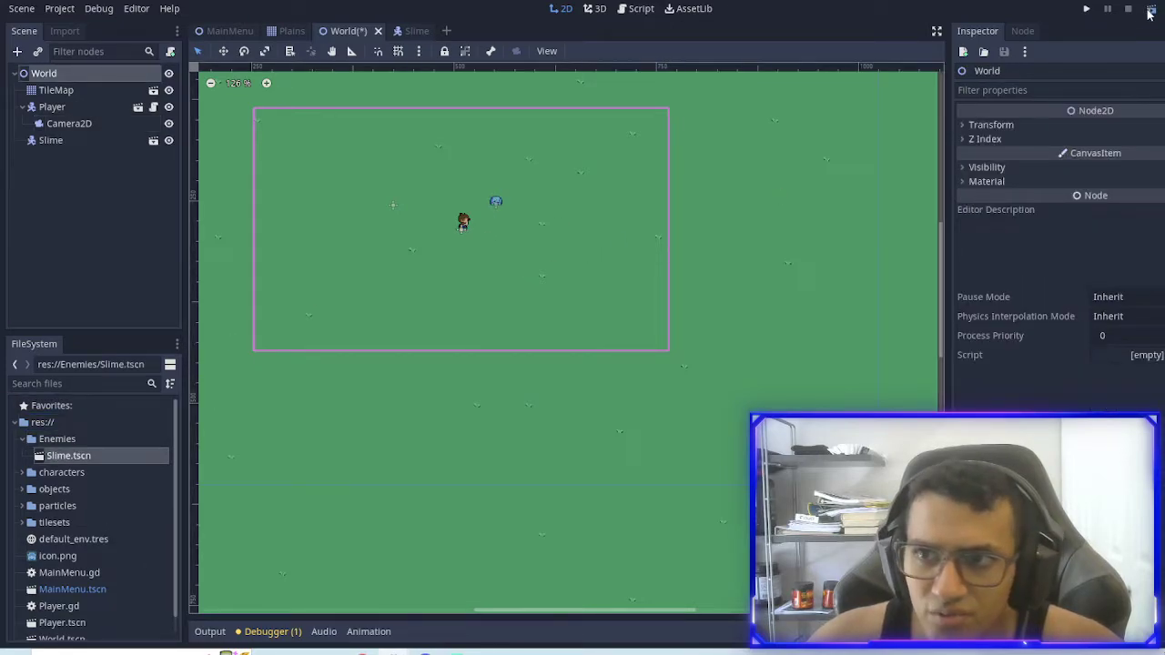
click(1086, 9)
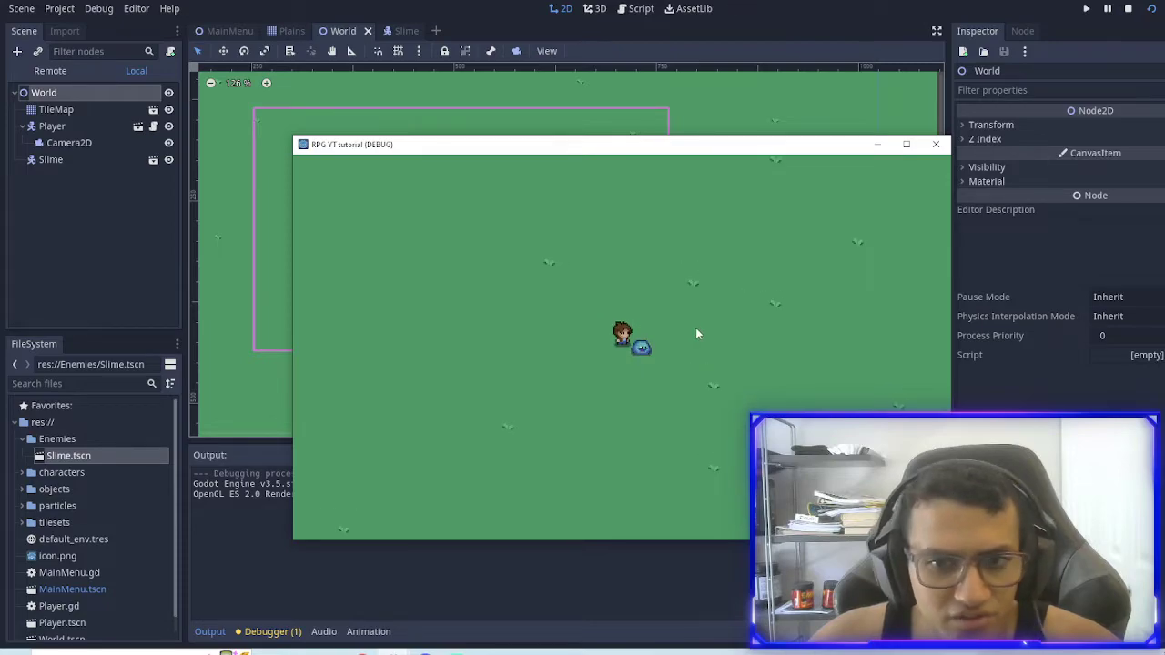
mouse_move(645, 311)
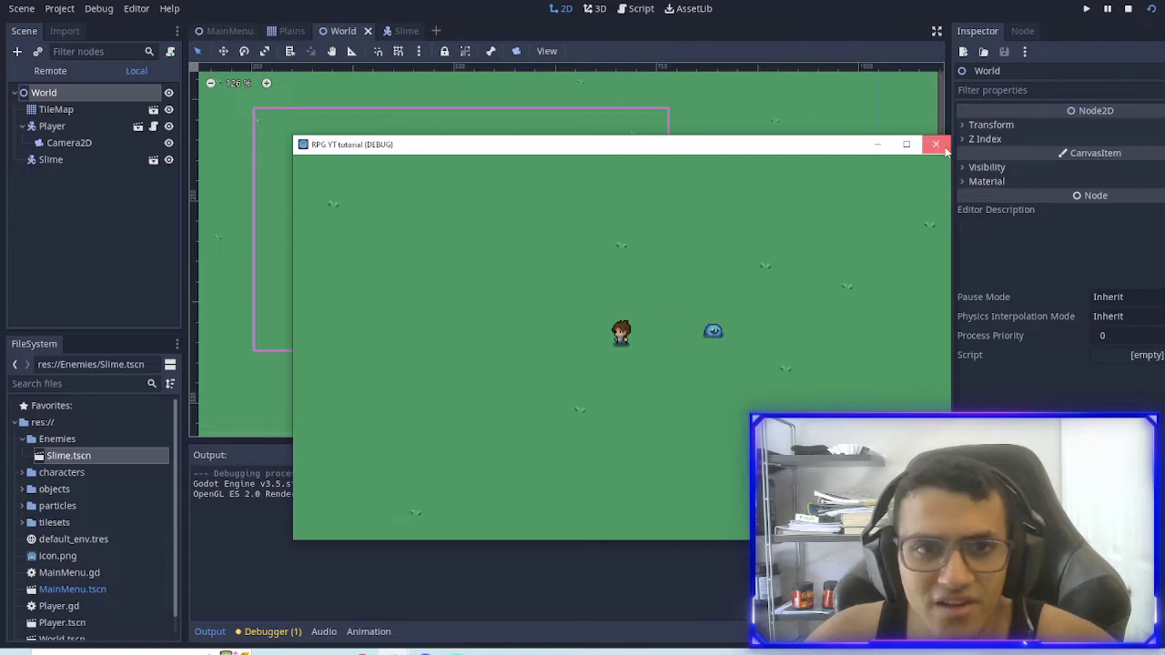
click(936, 143)
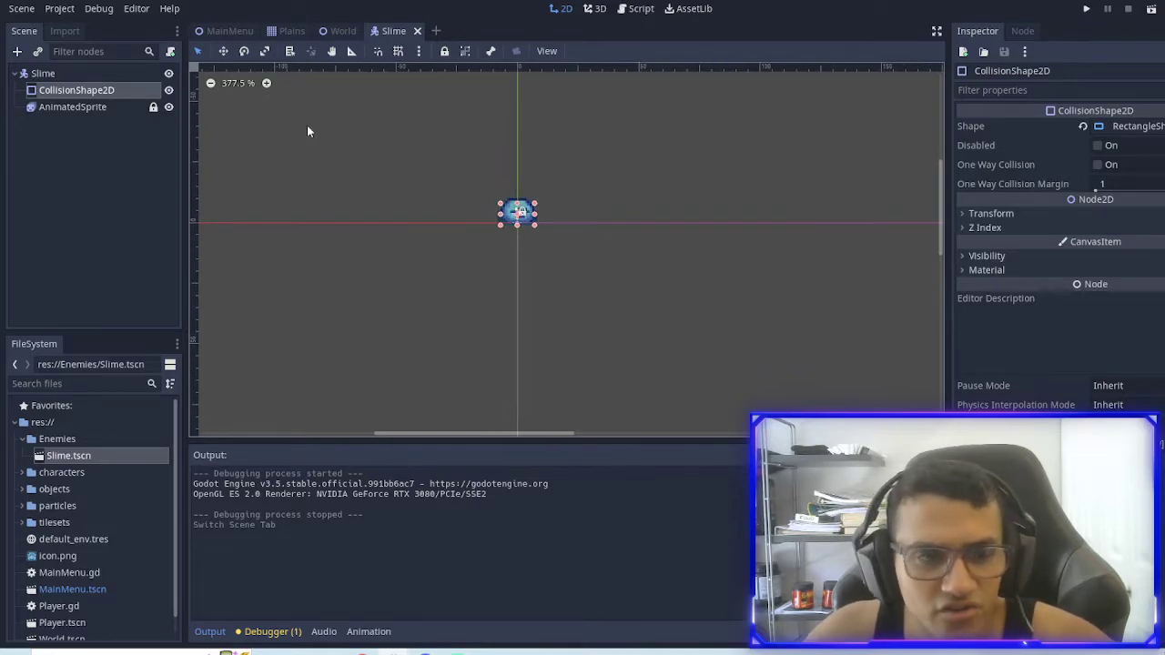
Step: Add an Area2D child node to the Slime scene
text(anim)
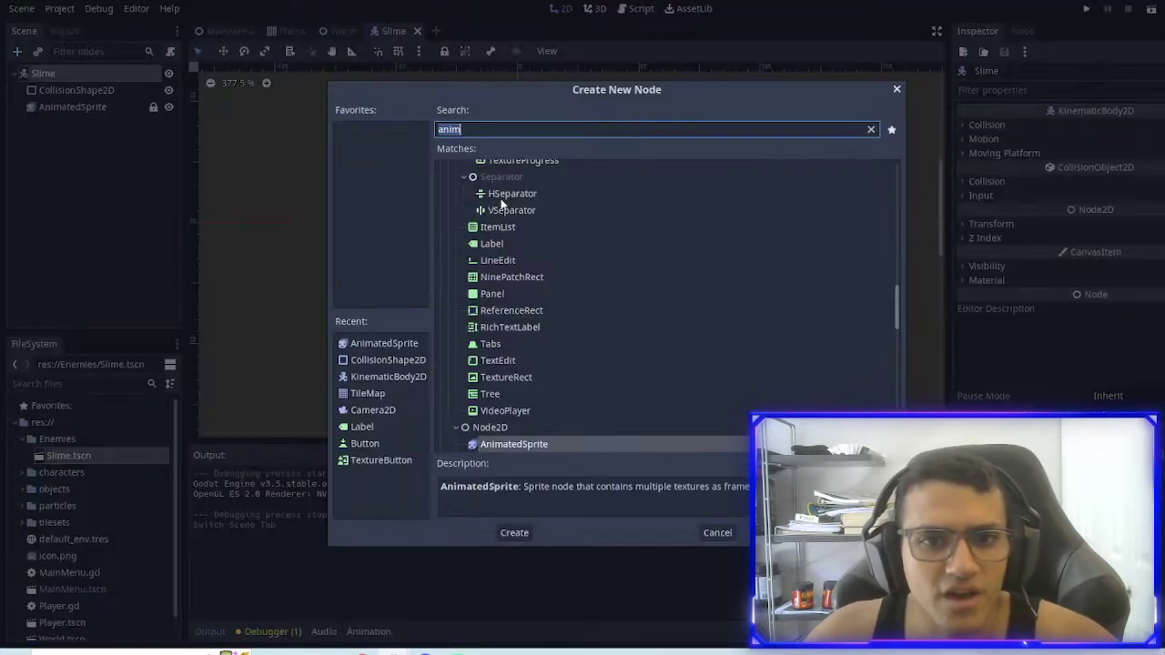
text(area)
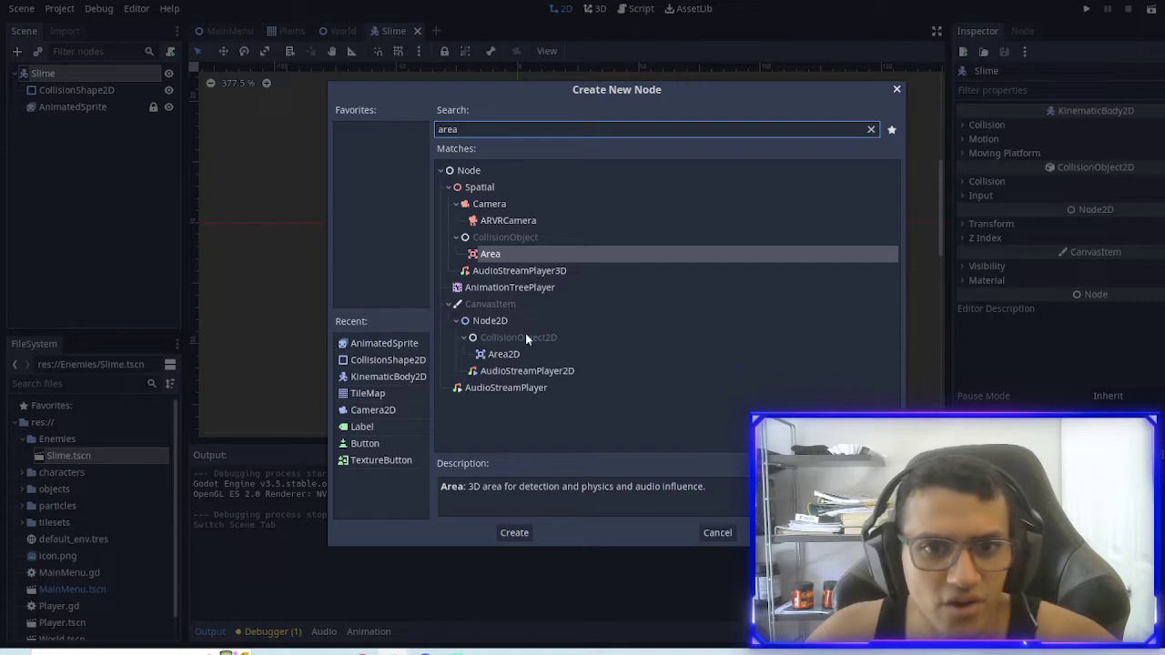
click(503, 353)
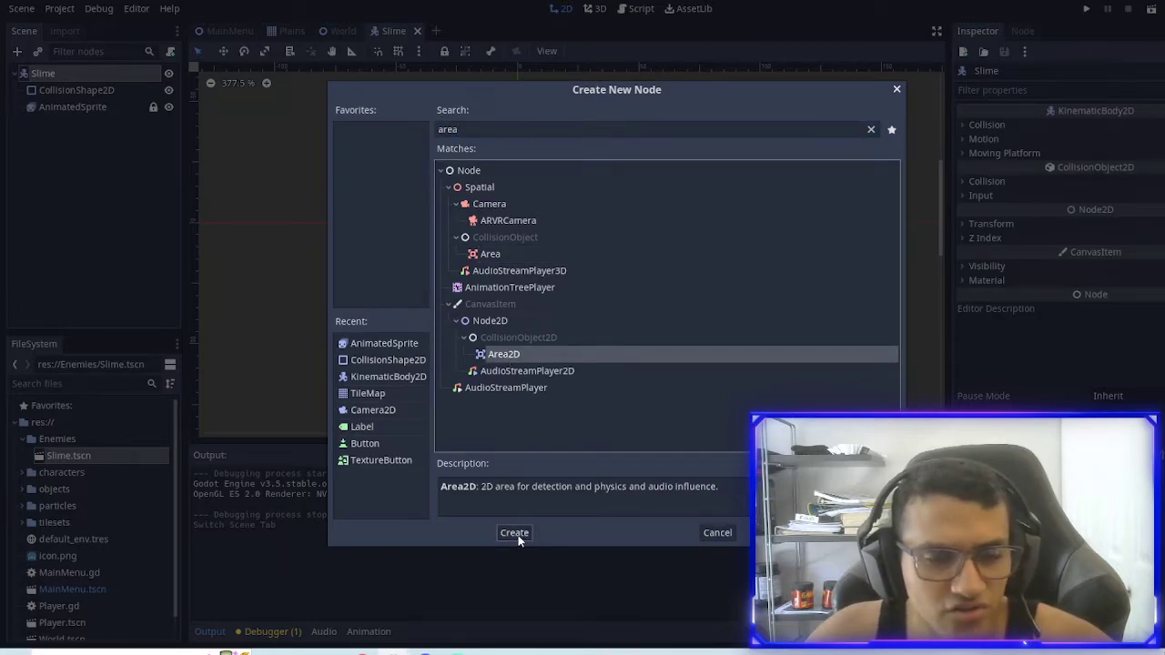
click(514, 533)
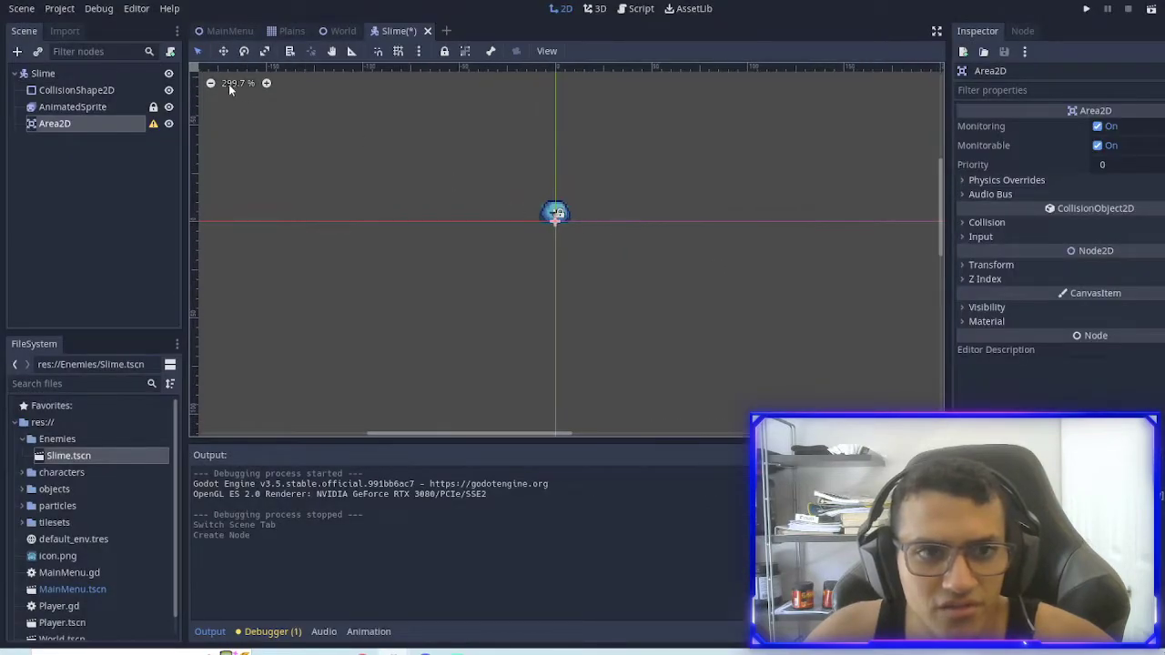
Step: Duplicate the slime's collision shape, rename the copy, then delete it
click(77, 89)
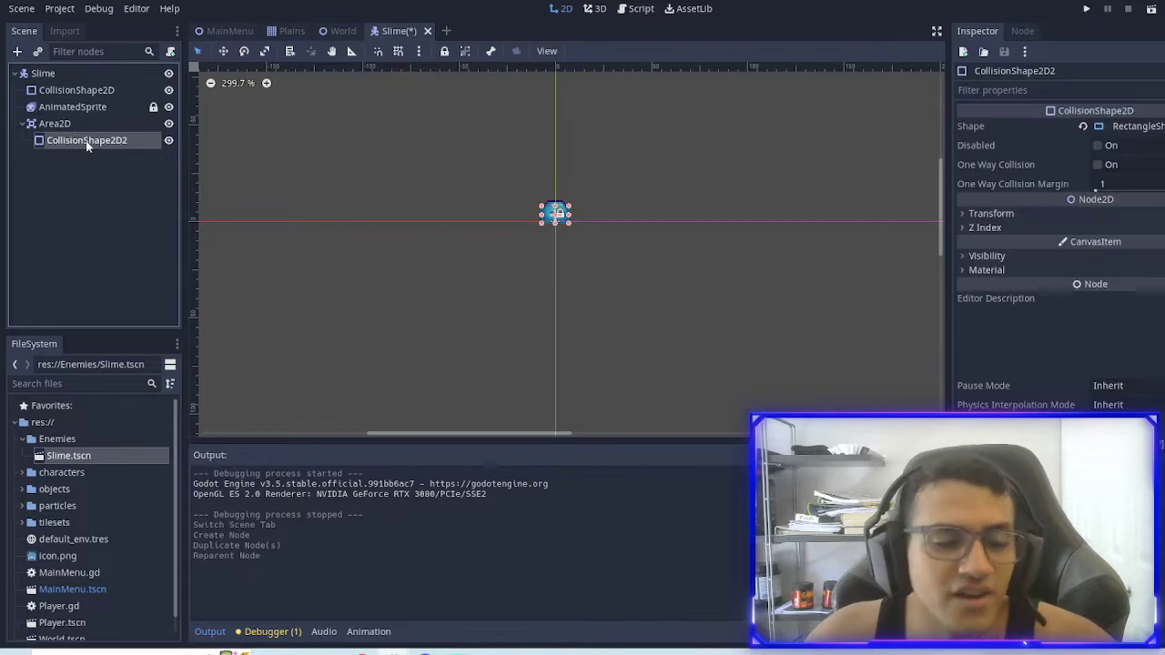
double_click(86, 140)
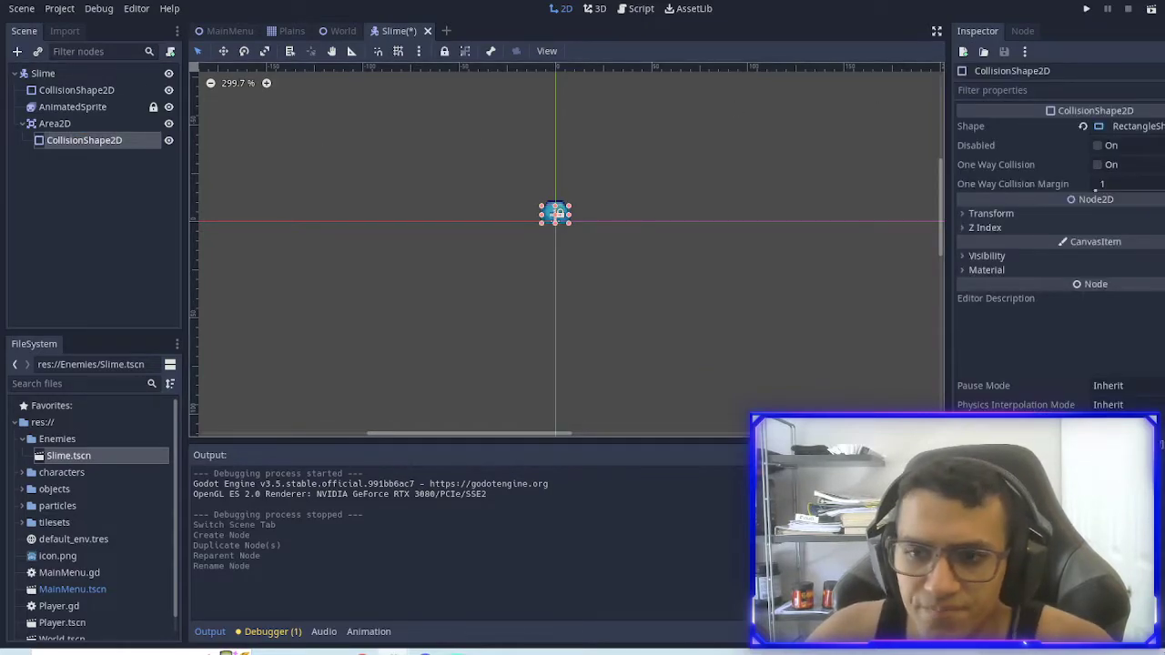
mouse_move(624, 157)
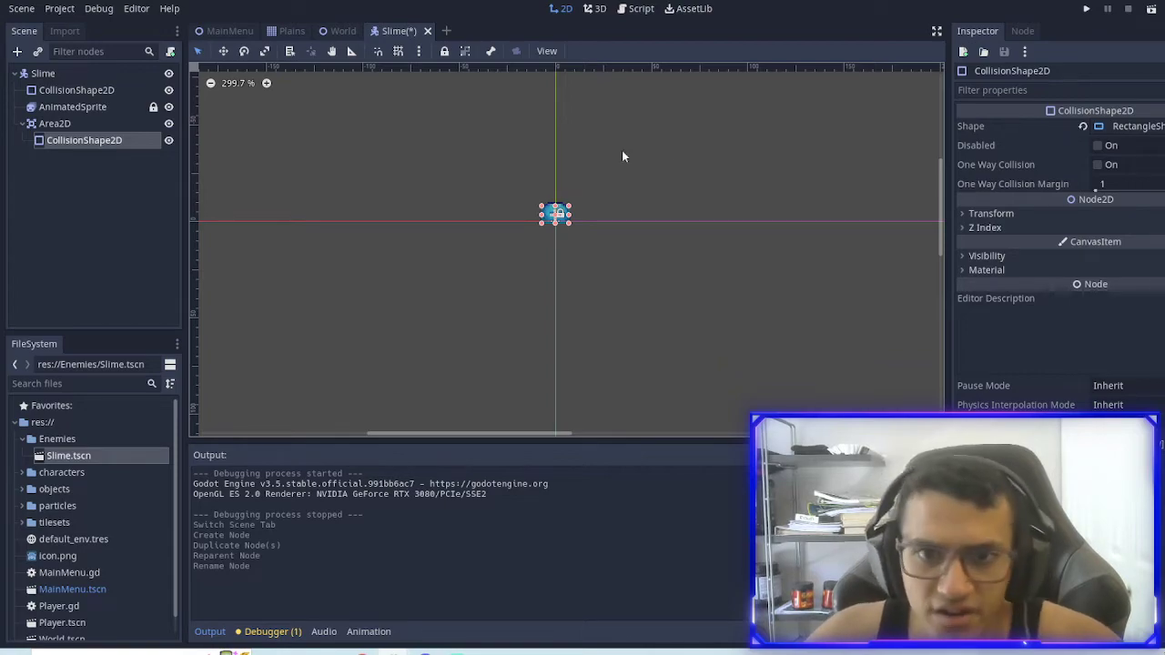
click(1128, 126)
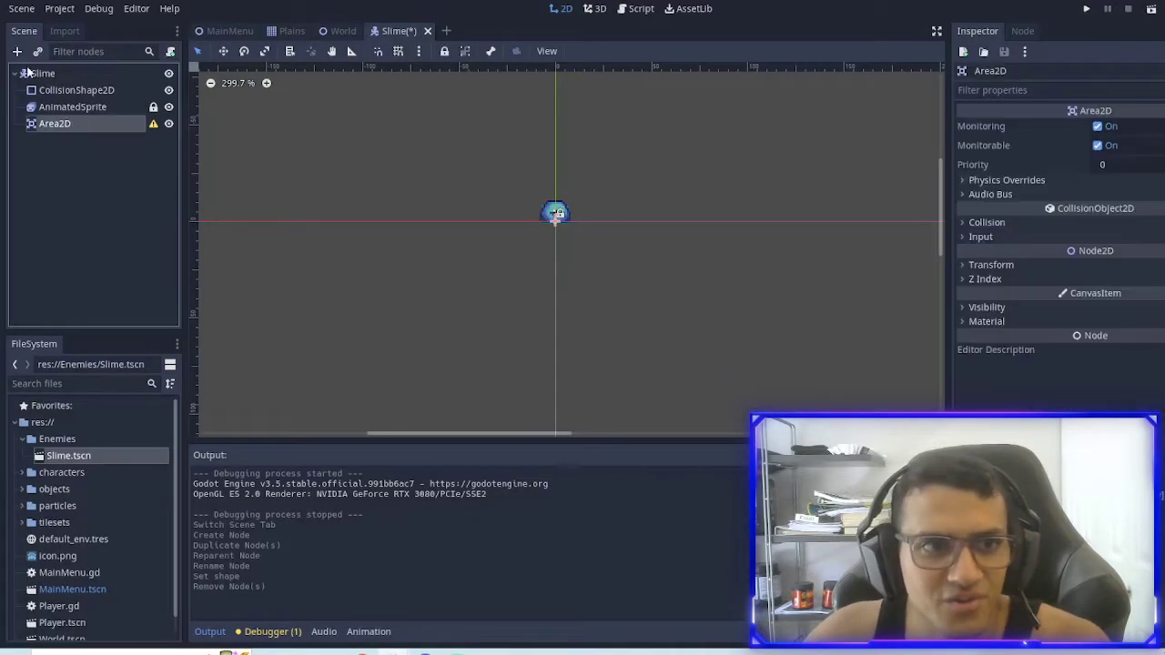
click(17, 51)
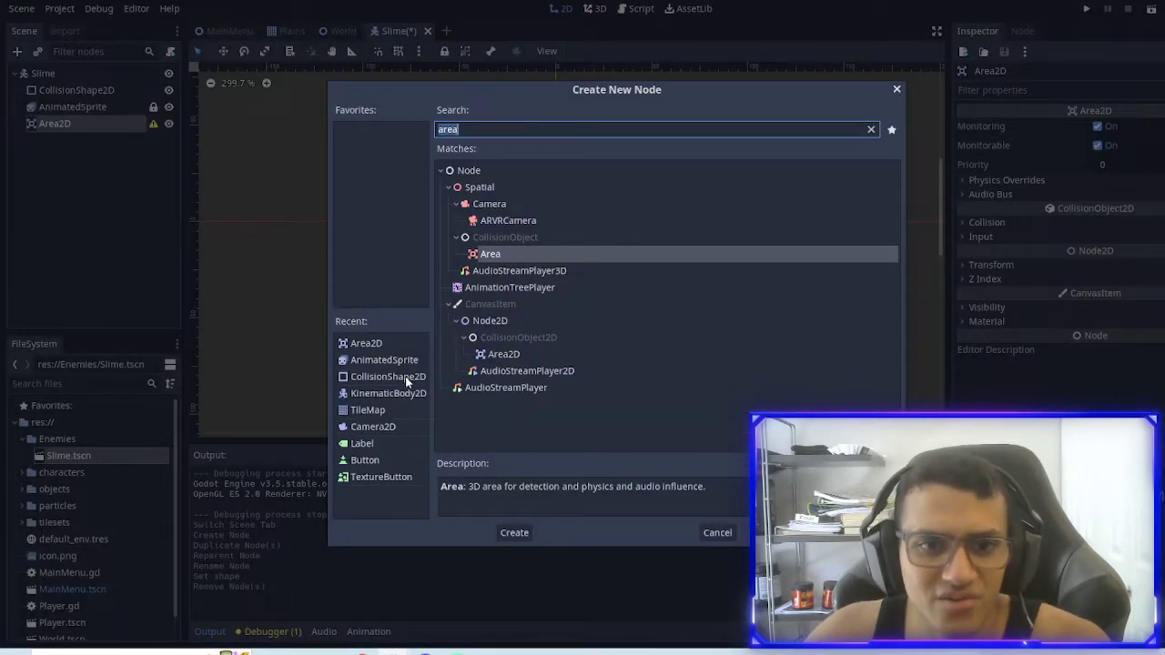
click(514, 533)
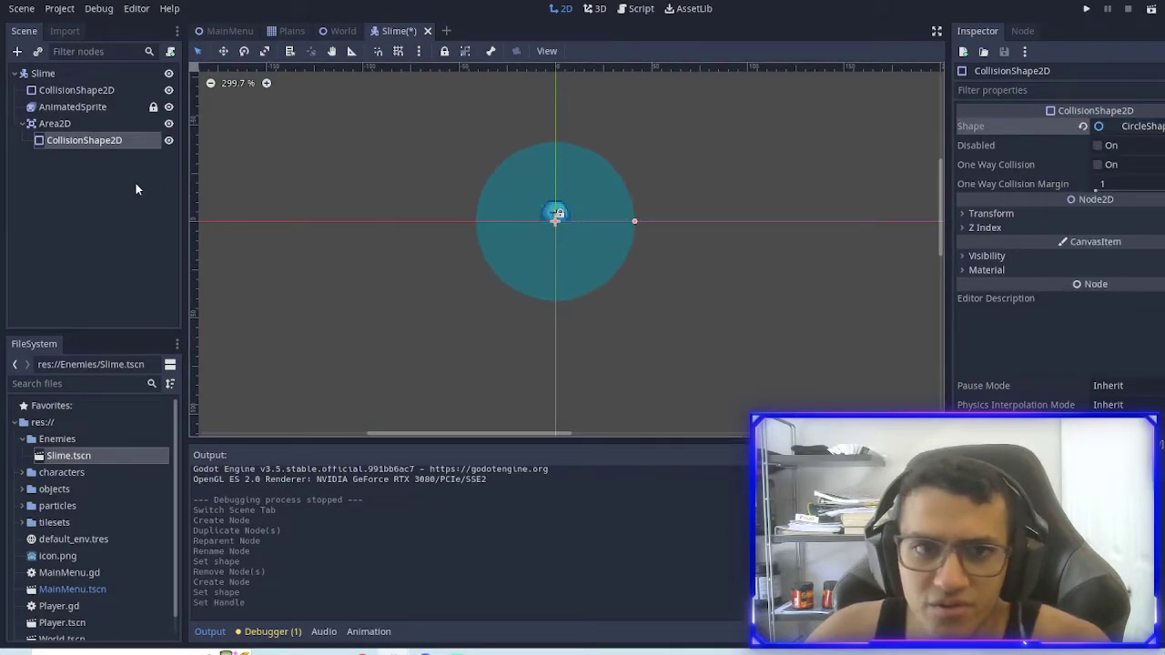
double_click(84, 140)
text(Detect)
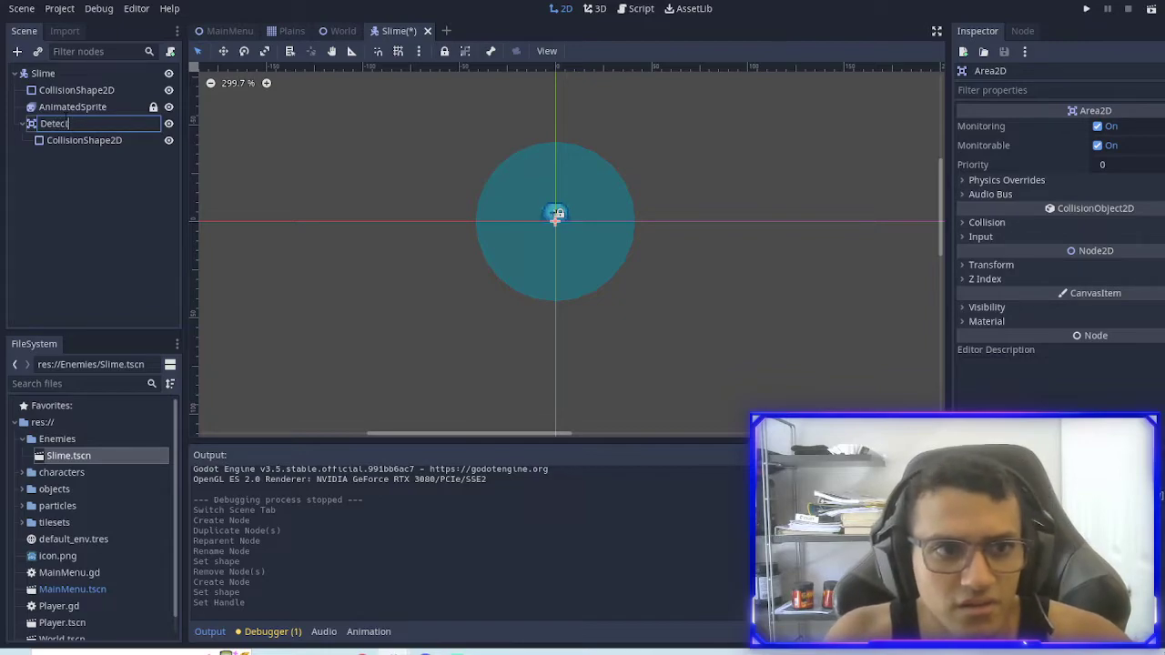
text(Player)
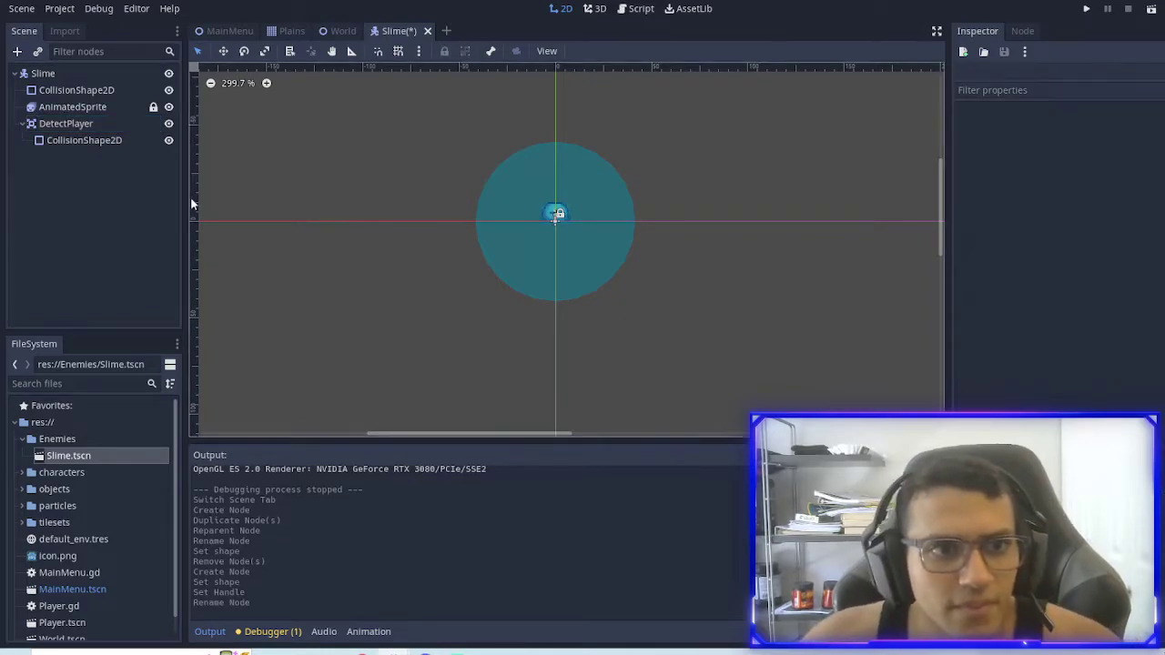
click(65, 123)
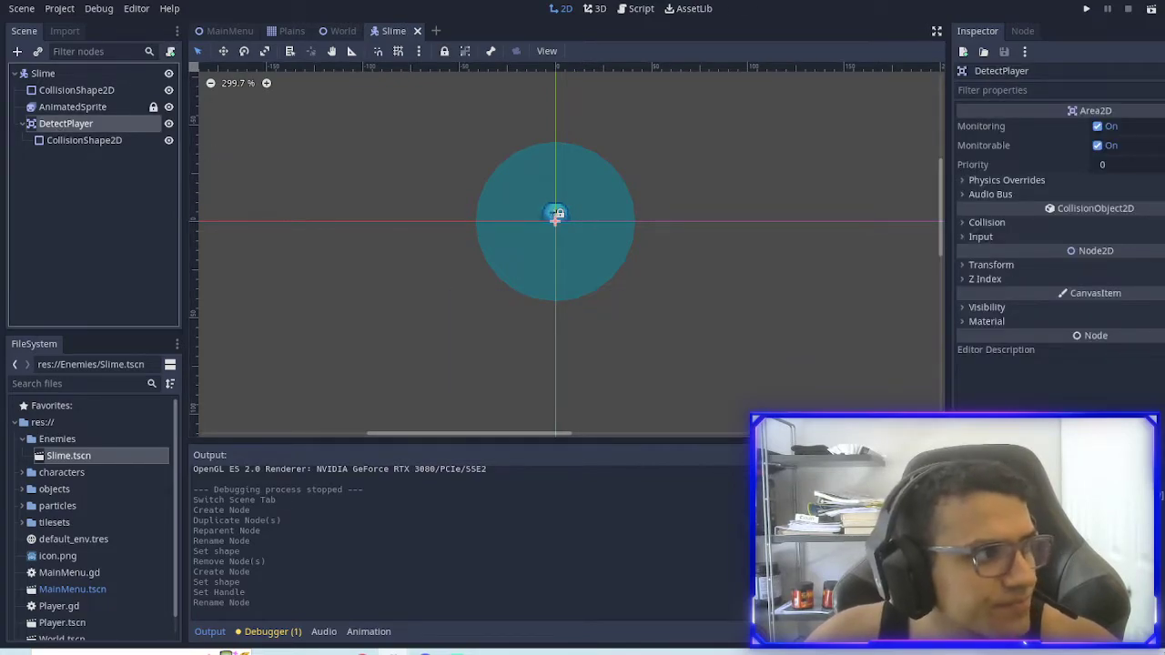
click(43, 73)
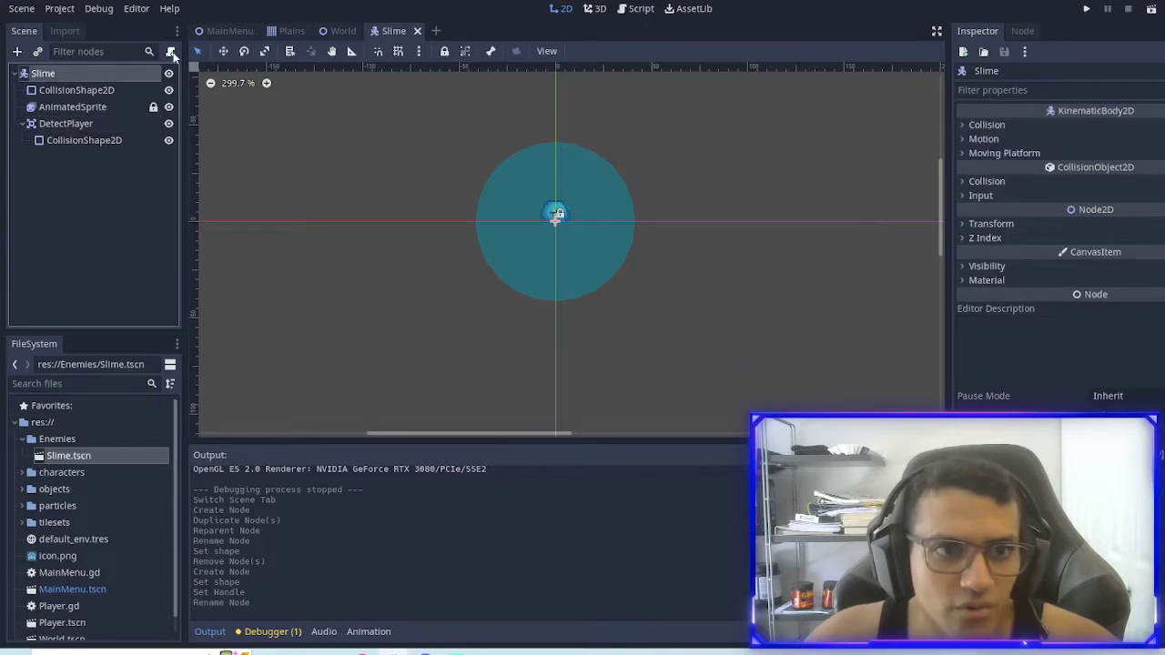
click(57, 439)
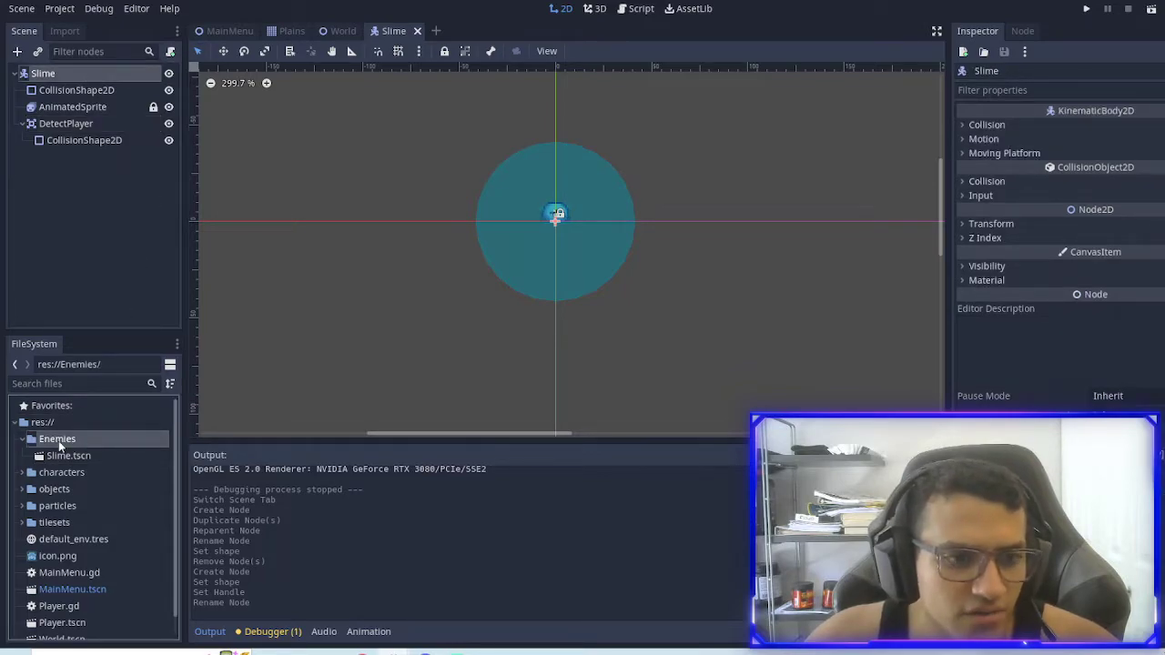
Step: Create the script AI General.gd inside the Enemies folder
right_click(56, 439)
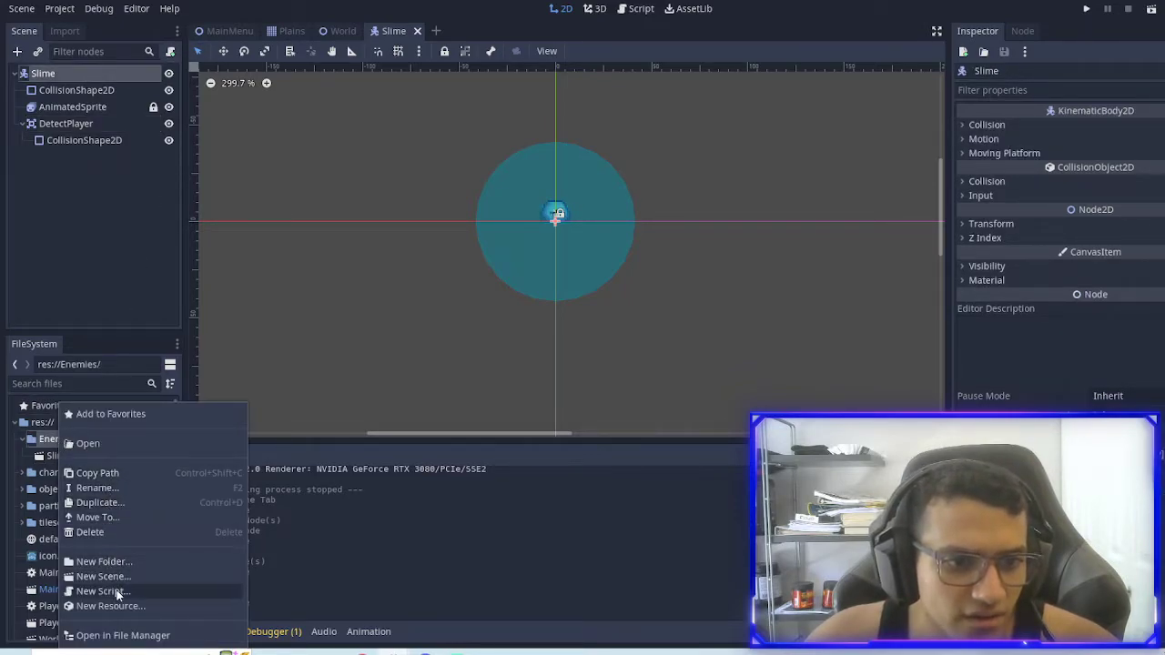
mouse_move(103, 576)
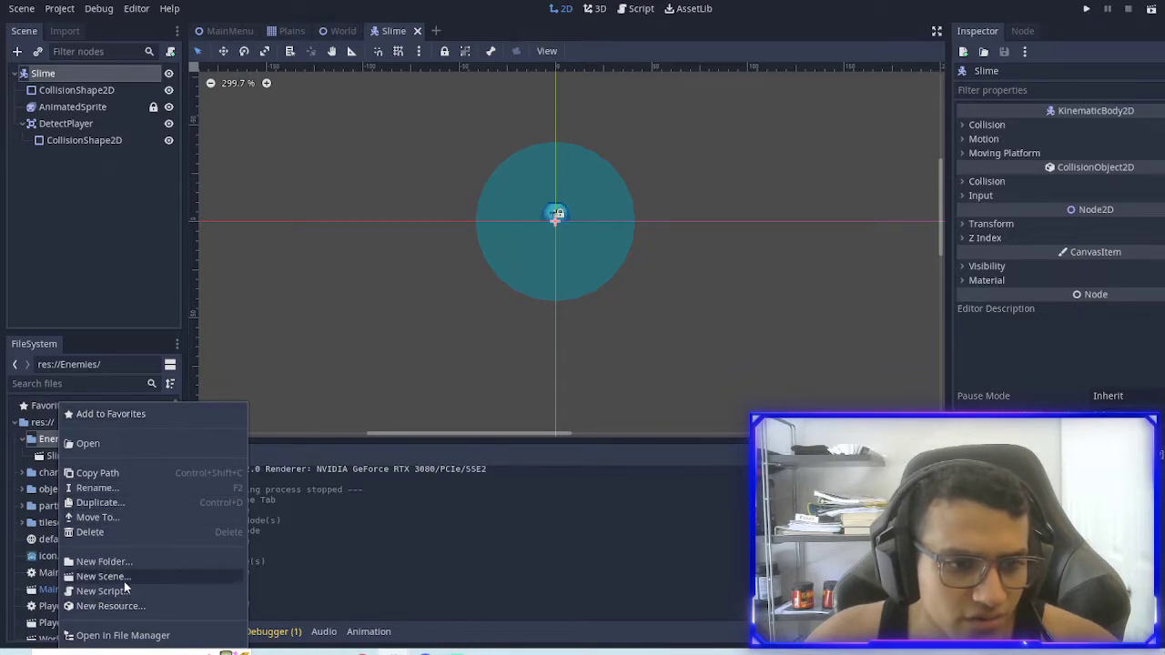
click(103, 591)
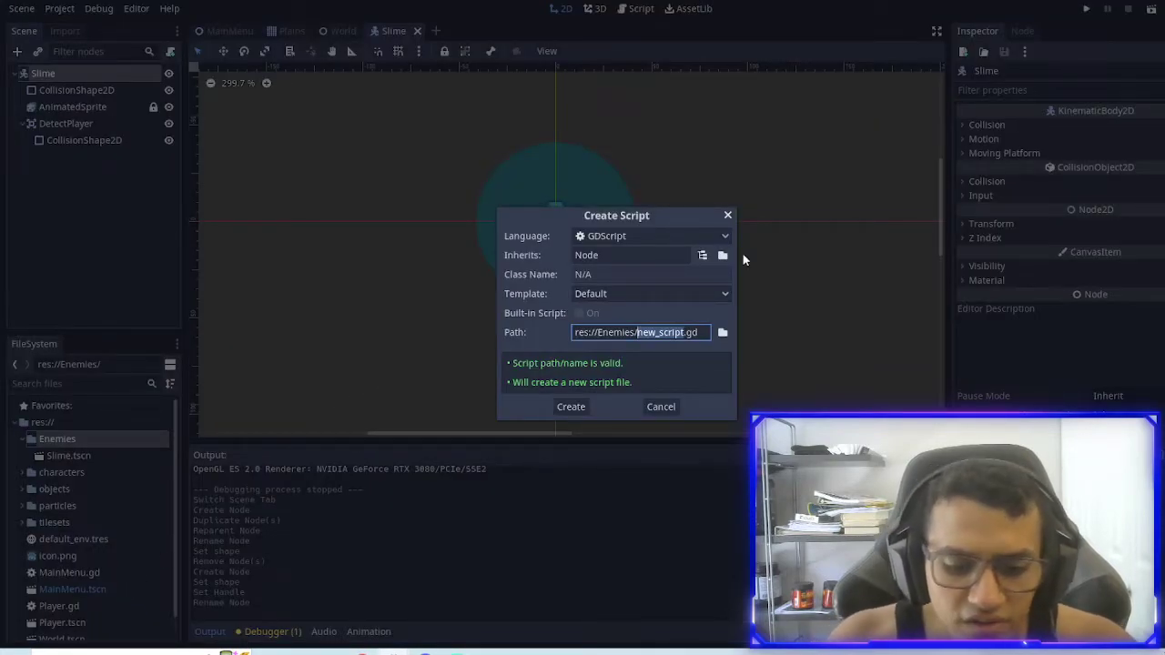
click(571, 406)
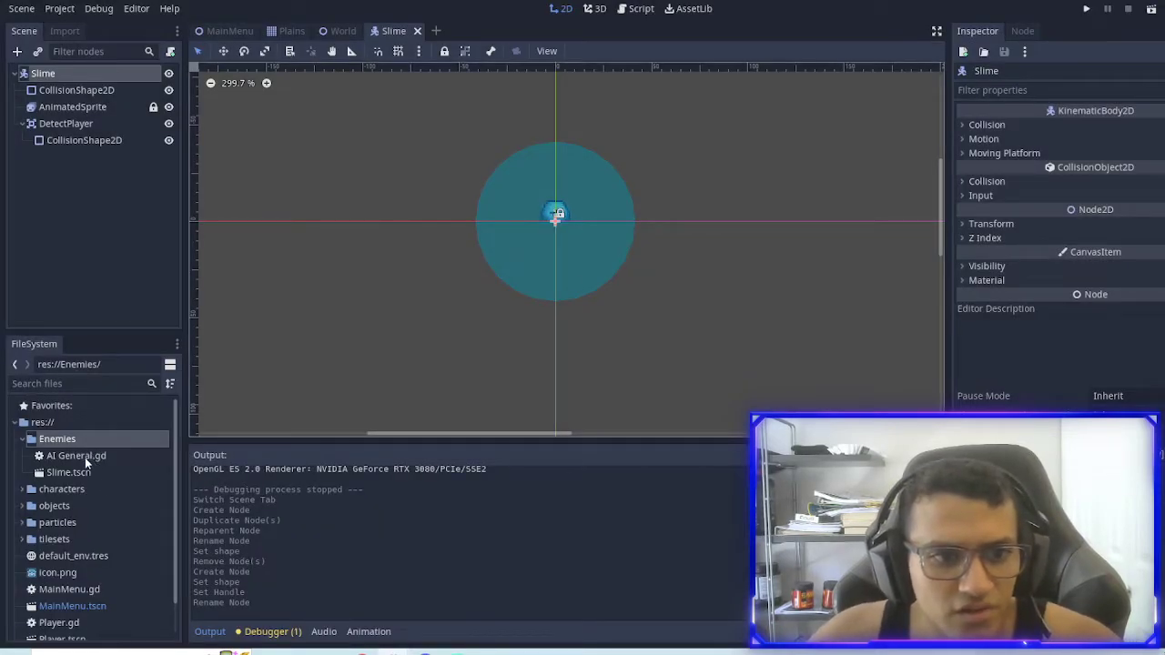
click(77, 455)
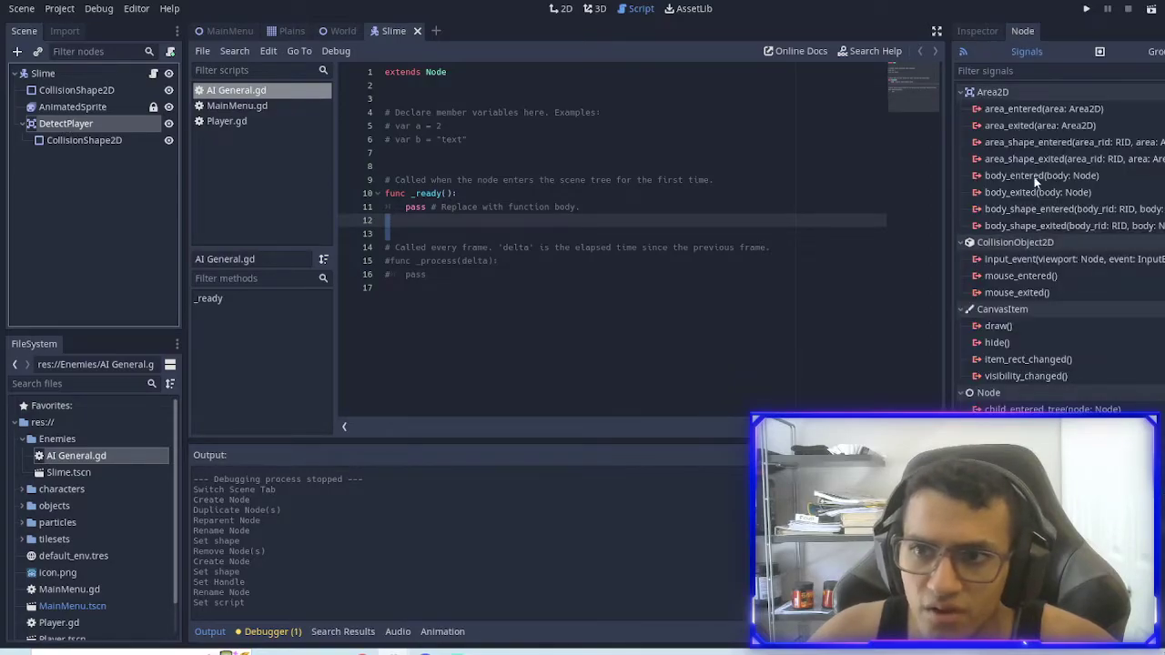
Step: Connect DetectPlayer's body_entered signal to the Slime node's script
double_click(1041, 176)
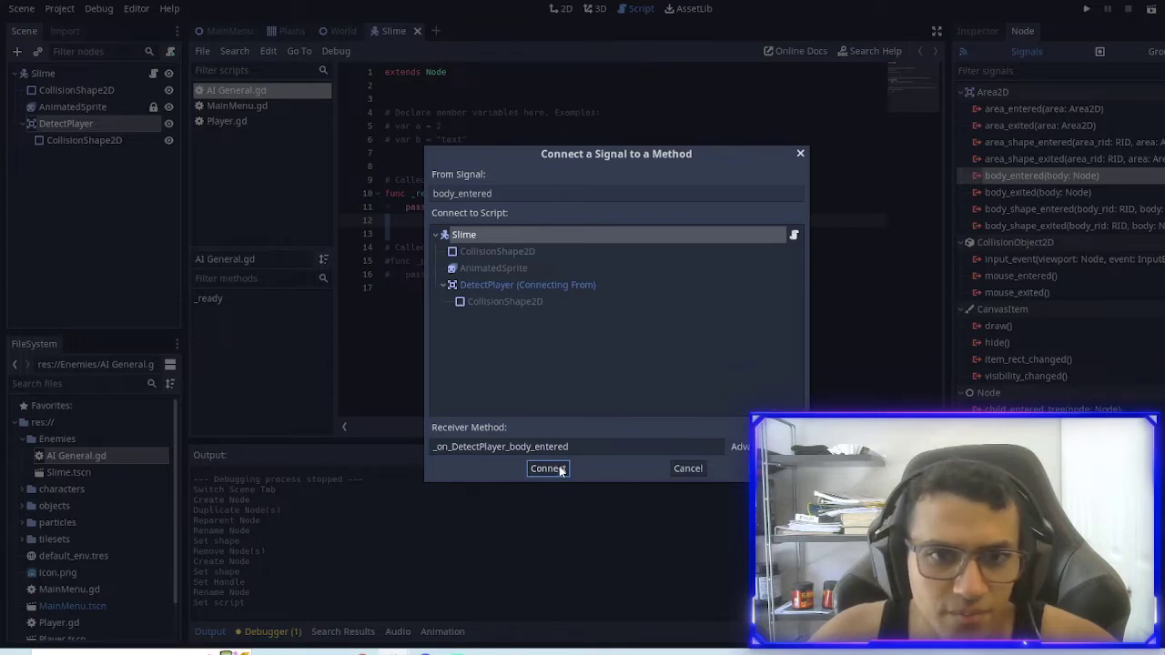
click(547, 468)
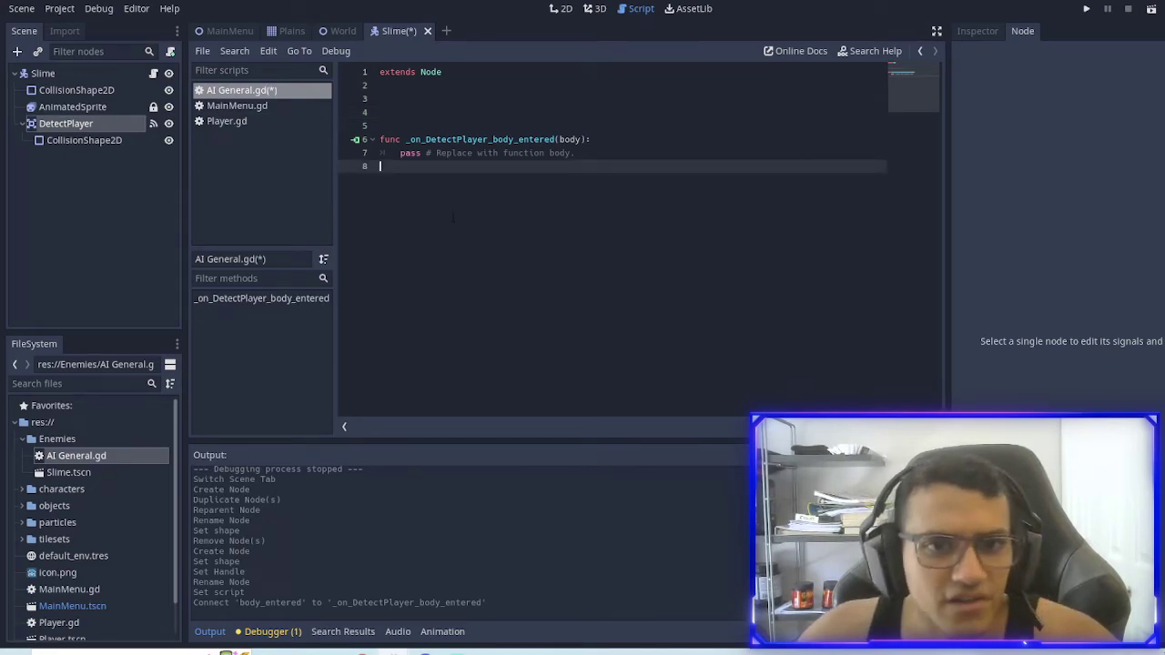
Step: Replace pass with: if body.name == "Player": print("True")
key(ctrl+s)
text(i)
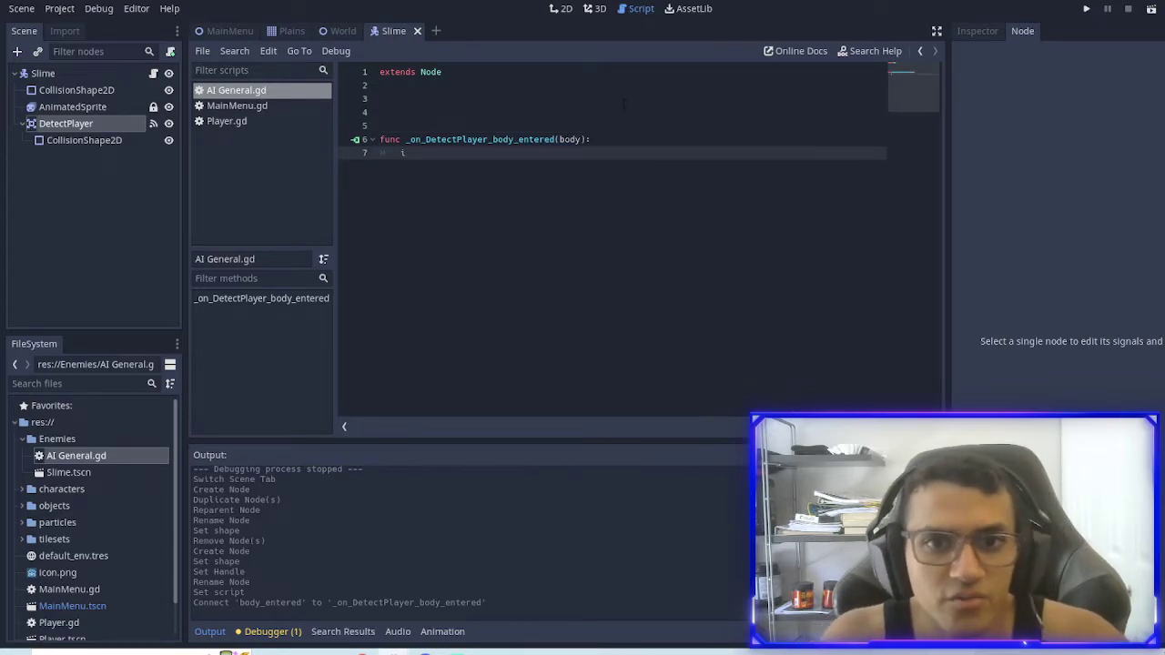
text(f)
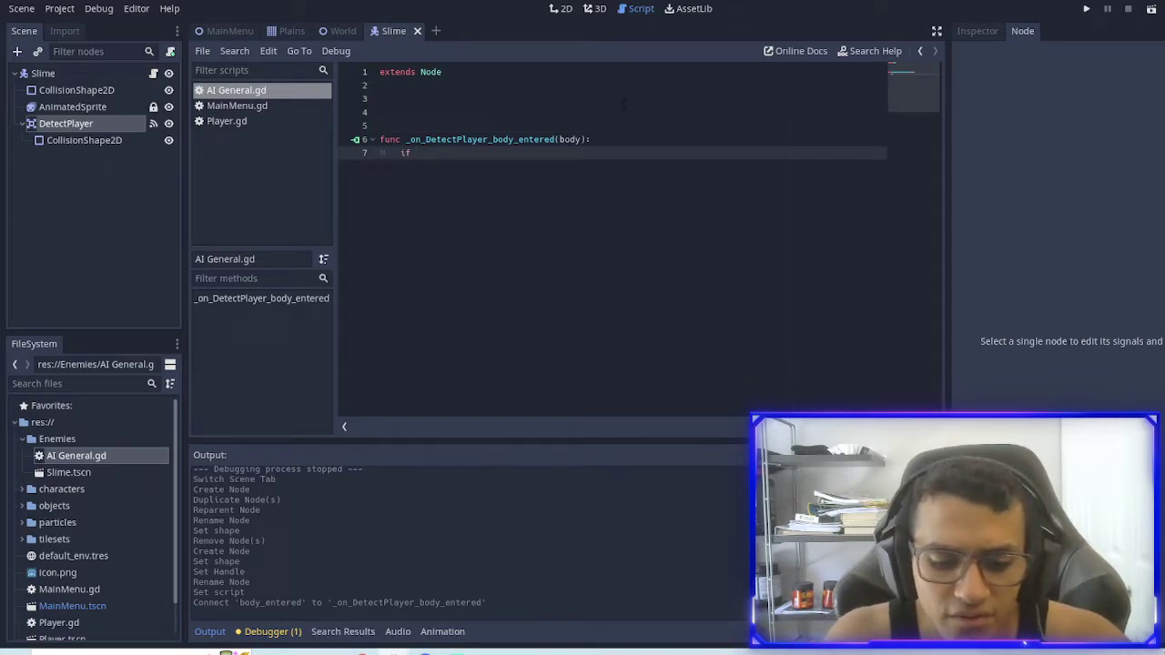
text((body)
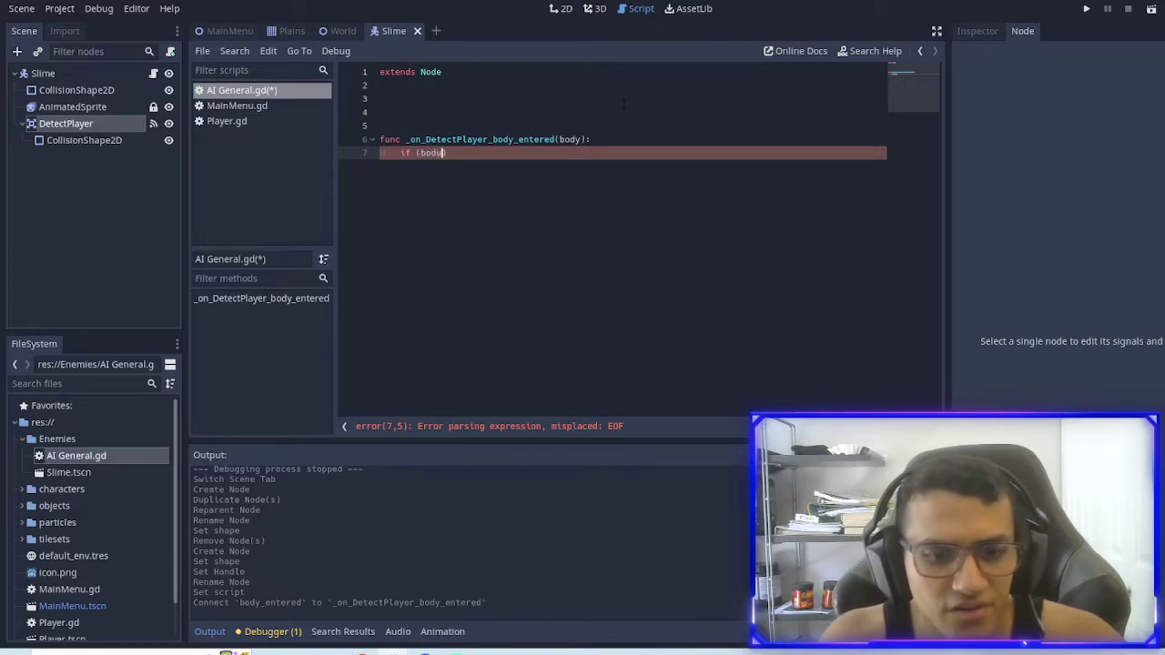
text(.name))
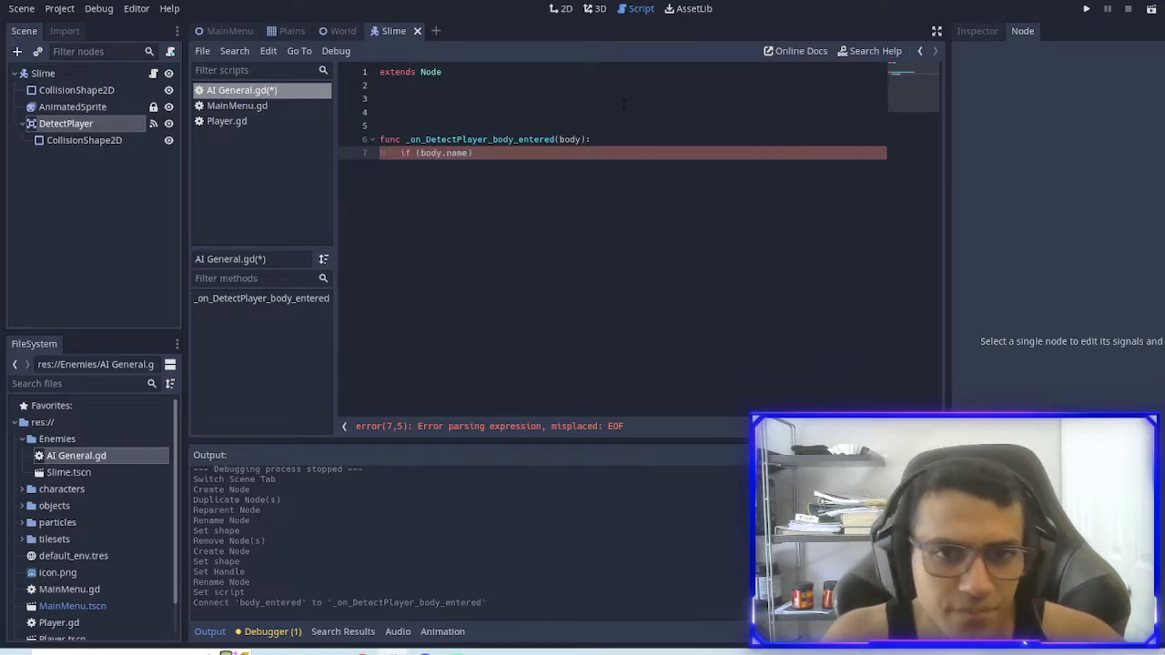
text(==)
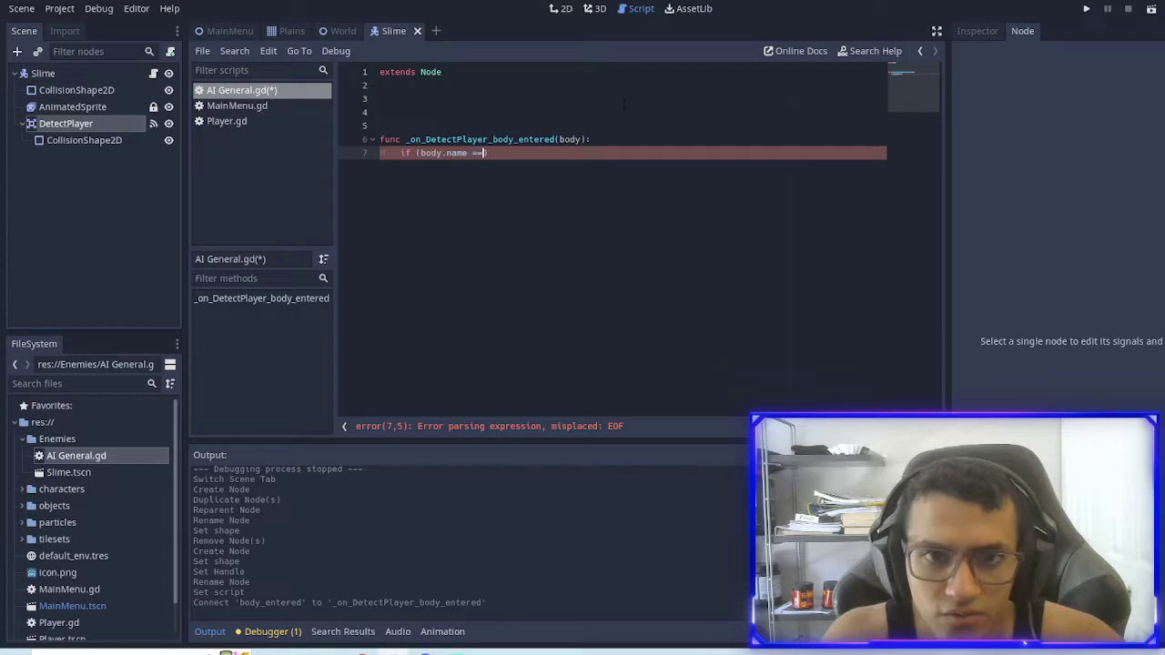
text(")
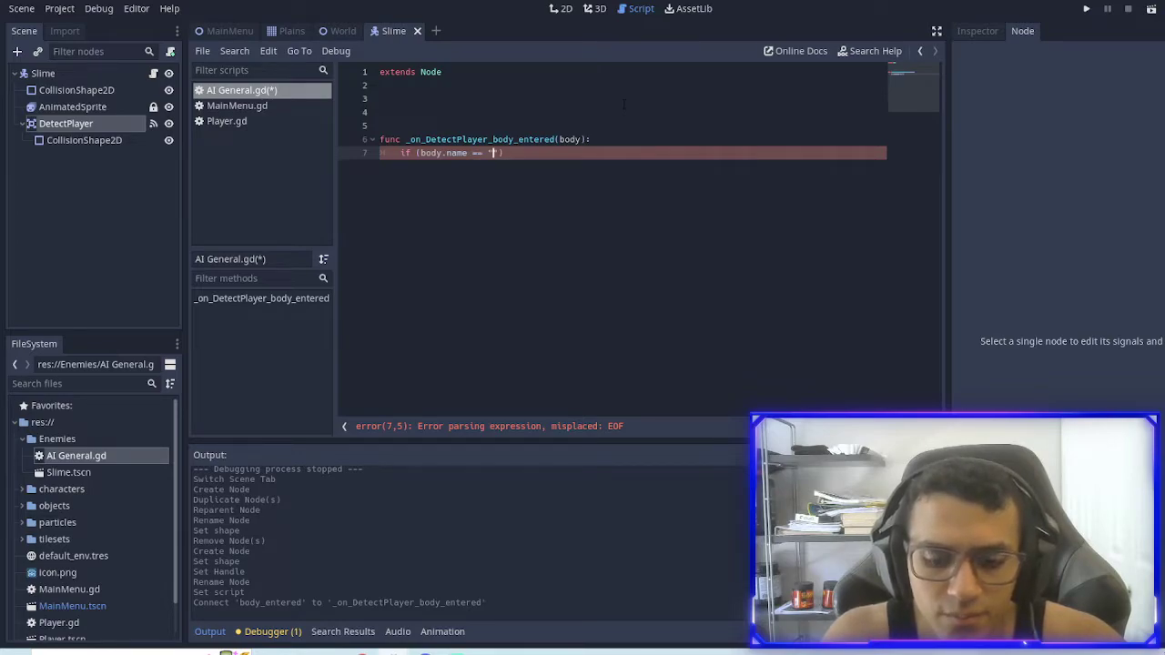
text(Player)
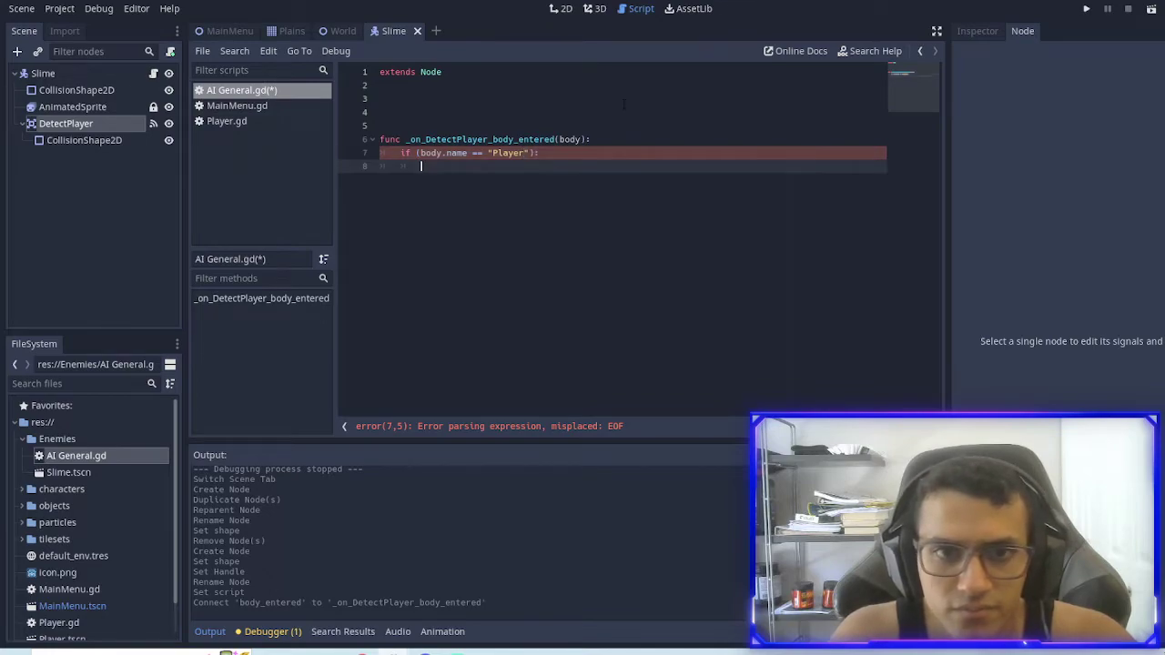
text(print()
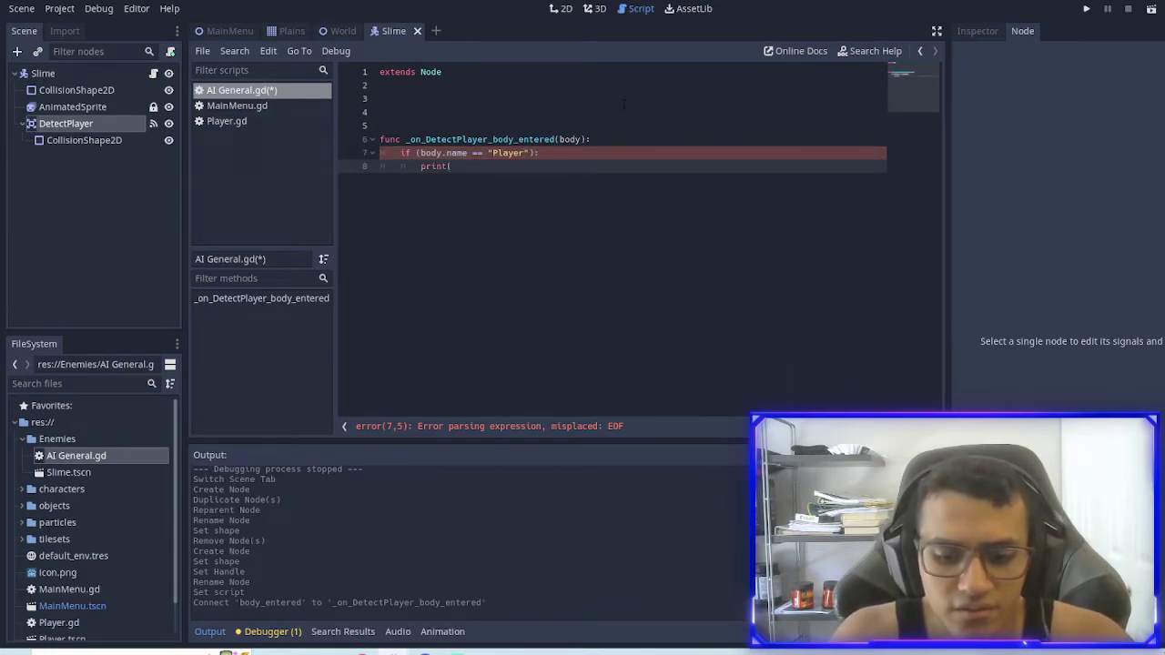
text("")
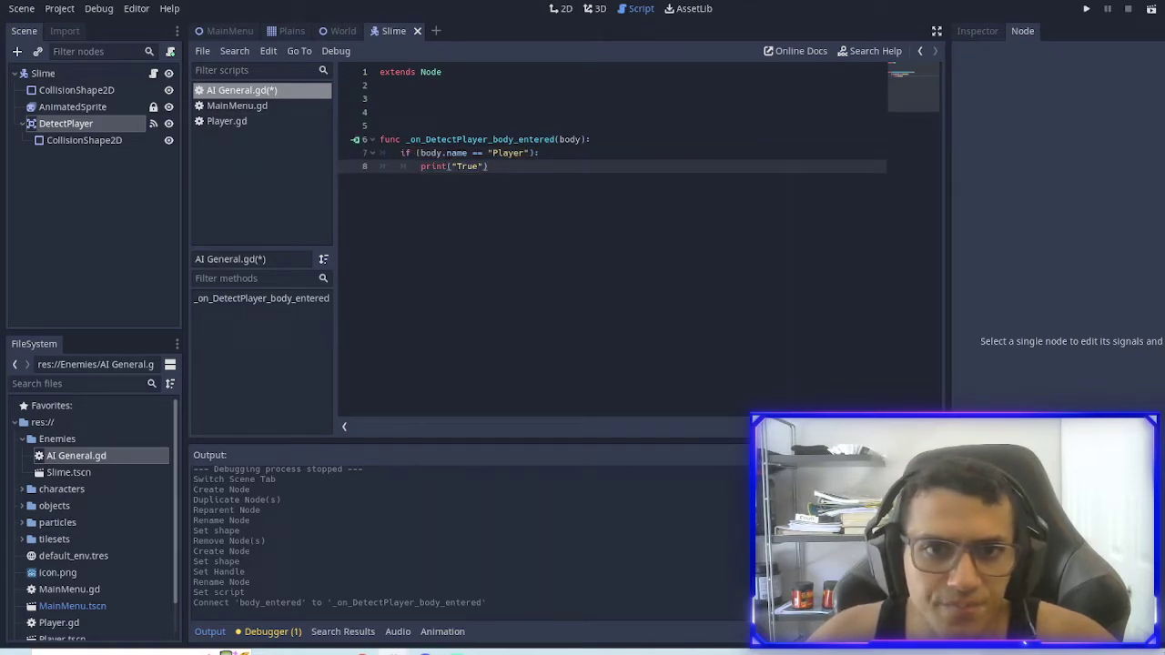
Step: Run the World scene, walk the player into the slime, then close the game
click(343, 30)
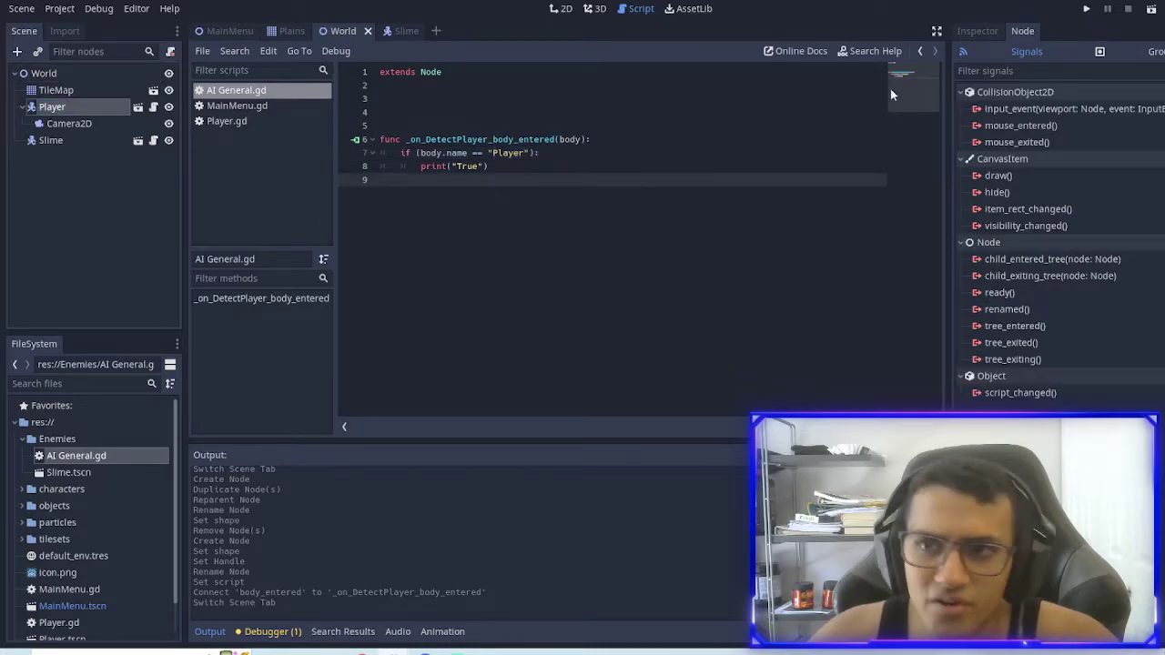
click(1085, 8)
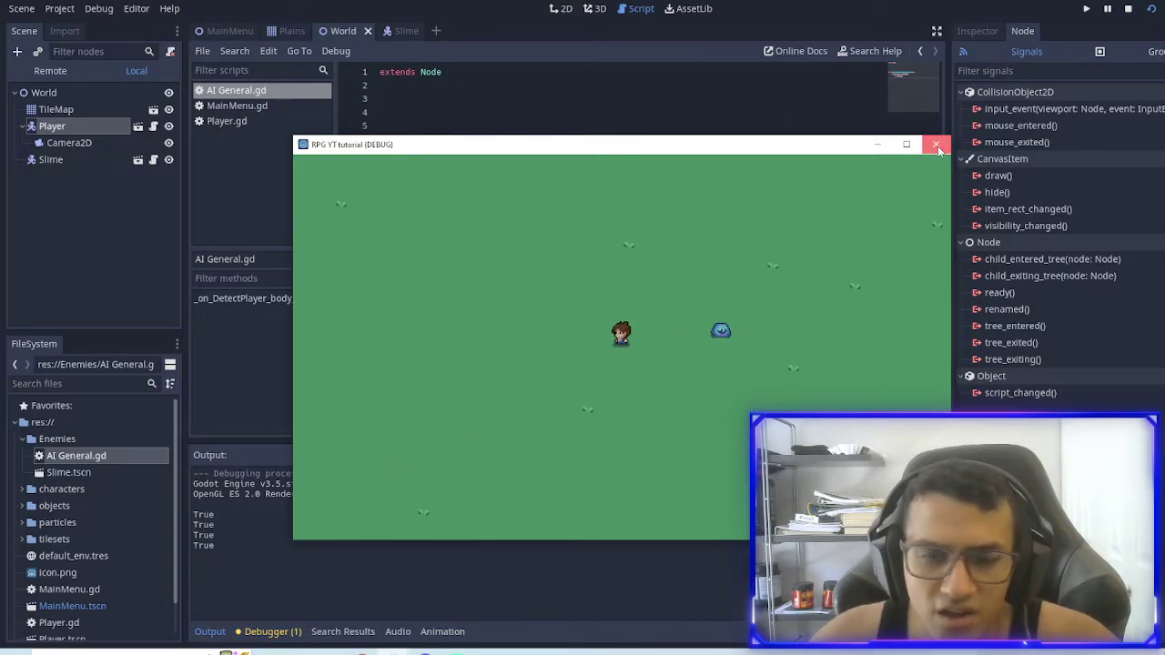
click(936, 145)
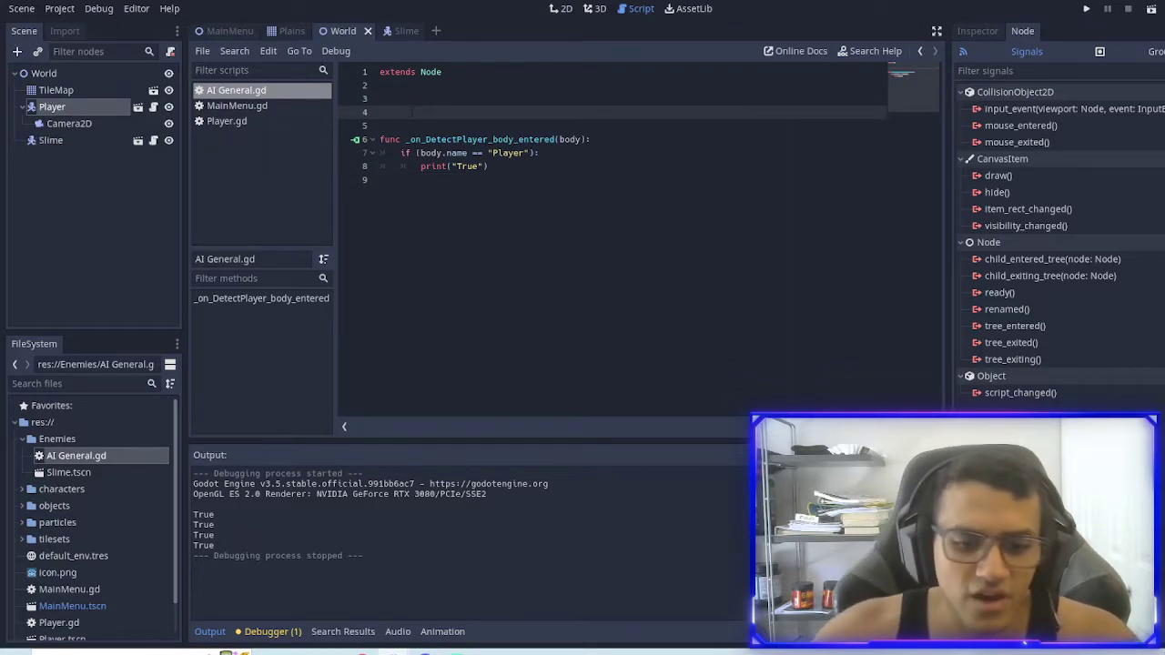
Step: Declare var Speed = 30 and a _physics_process(delta) function
text(var spe)
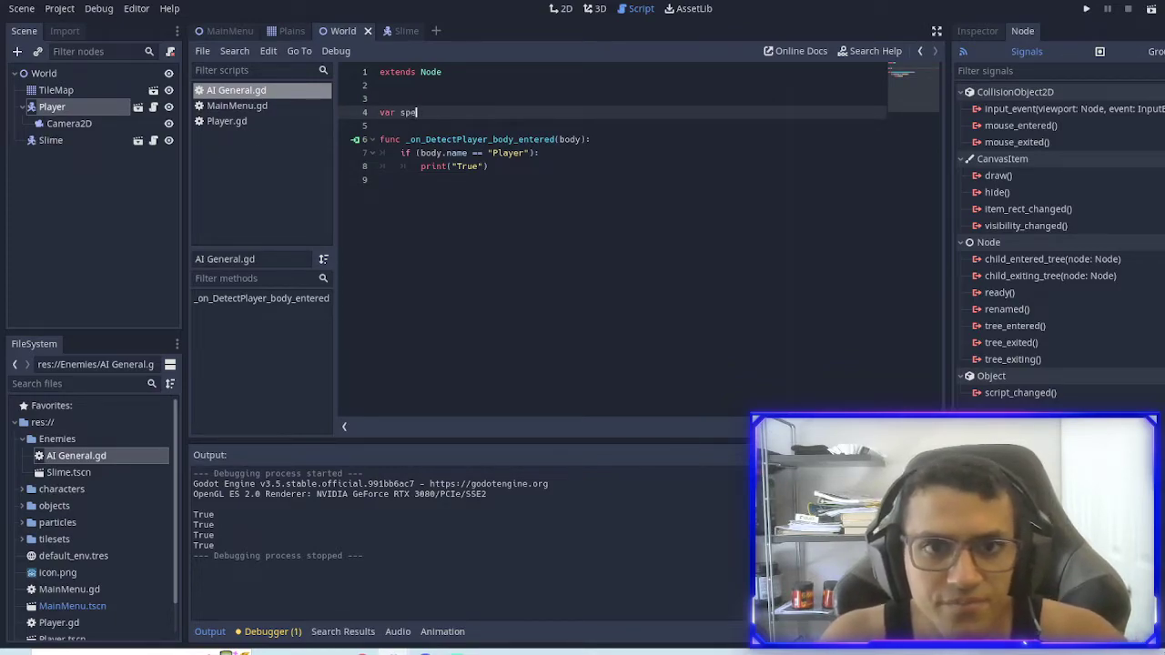
text(Speed = 70)
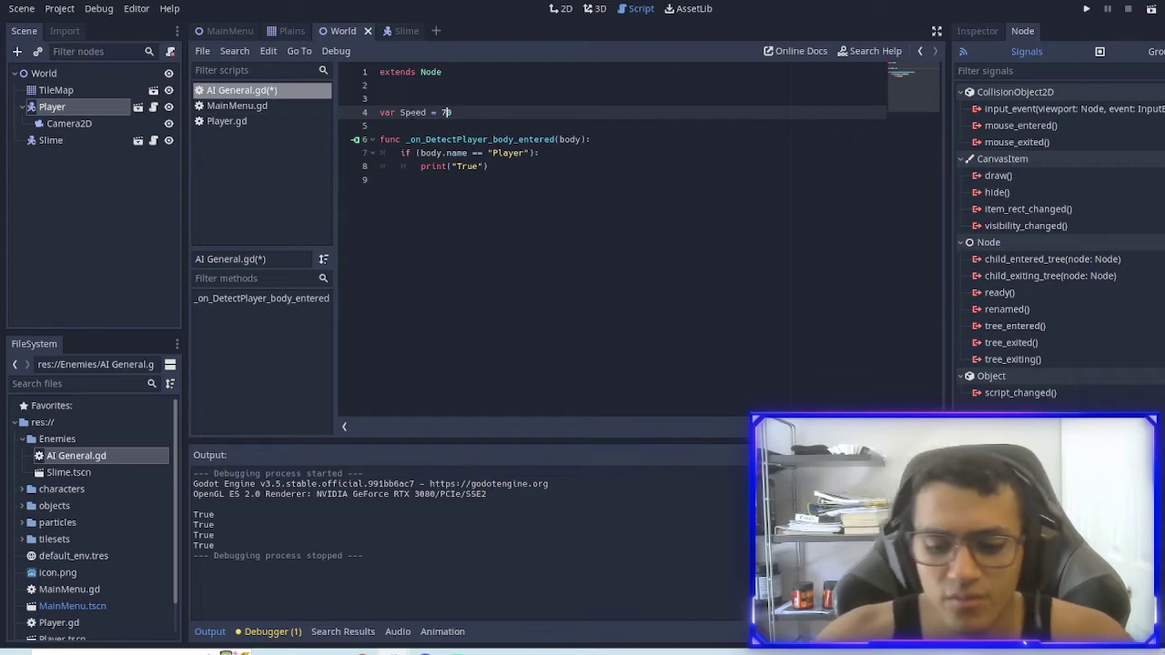
text(30)
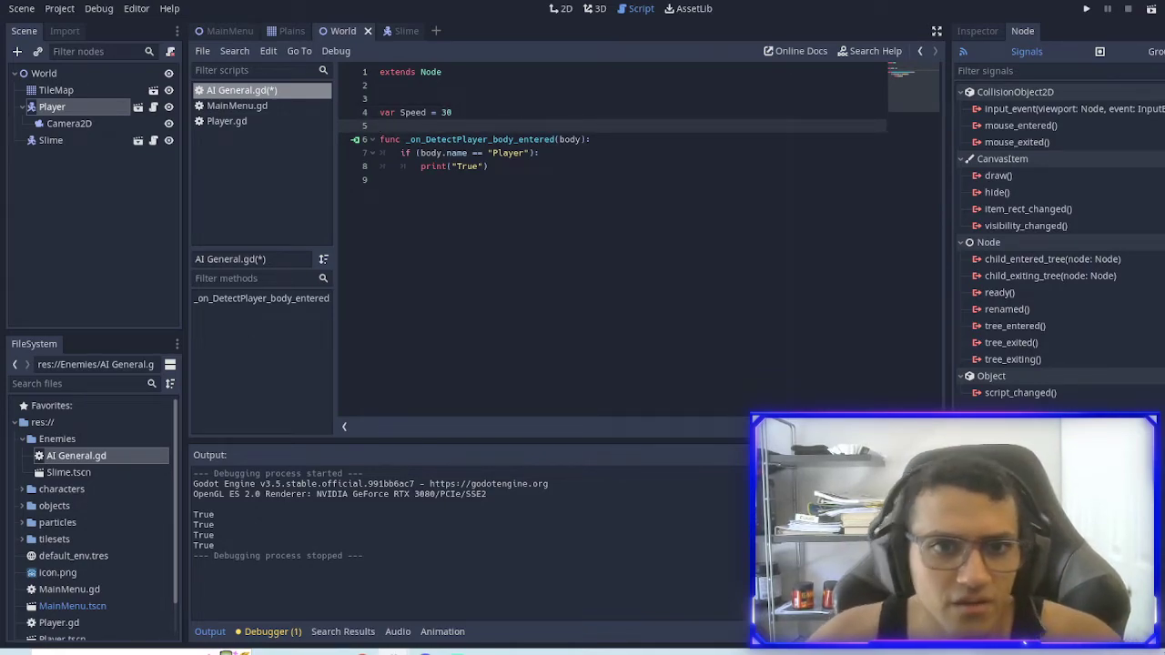
text(func)
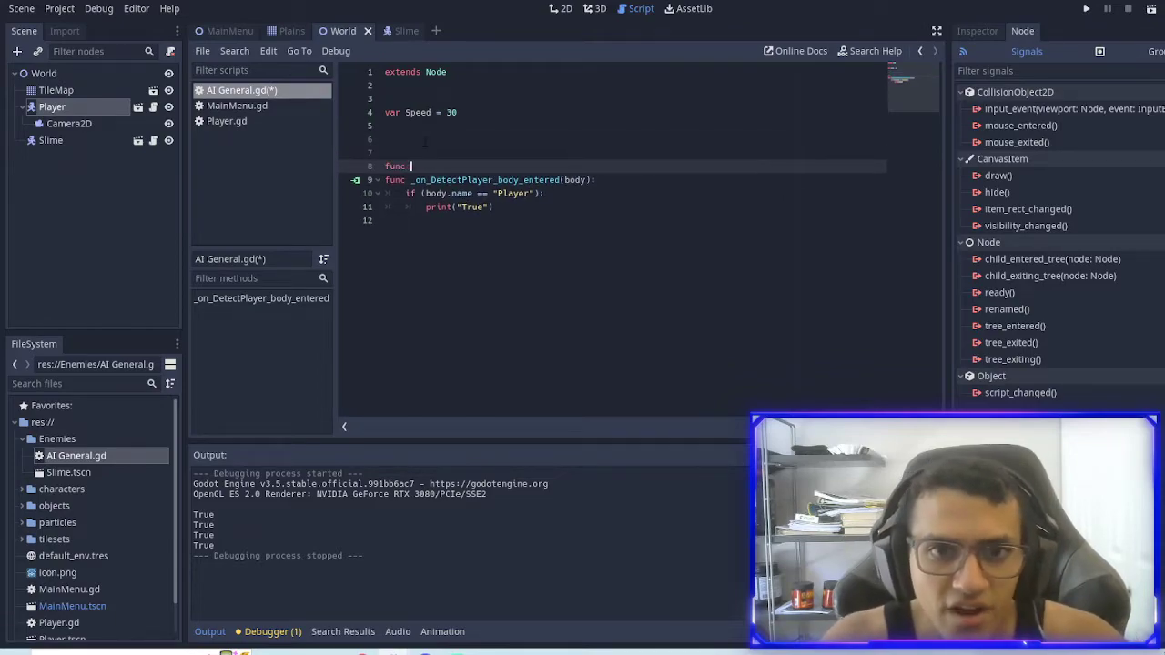
text(_physics_process(delta):)
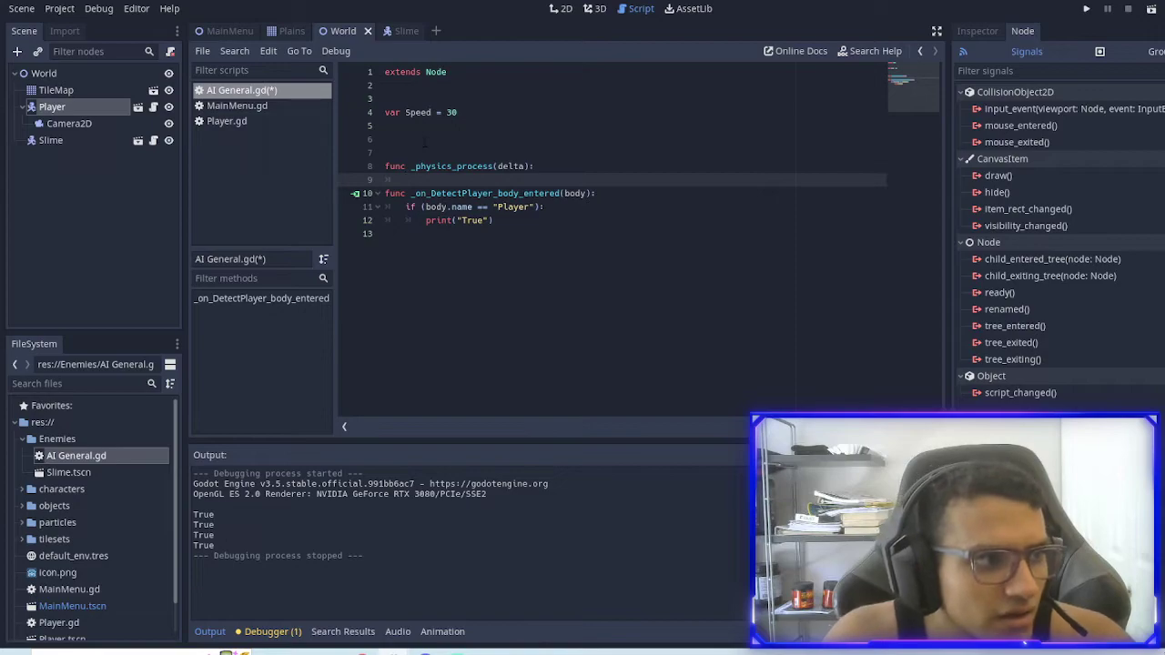
Step: Call move_and_slide(Speed) and make the script extend KinematicBody2D
text(move_and_)
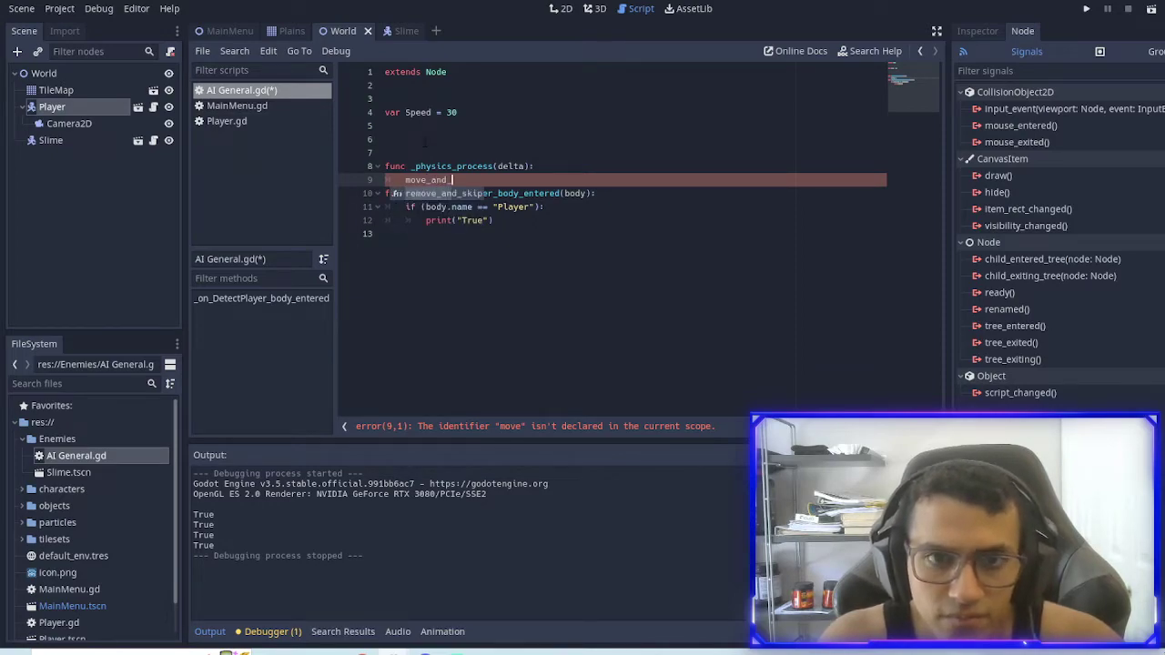
text(slide())
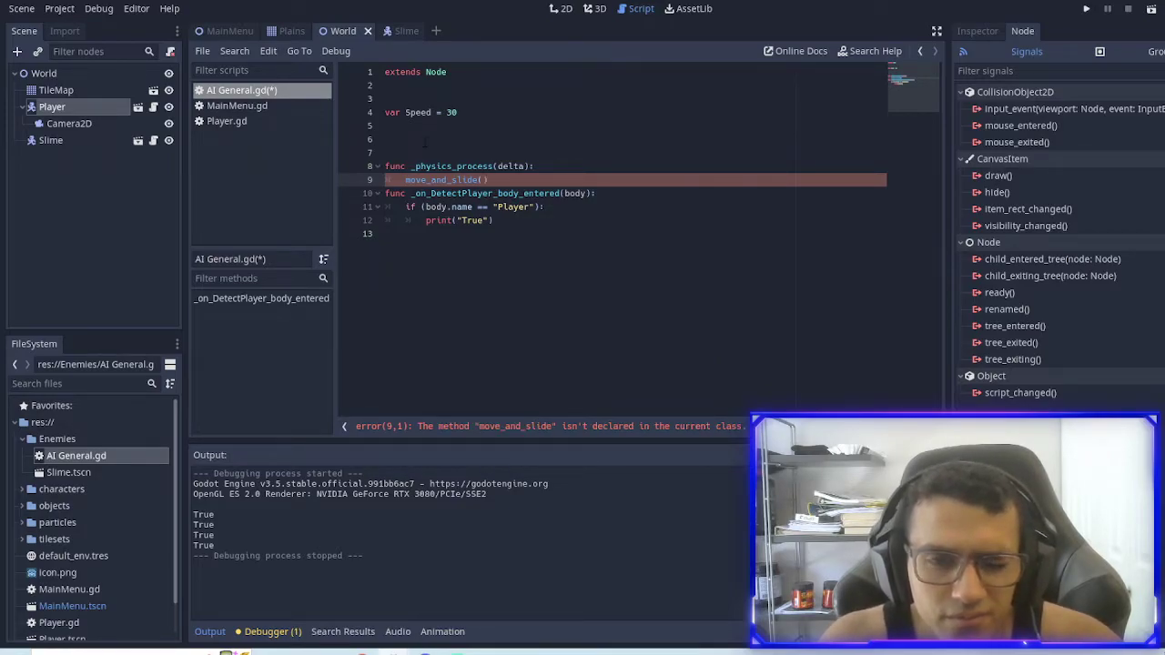
text(speed)
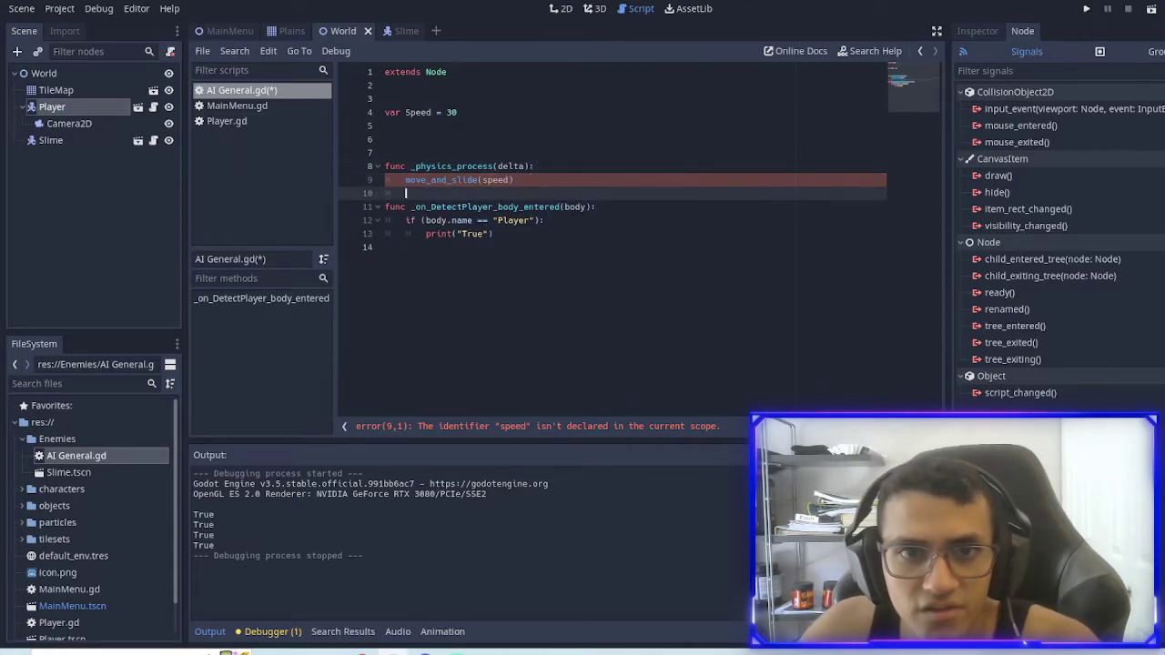
text(Speed)
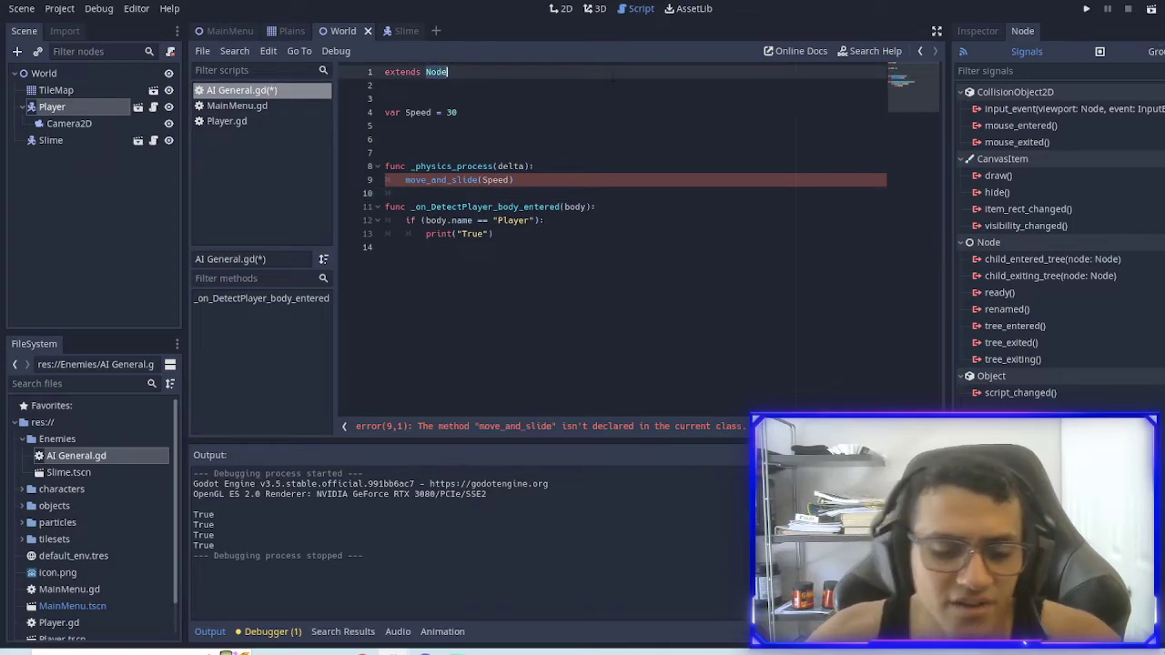
text(KinematicBody2D)
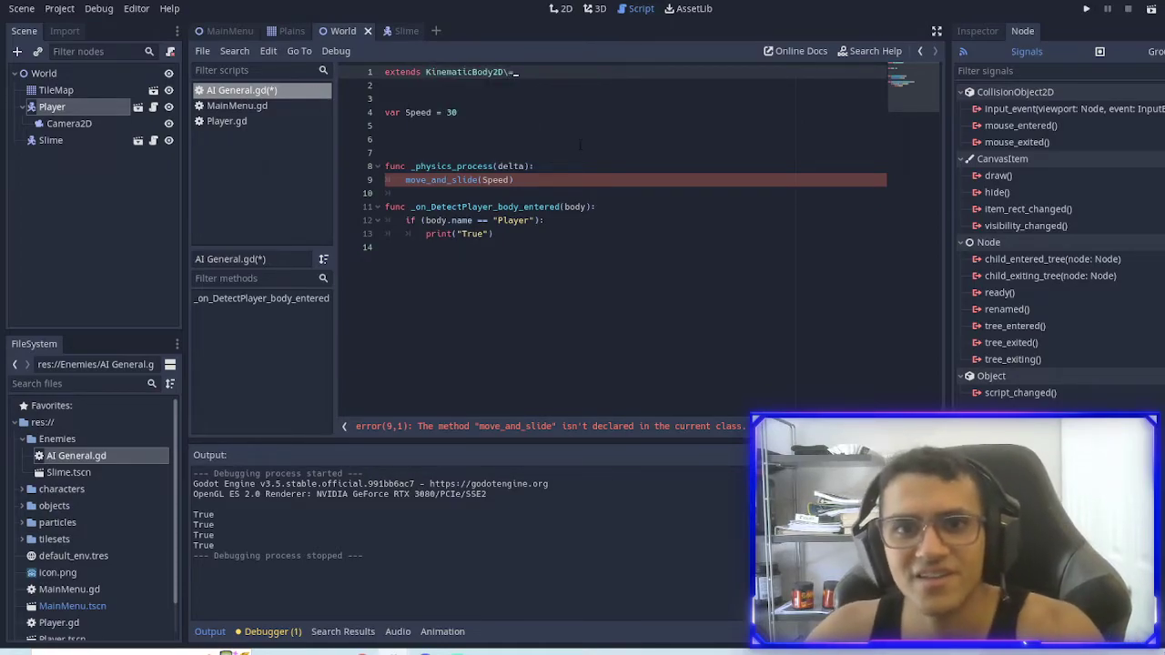
key(Backspace)
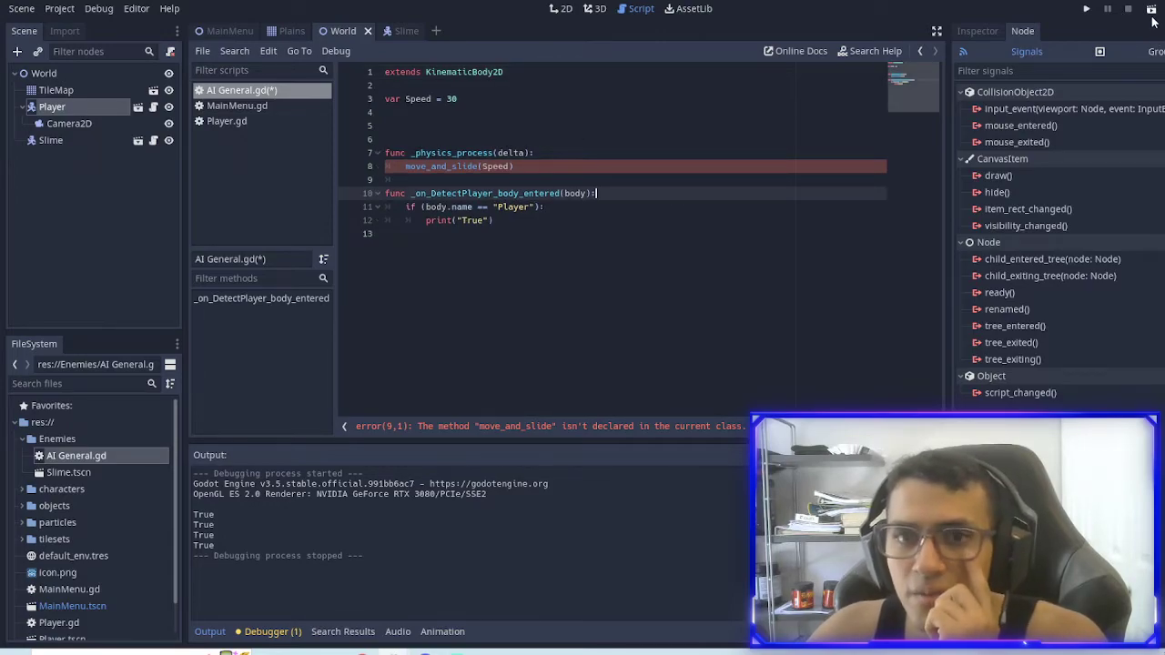
Step: Run the game, hit the int-to-Vector2 error, and select the Speed argument
click(1086, 8)
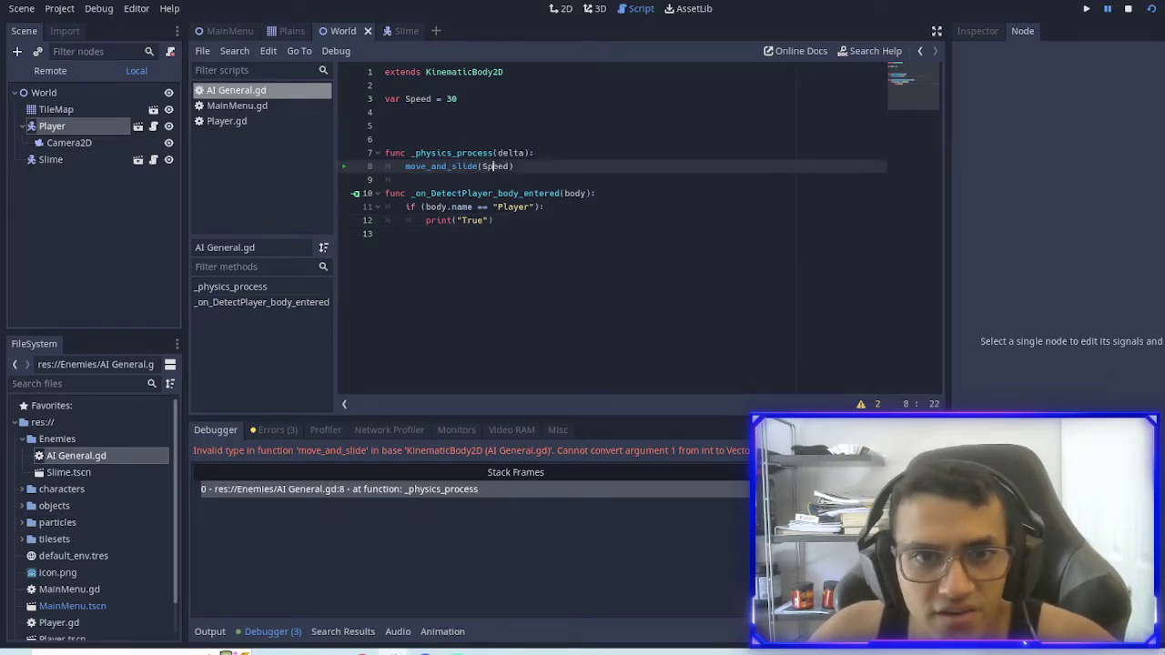
double_click(496, 166)
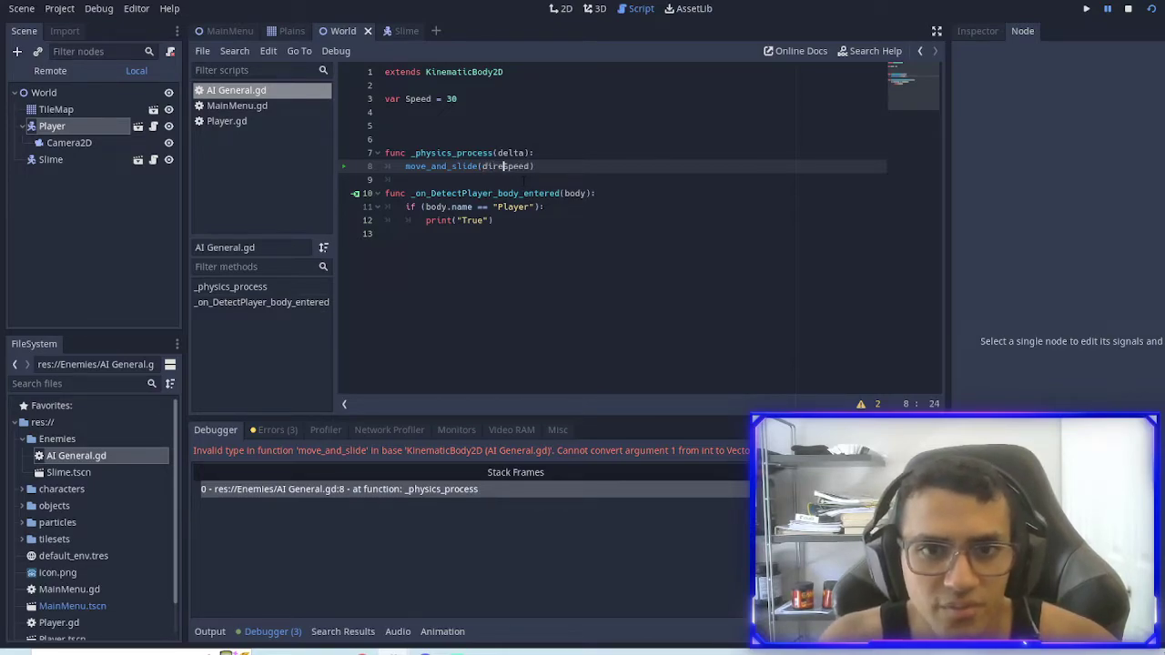
Step: Add var direction = (player.position - self.position).normalized()
text(direction*)
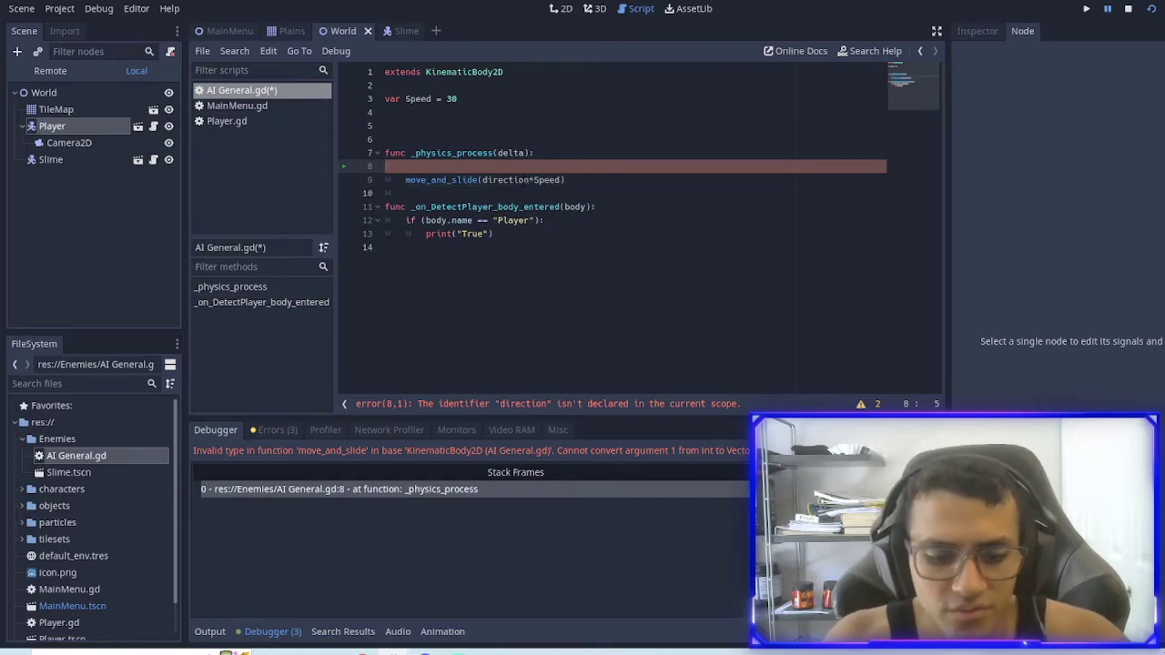
text(var direction)
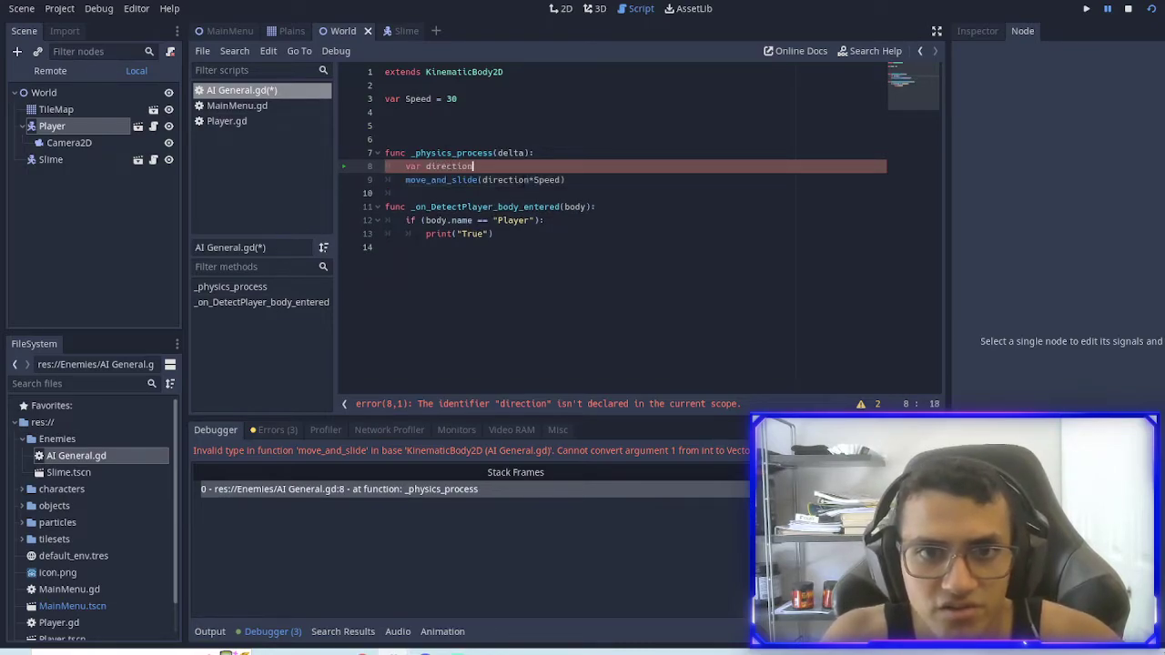
text(=)
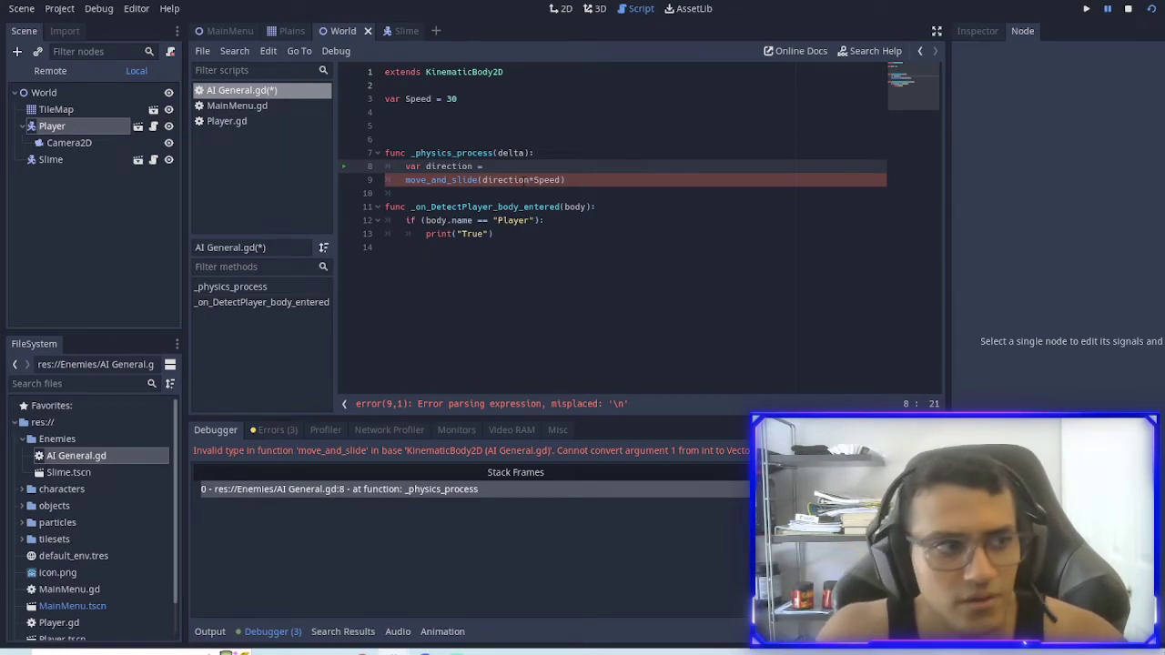
text(playe)
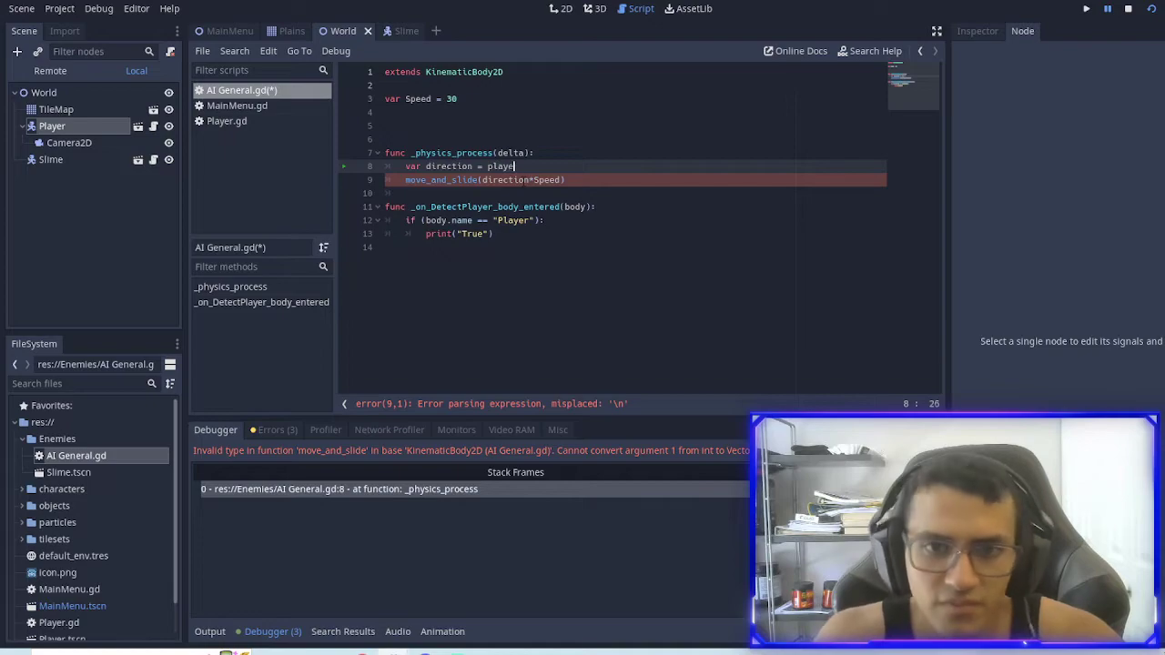
text(r.position)
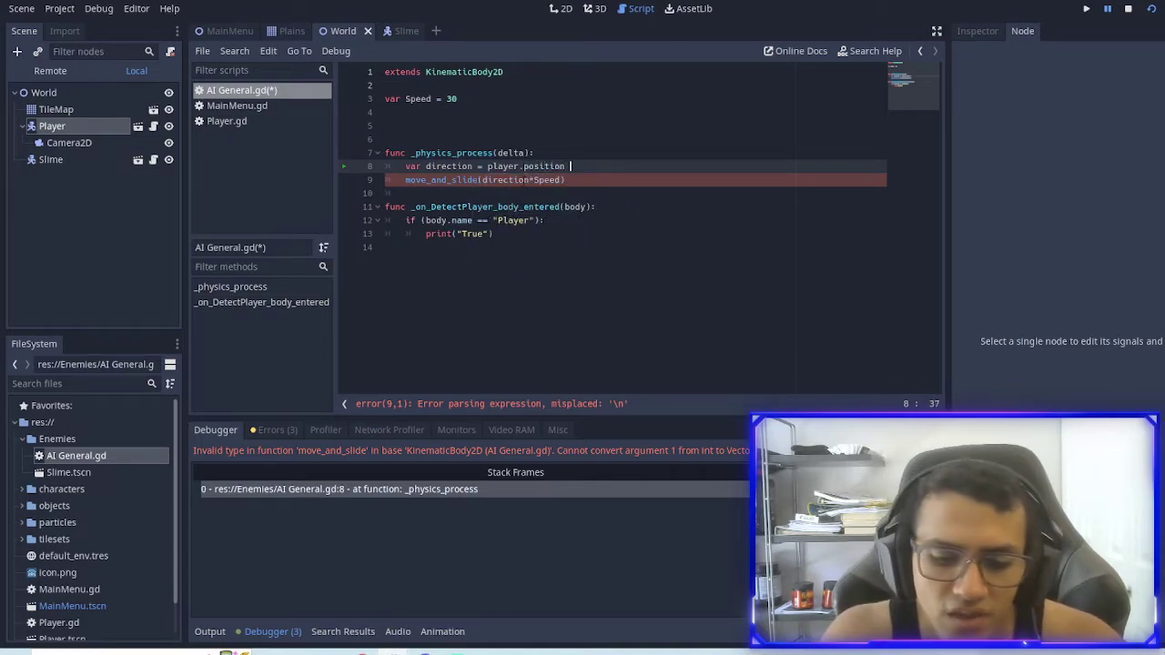
text(-)
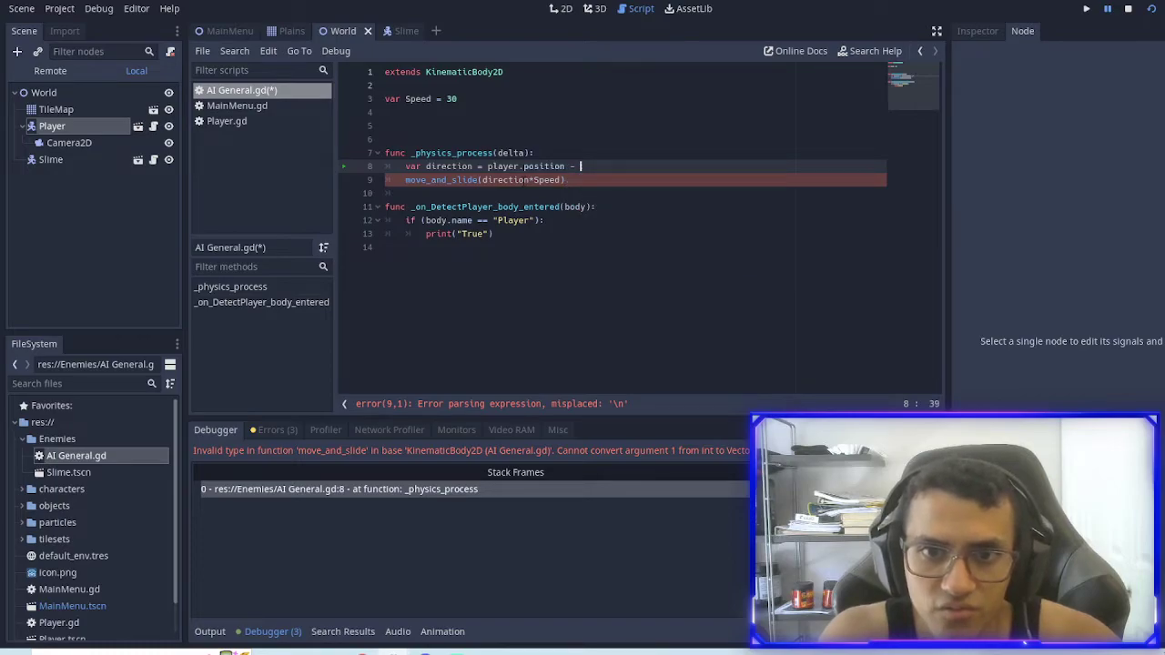
text(self.position))
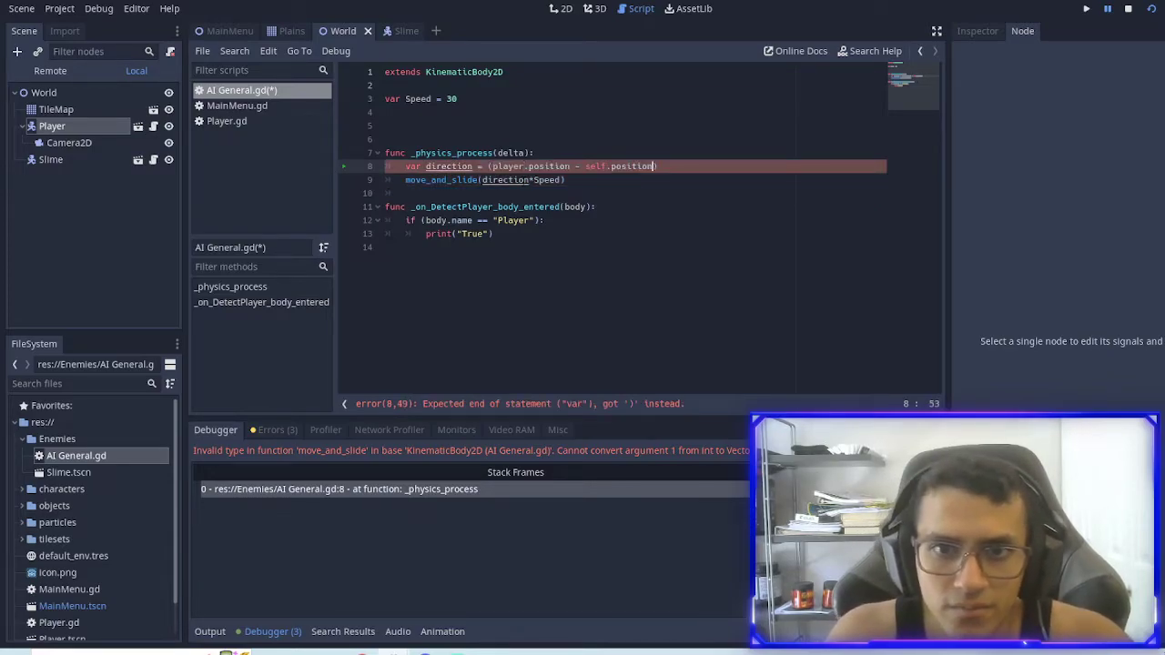
text(.normalize()
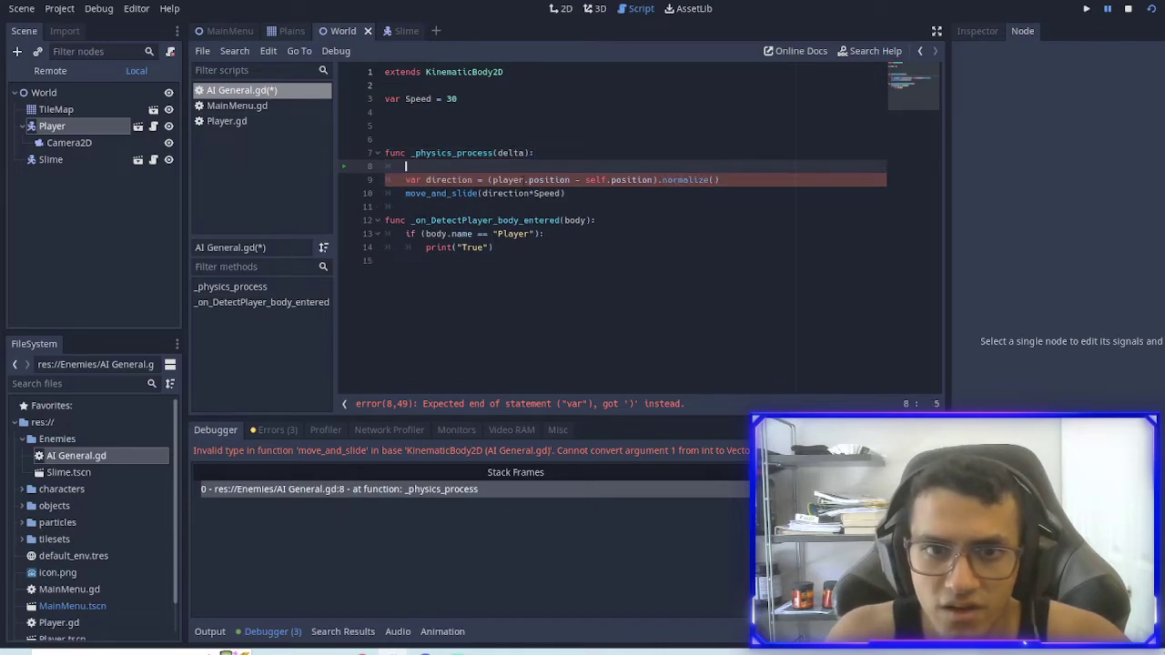
Step: Add var player = get_parent().get_node("Player") and run the game
text(var player =)
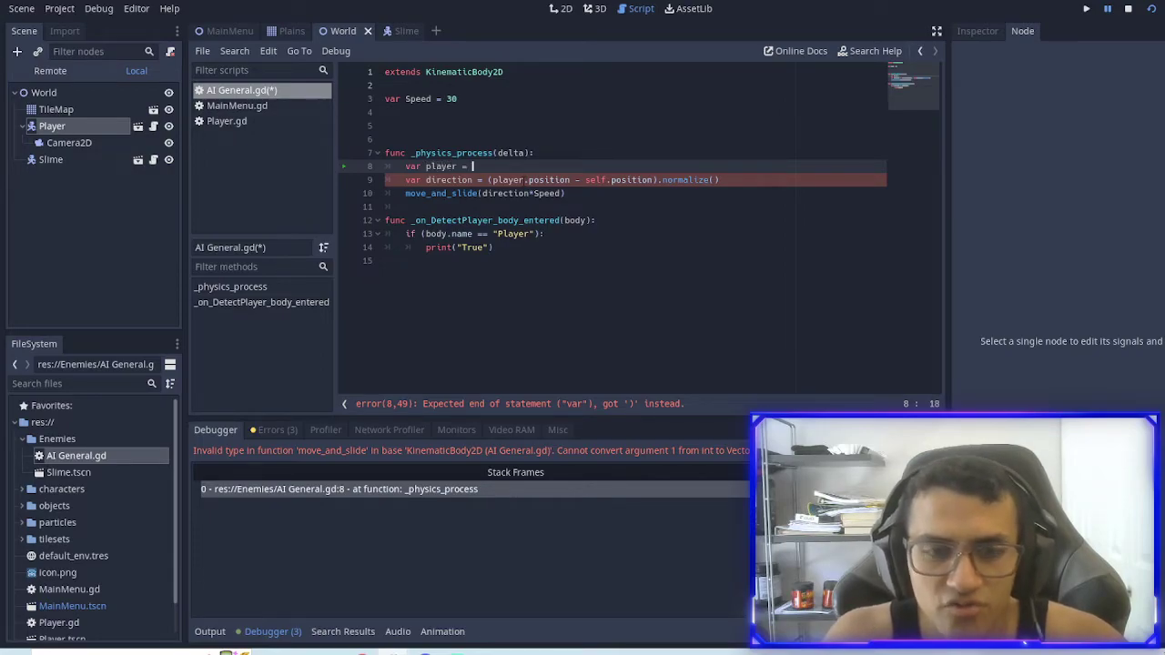
text(get_nod)
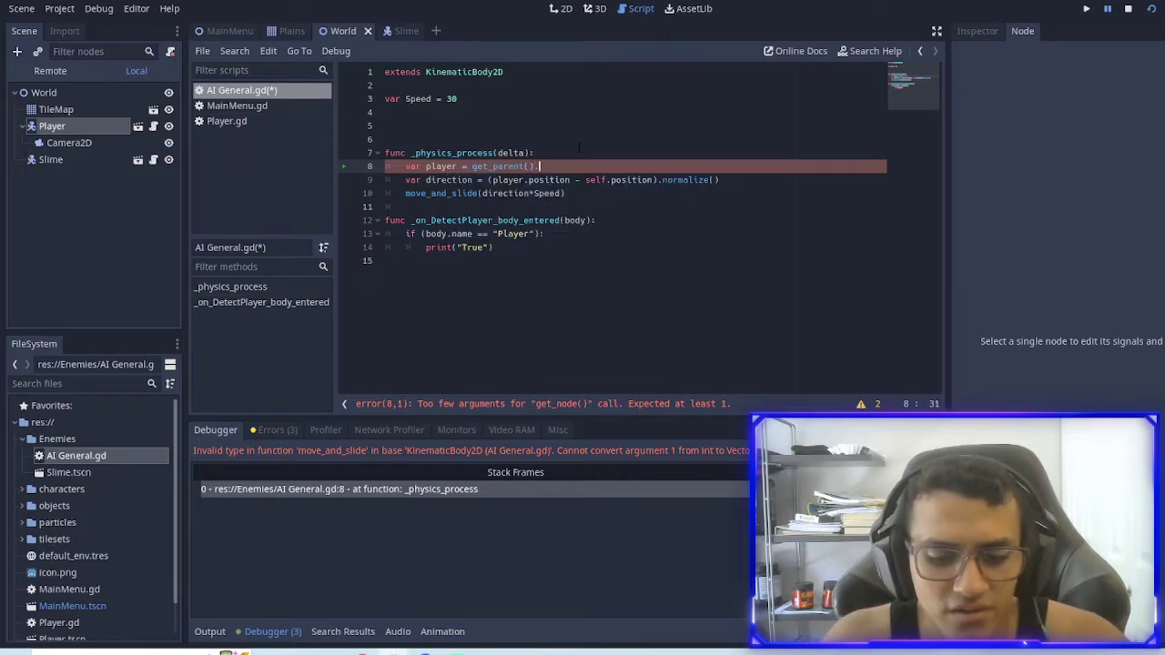
text(.get_node("Player)
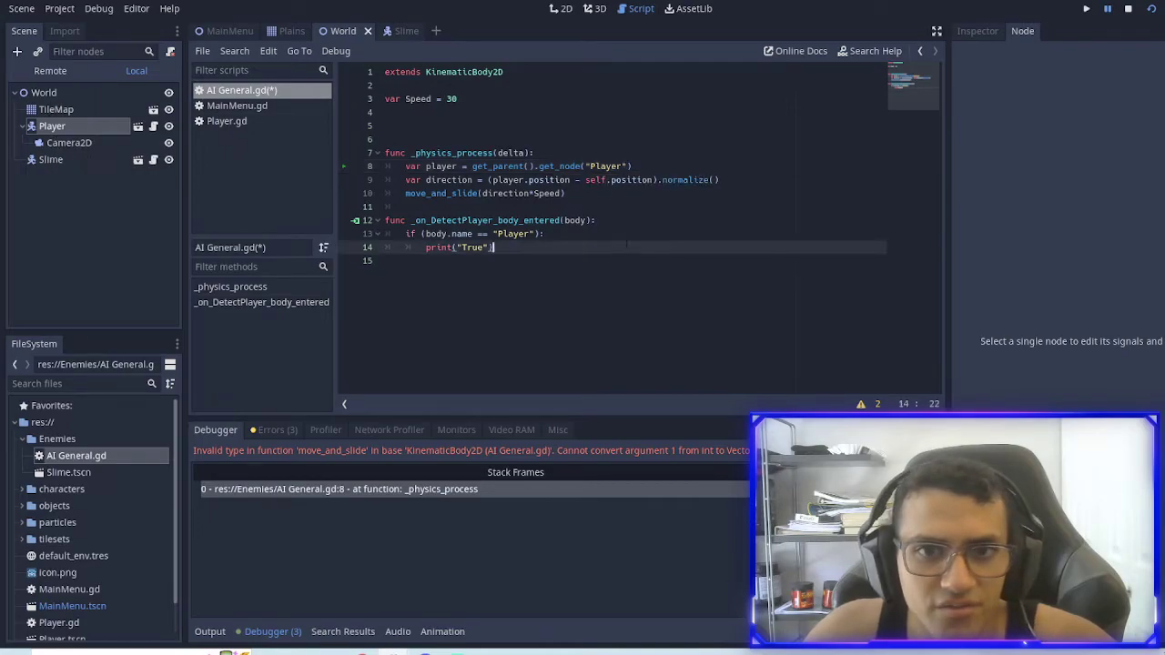
click(1085, 8)
text(d)
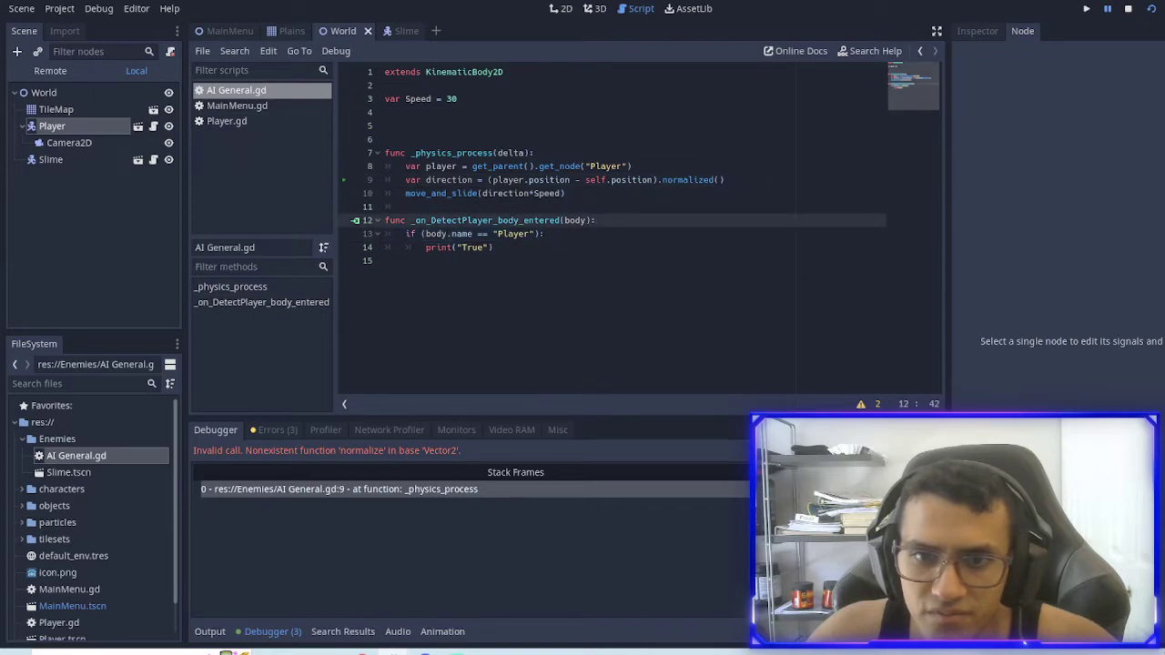
Step: Run the game to confirm the slime reaches the player, then close the game window
click(1085, 8)
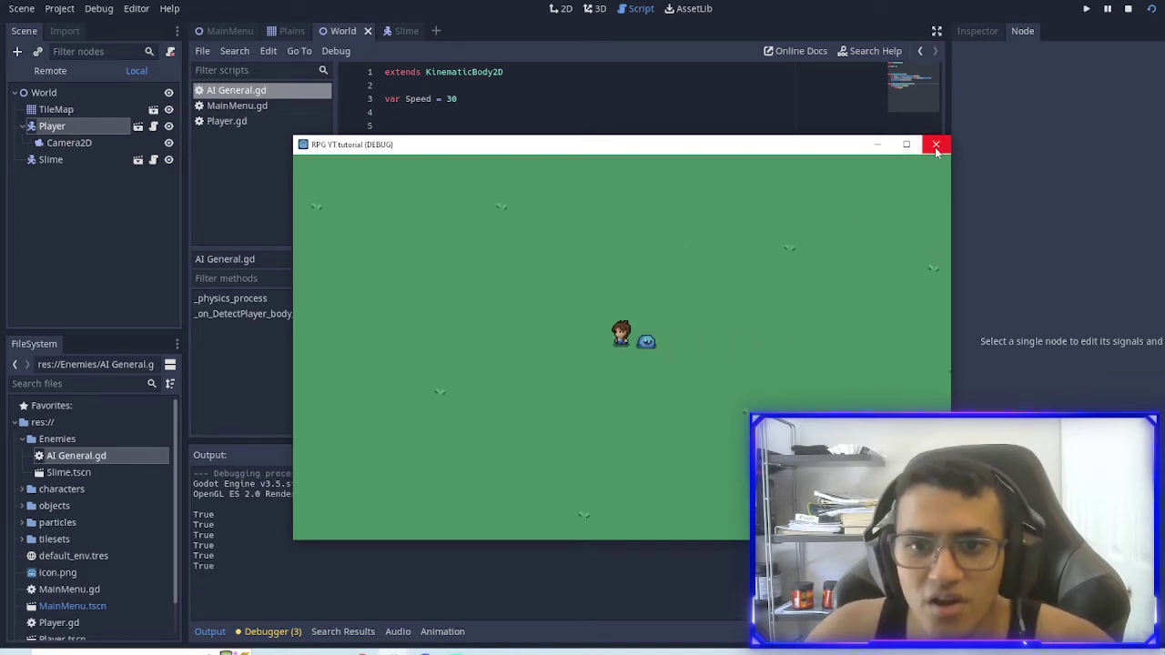
click(936, 145)
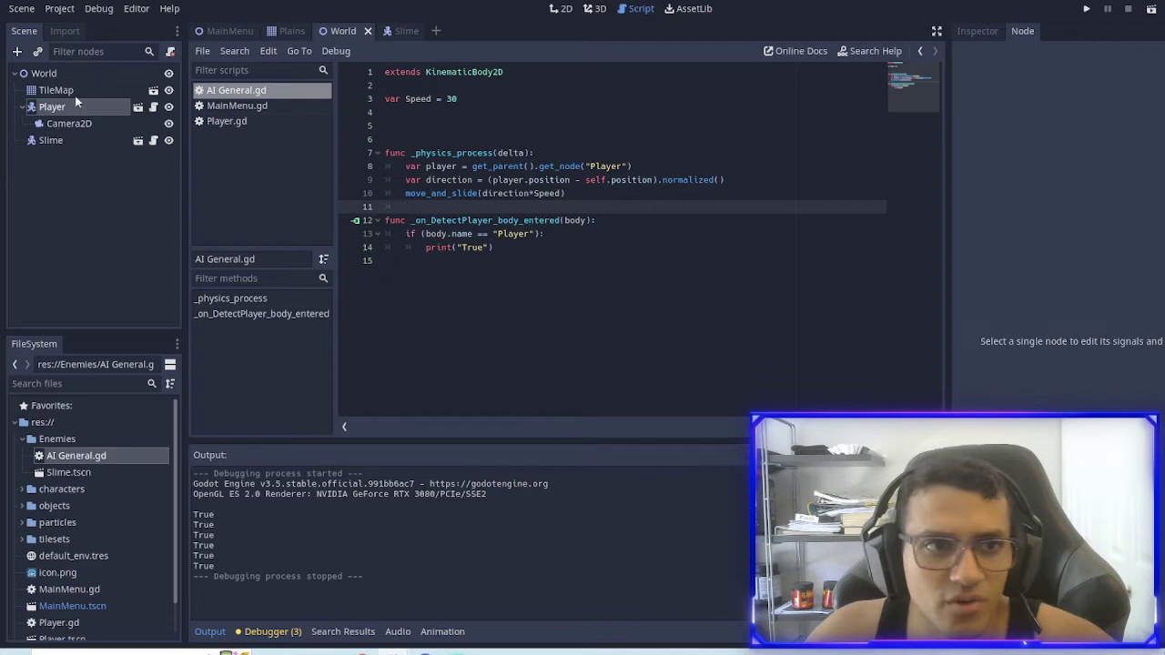
Step: Switch to the Slime scene and begin a get_node( call on line 11 of AI General.gd
click(403, 31)
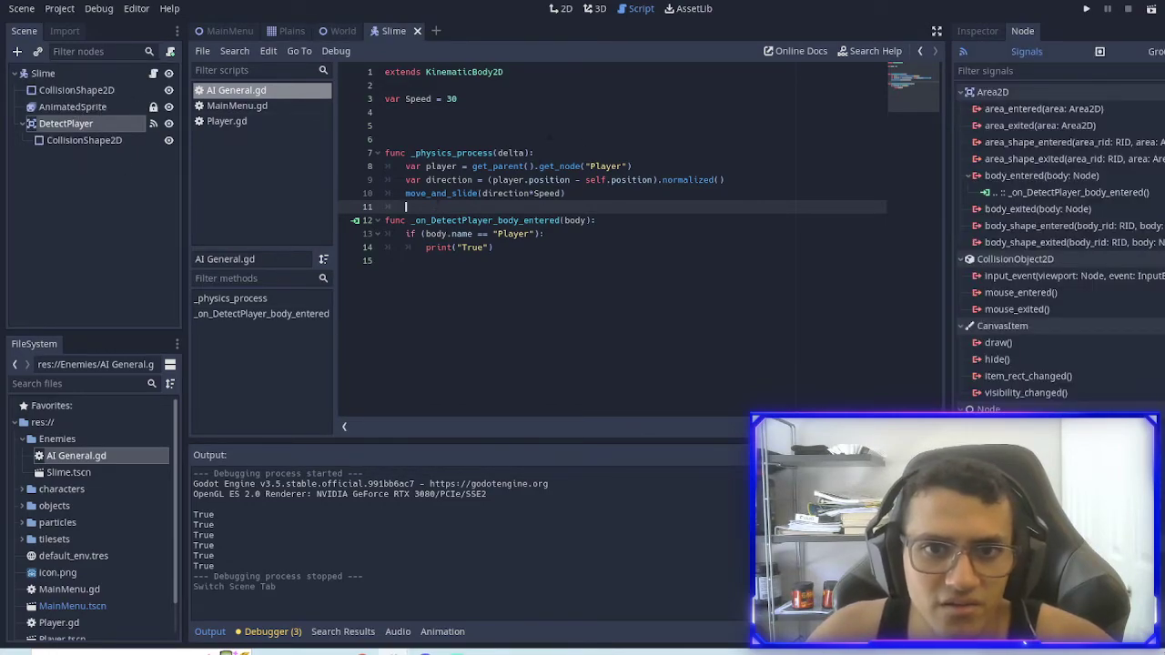
text(g)
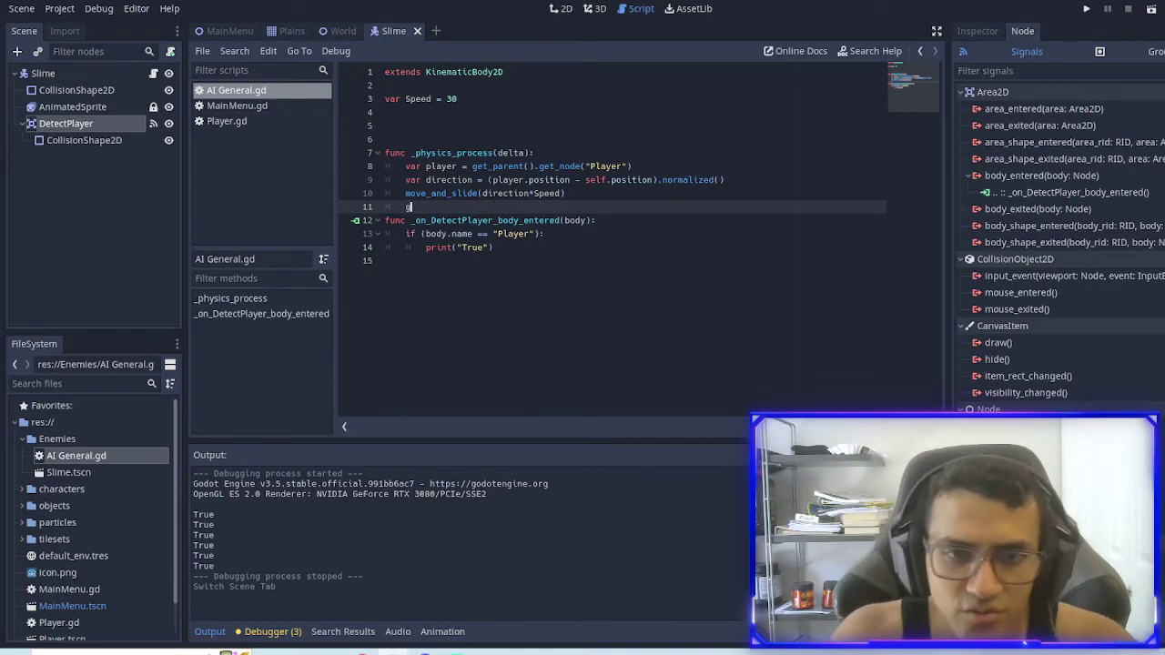
text(et_node()
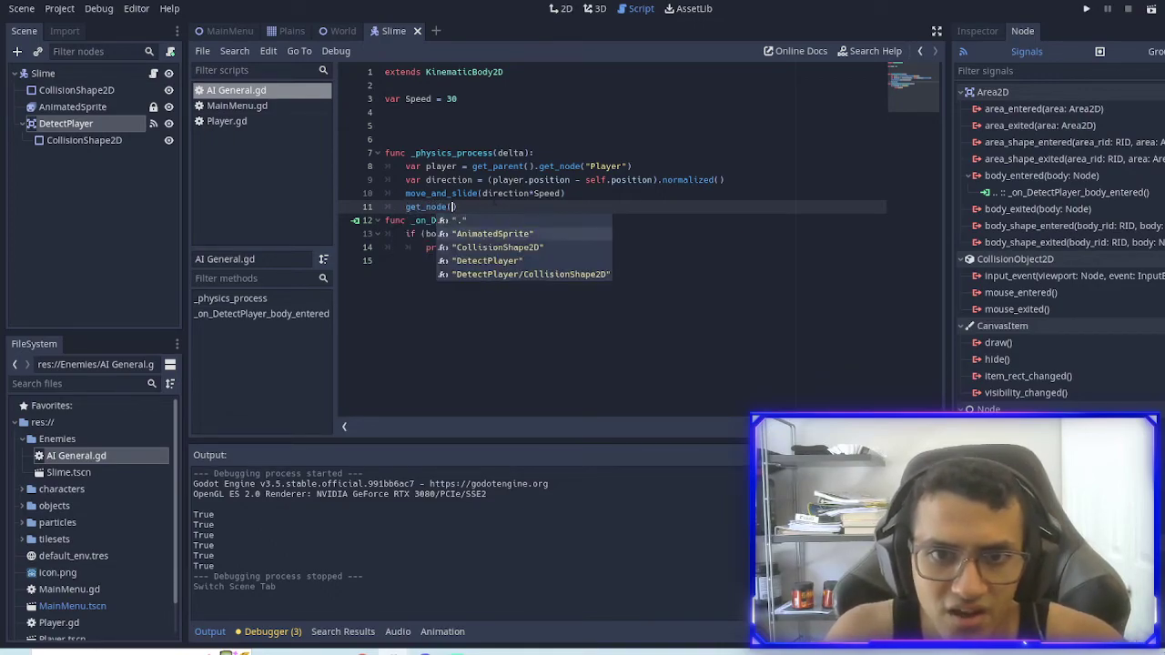